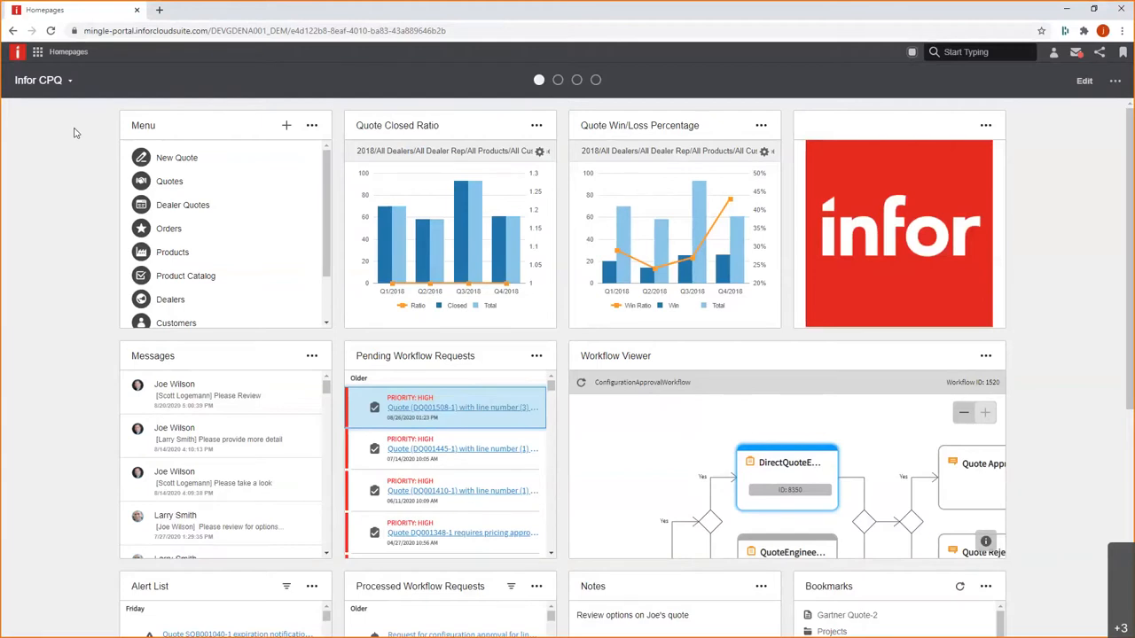
mouse_move(458, 131)
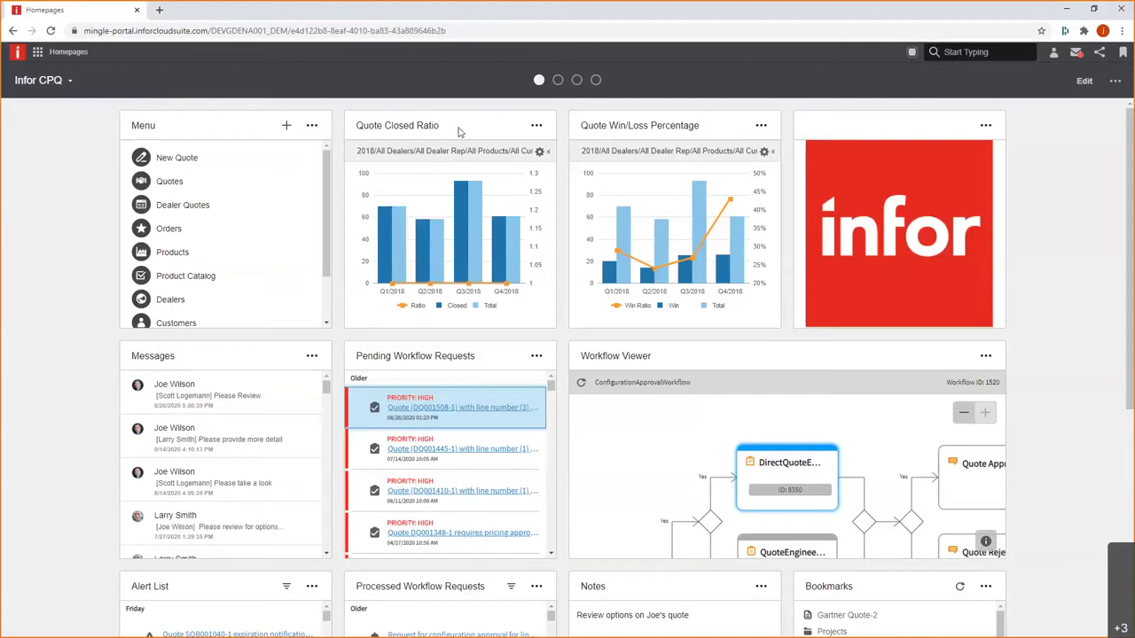
mouse_move(244, 379)
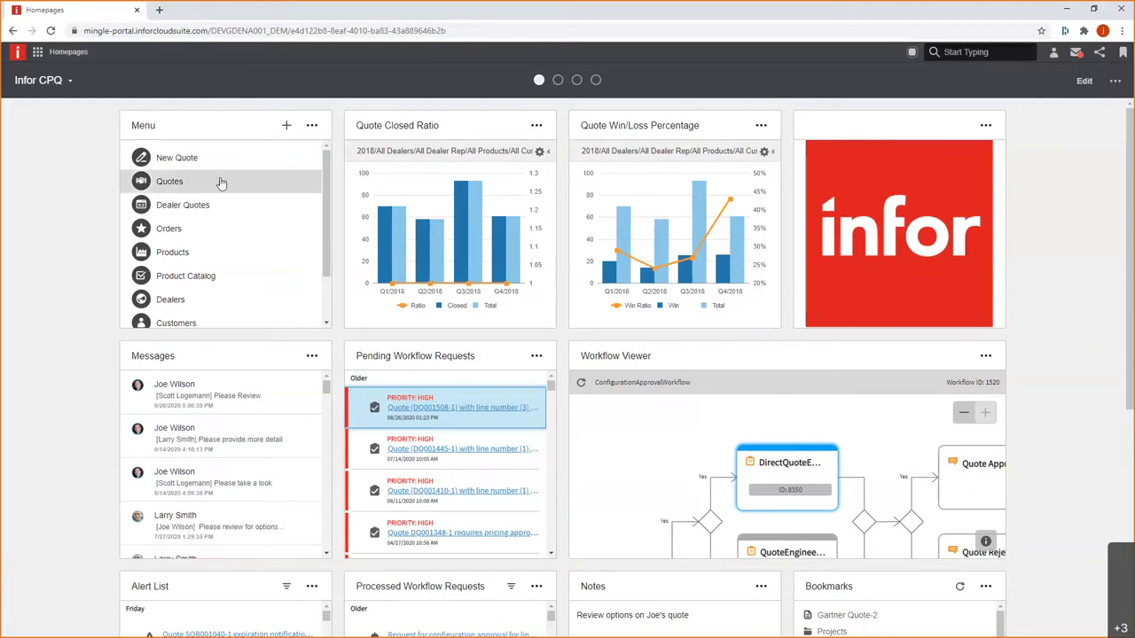
mouse_move(223, 297)
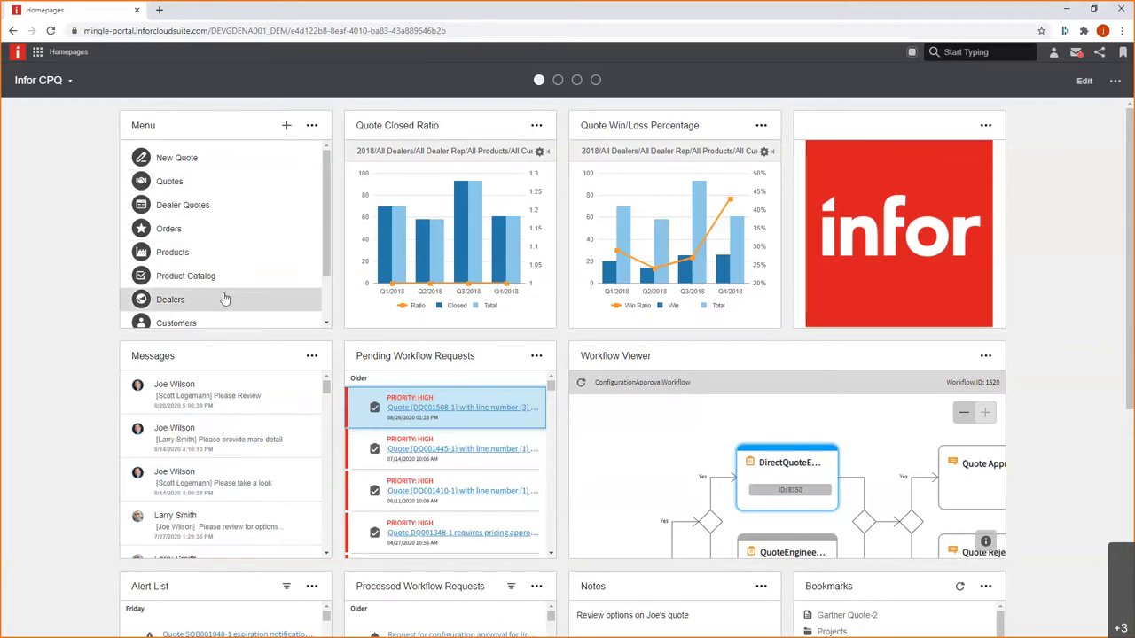
mouse_move(227, 186)
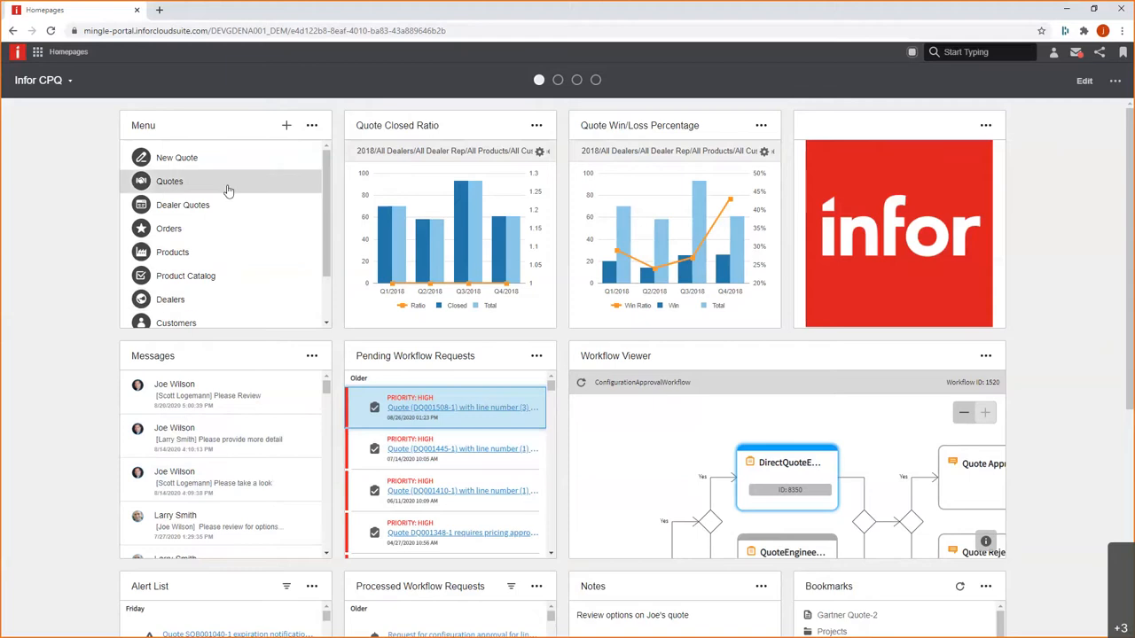
mouse_move(178, 158)
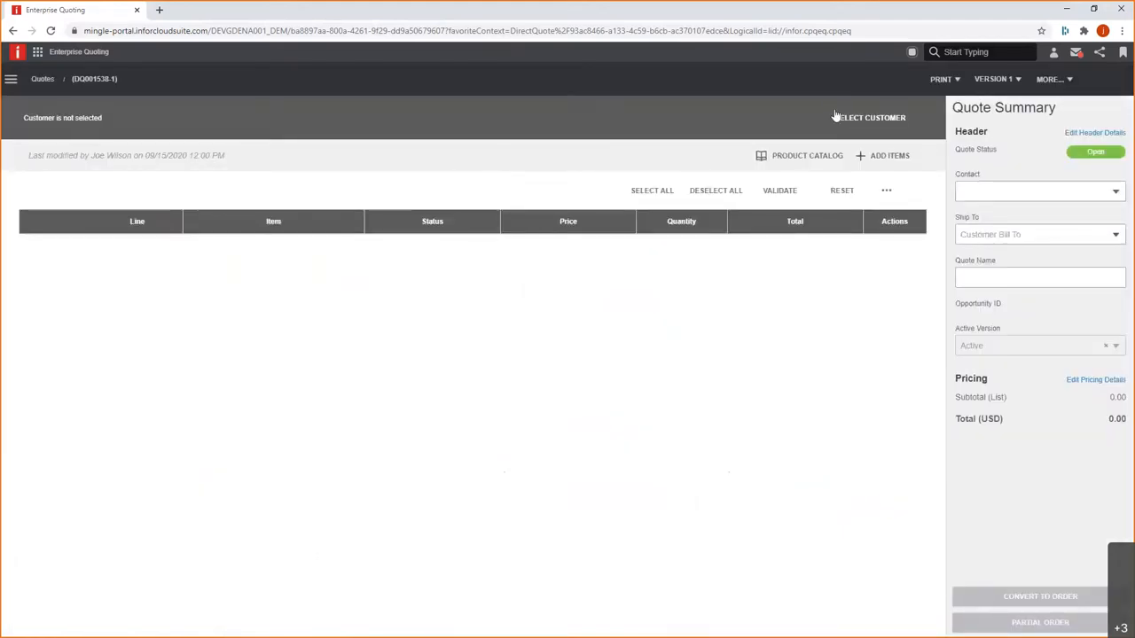
left_click(868, 117)
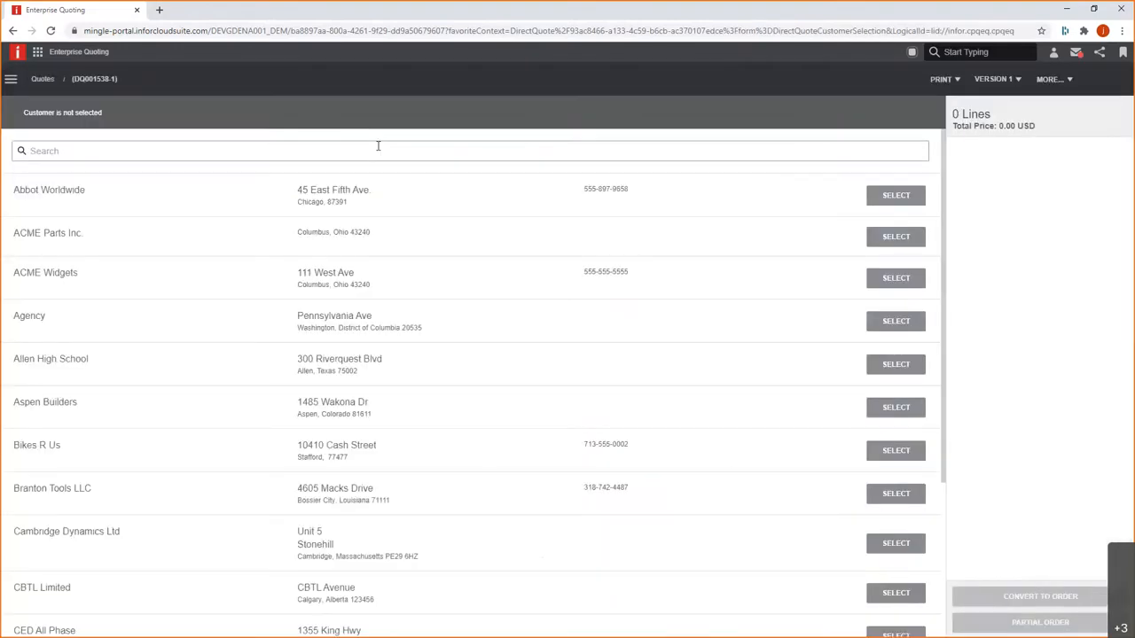
type("grand")
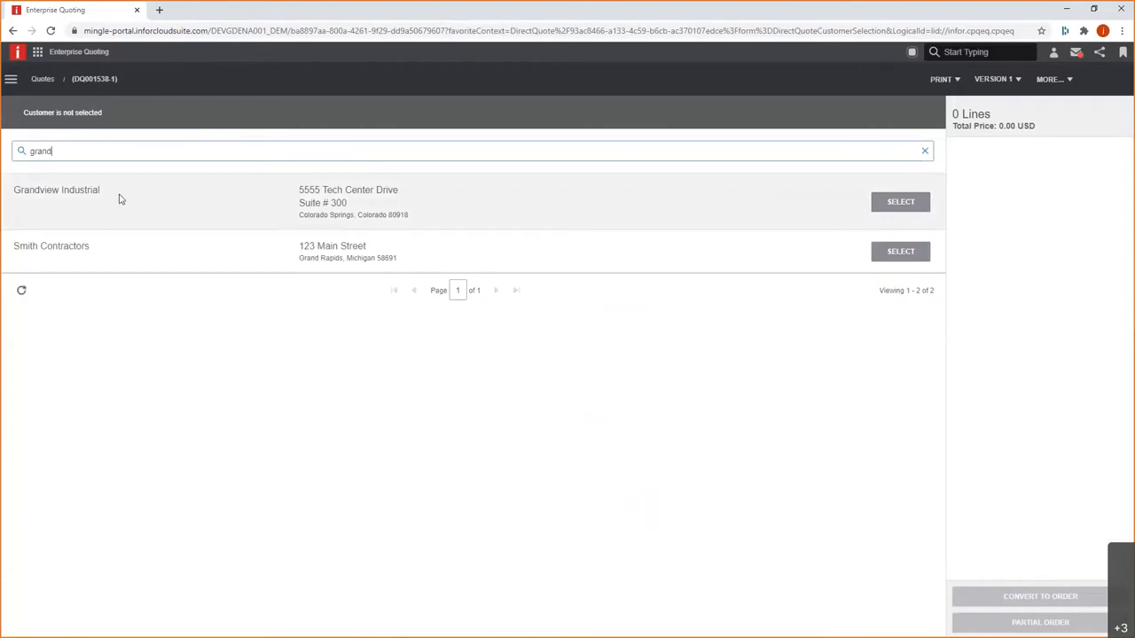
left_click(901, 202)
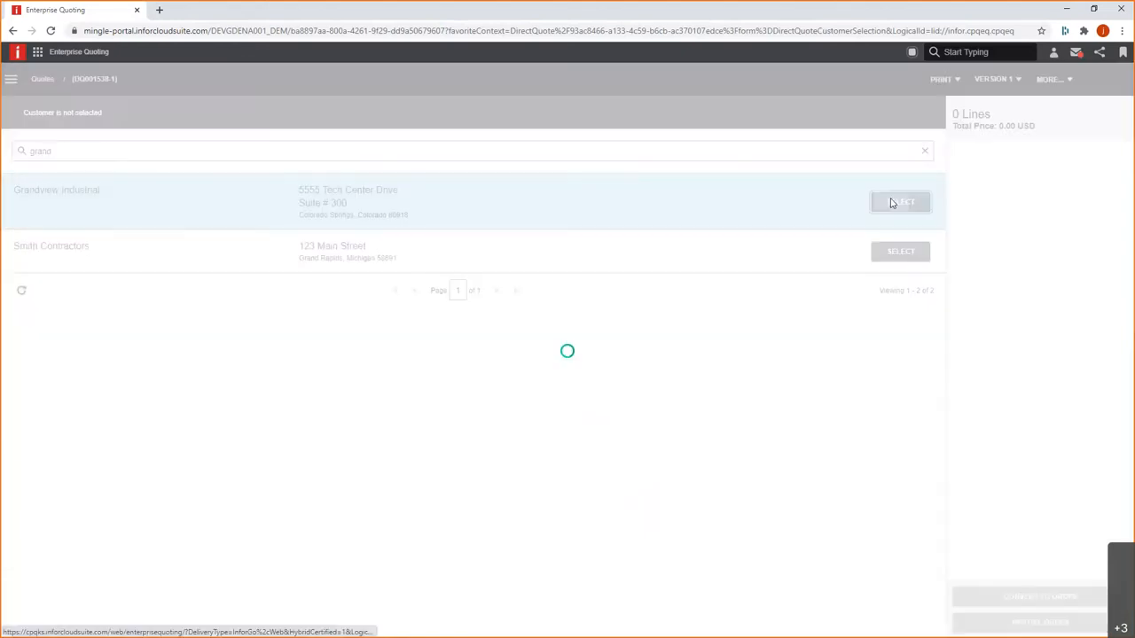
left_click(900, 202)
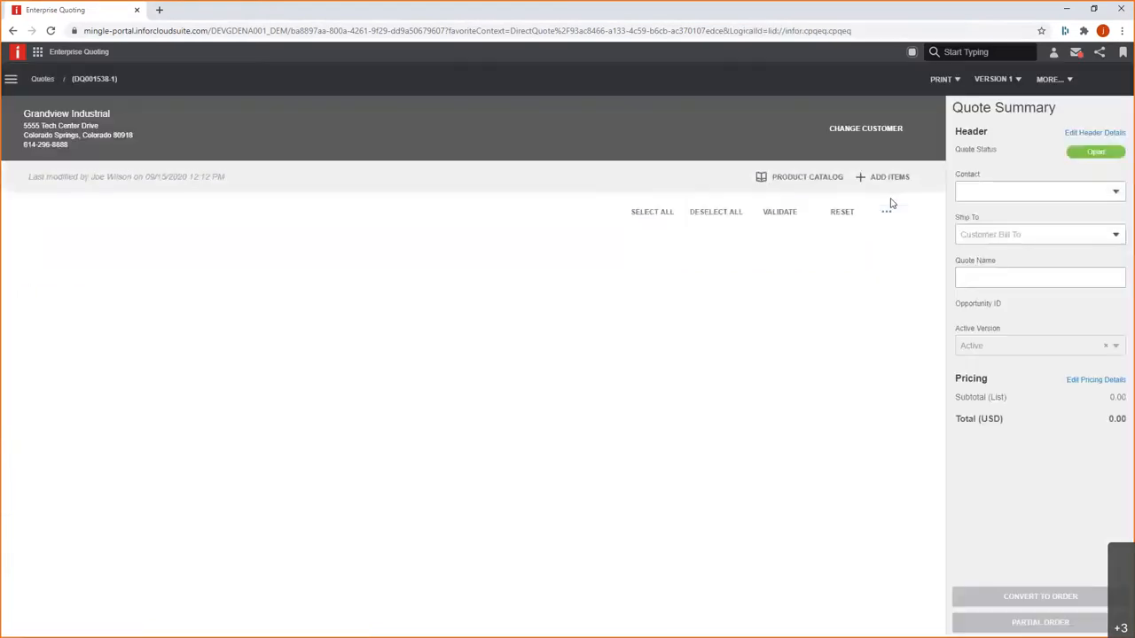
left_click(1028, 191)
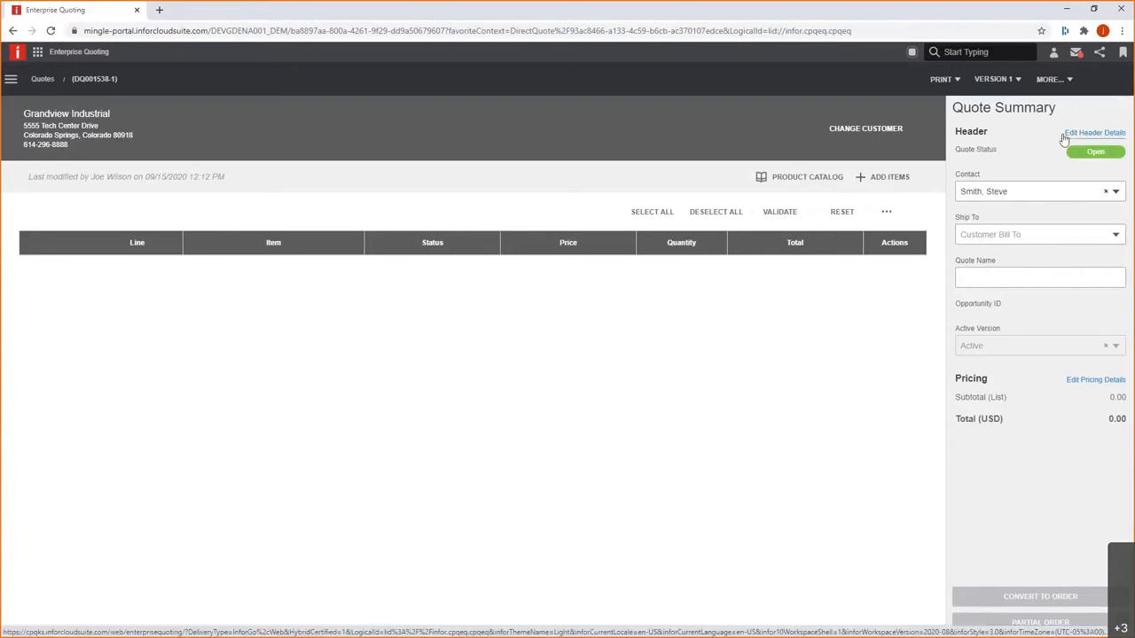
mouse_move(929, 177)
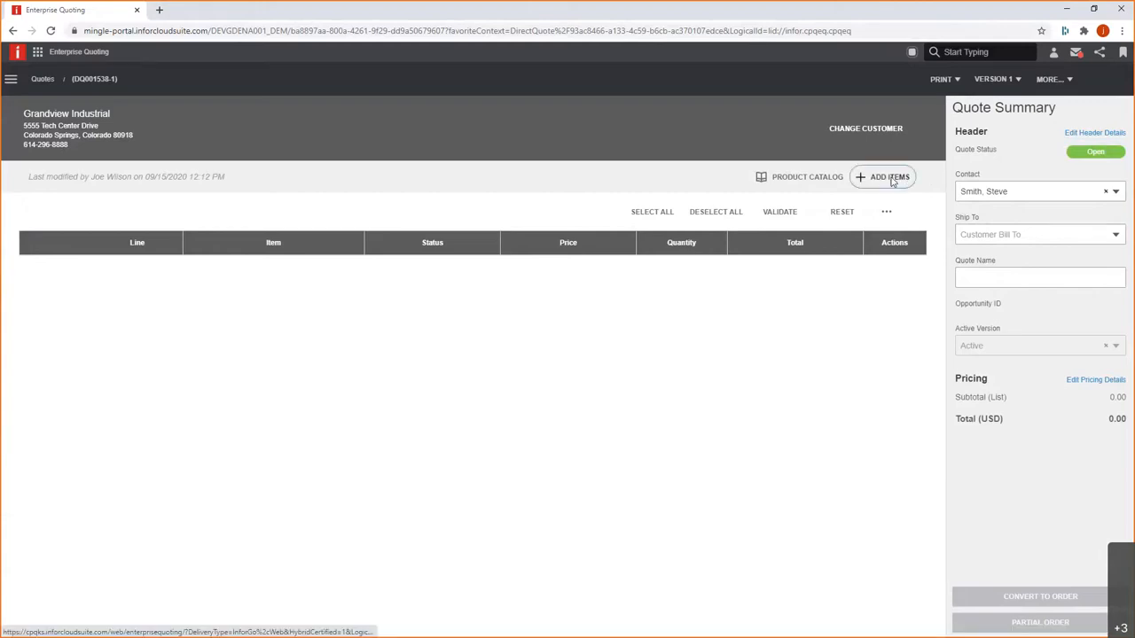
Open Add Items and filter the product catalog to 'flexo'.
left_click(889, 177)
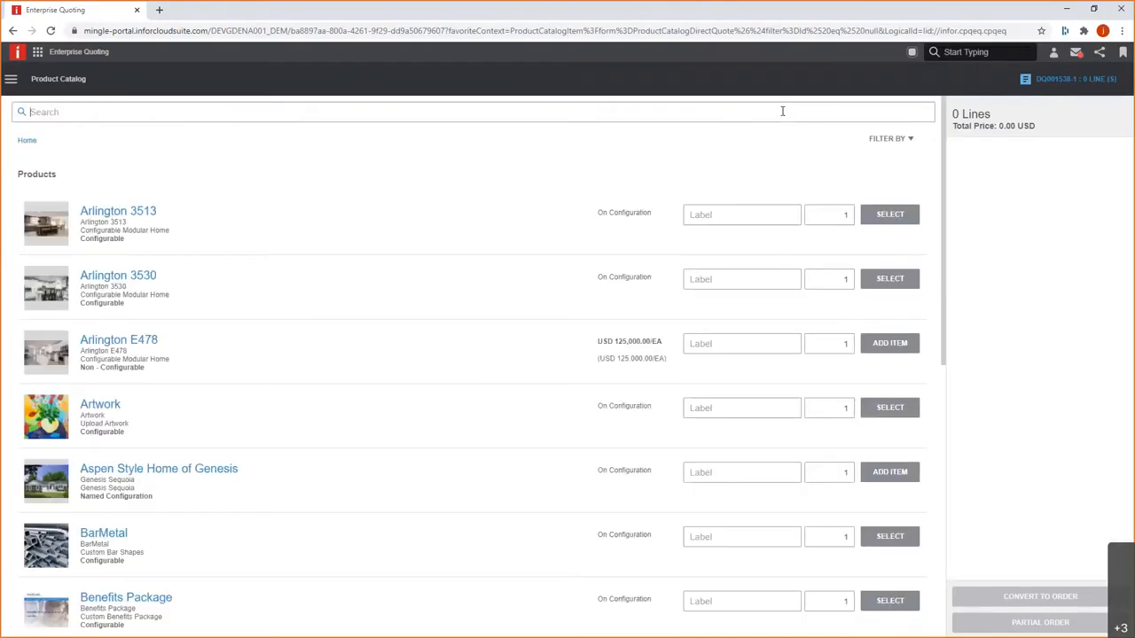
type("flexo")
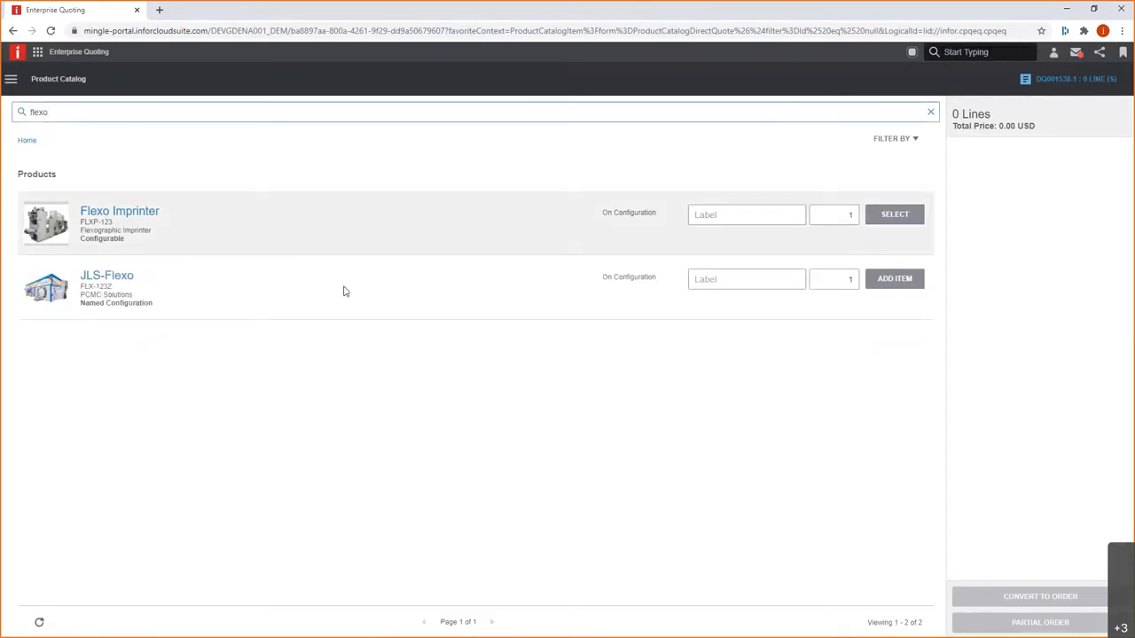
mouse_move(203, 305)
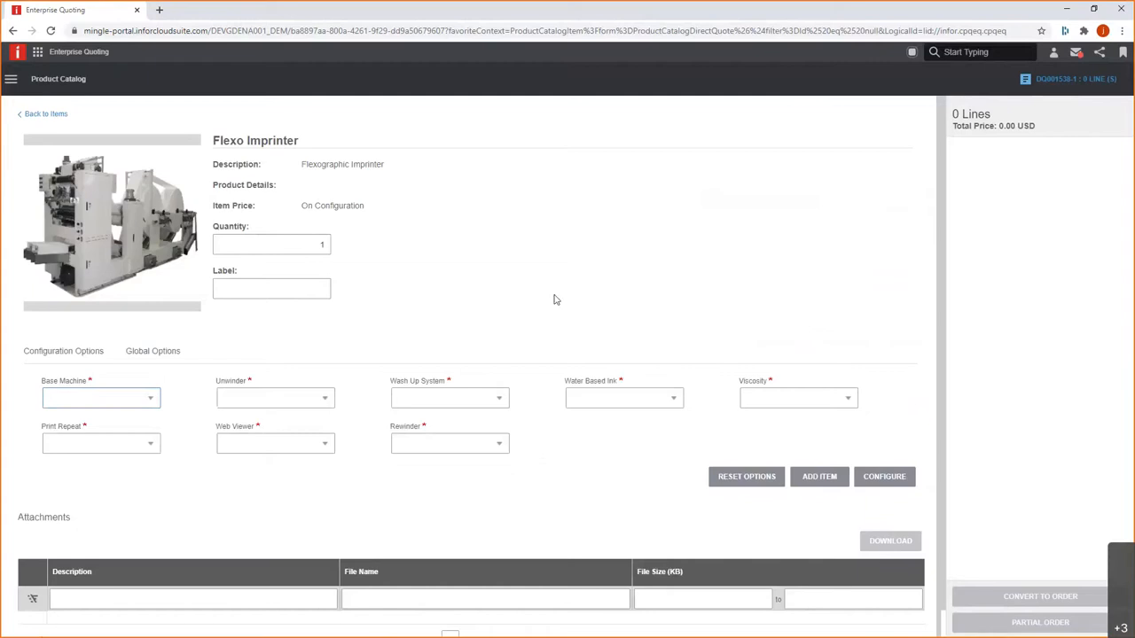
mouse_move(526, 395)
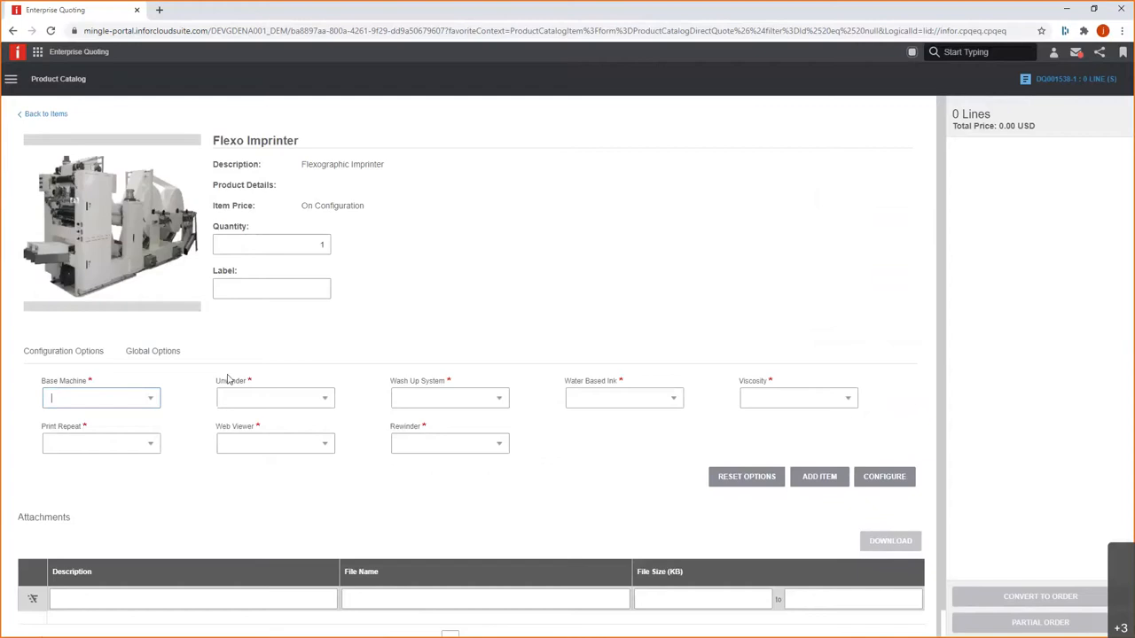
mouse_move(184, 400)
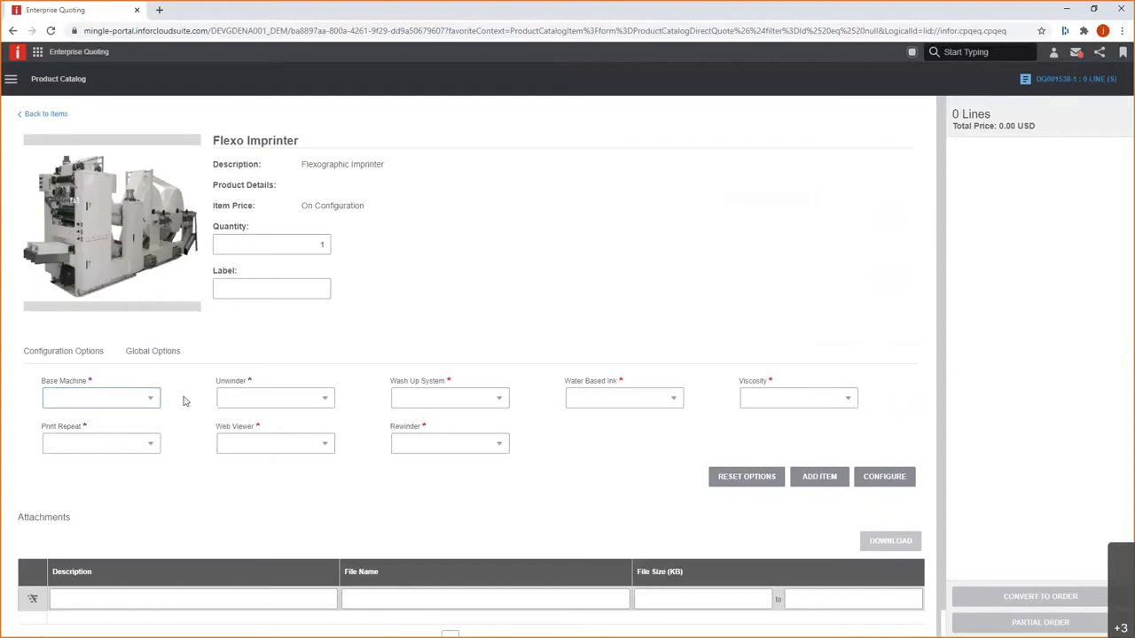
Choose the 52" Wide Fusion base machine, 40 in. Shafted Unwind and Vortex HP wash-up.
left_click(99, 397)
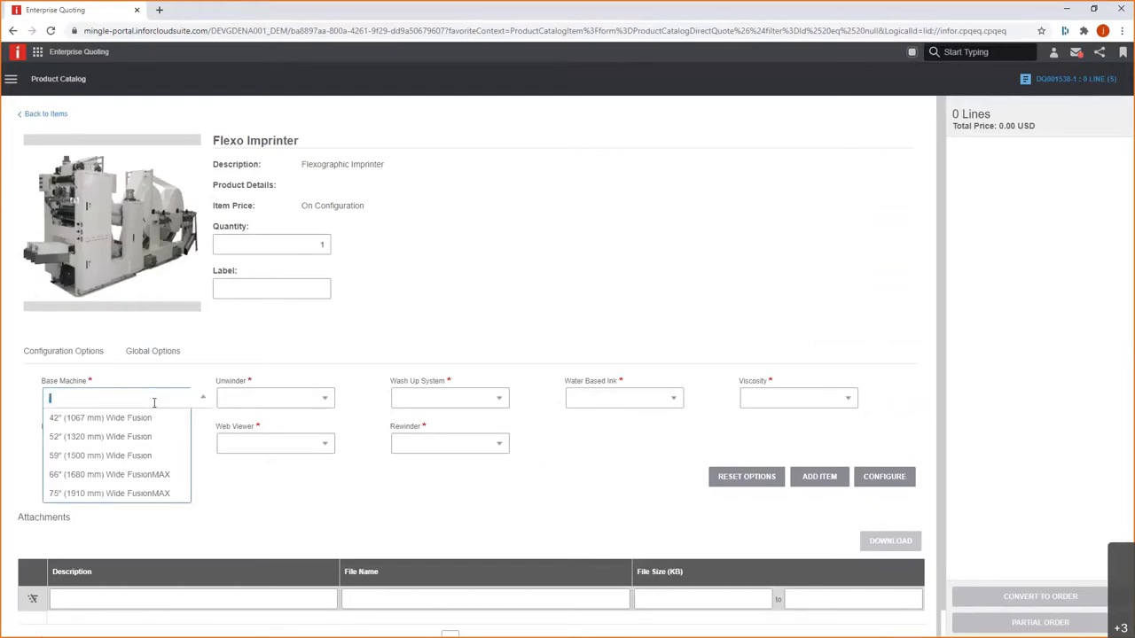
mouse_move(100, 436)
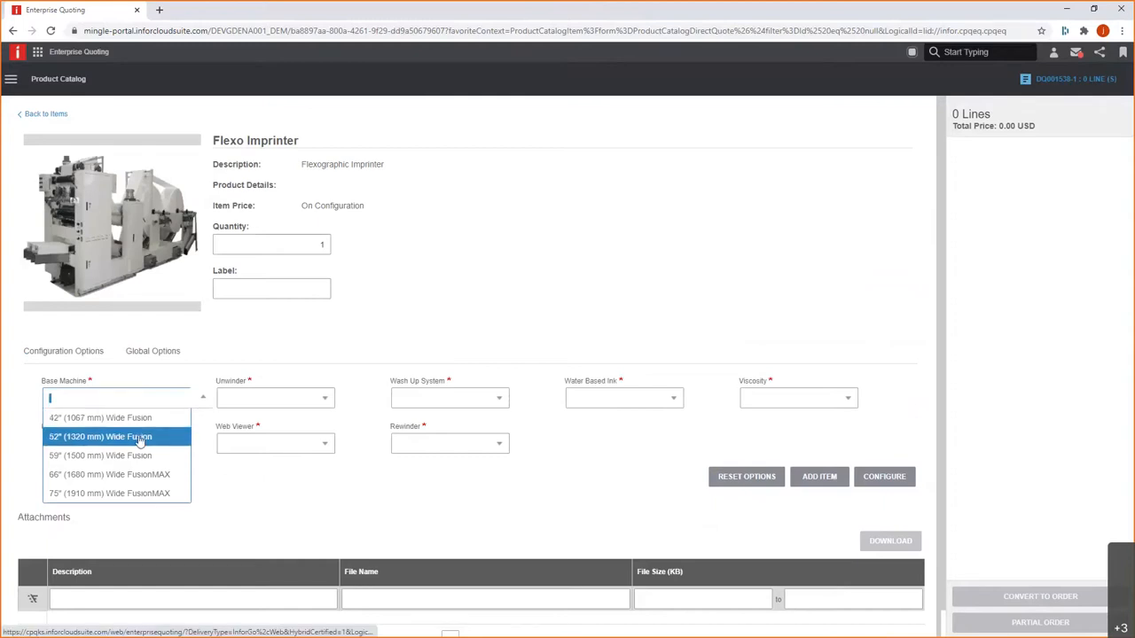
left_click(99, 436)
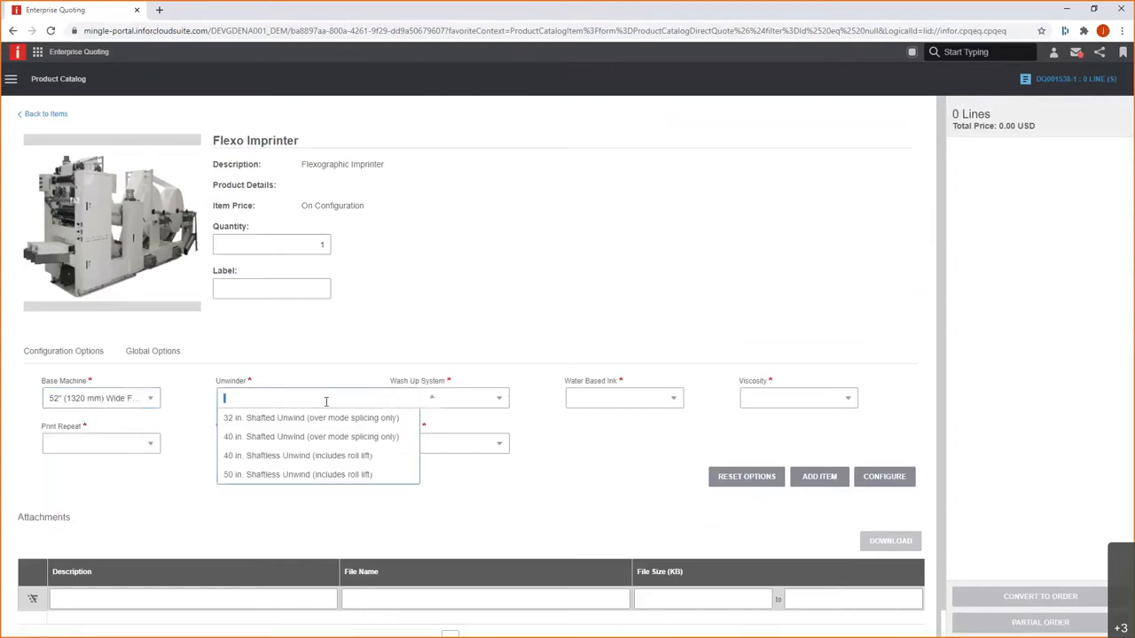
mouse_move(319, 418)
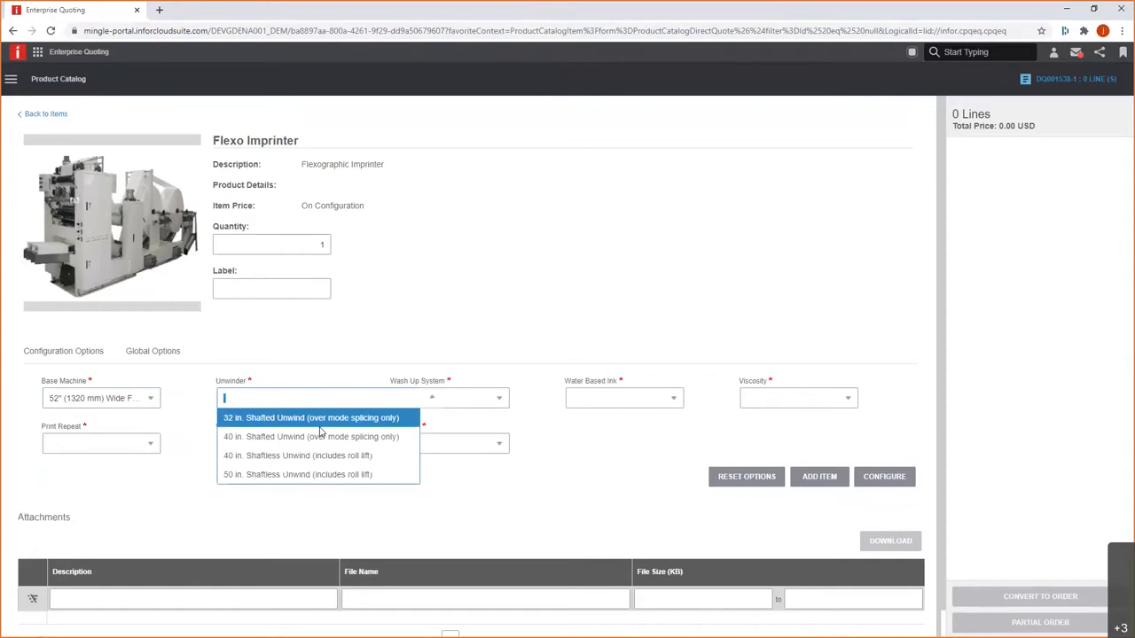
mouse_move(312, 436)
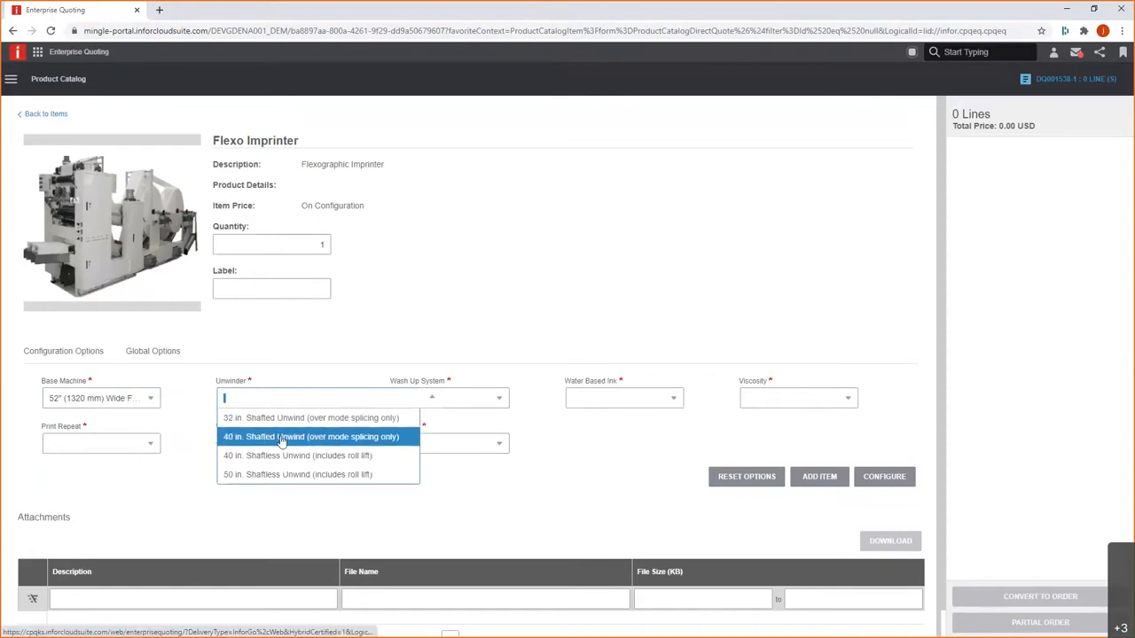
left_click(312, 436)
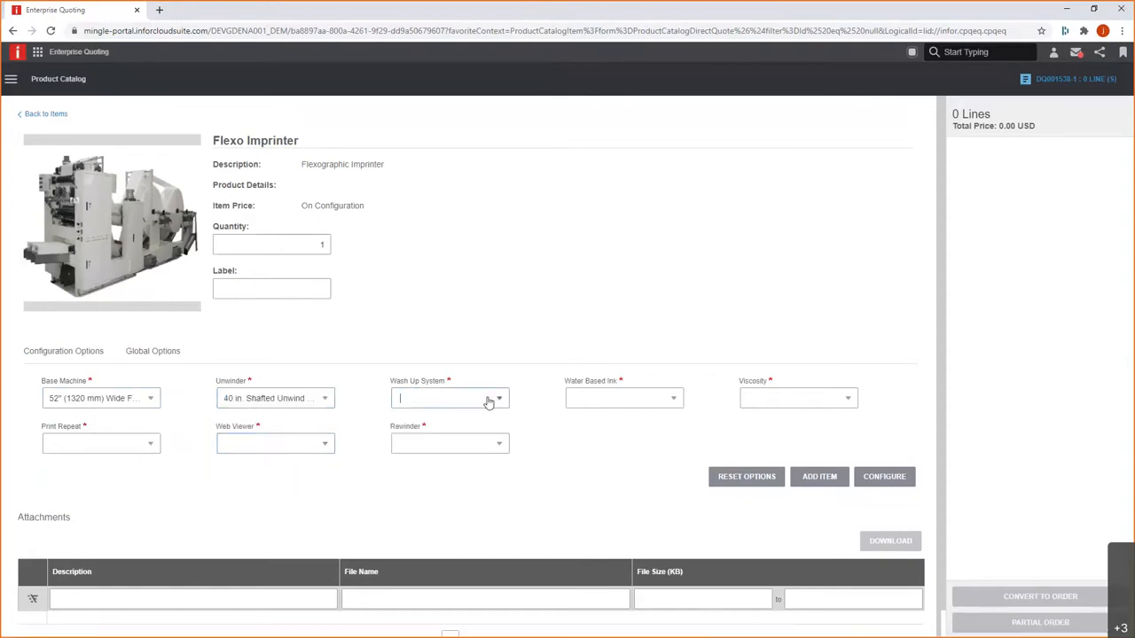
left_click(450, 397)
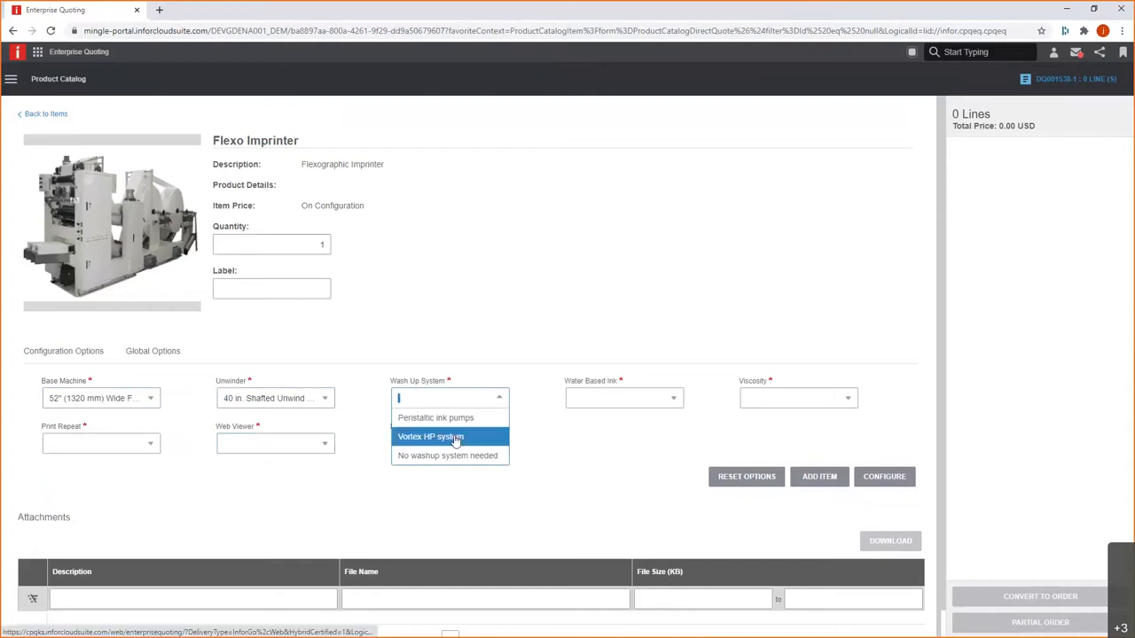
left_click(429, 436)
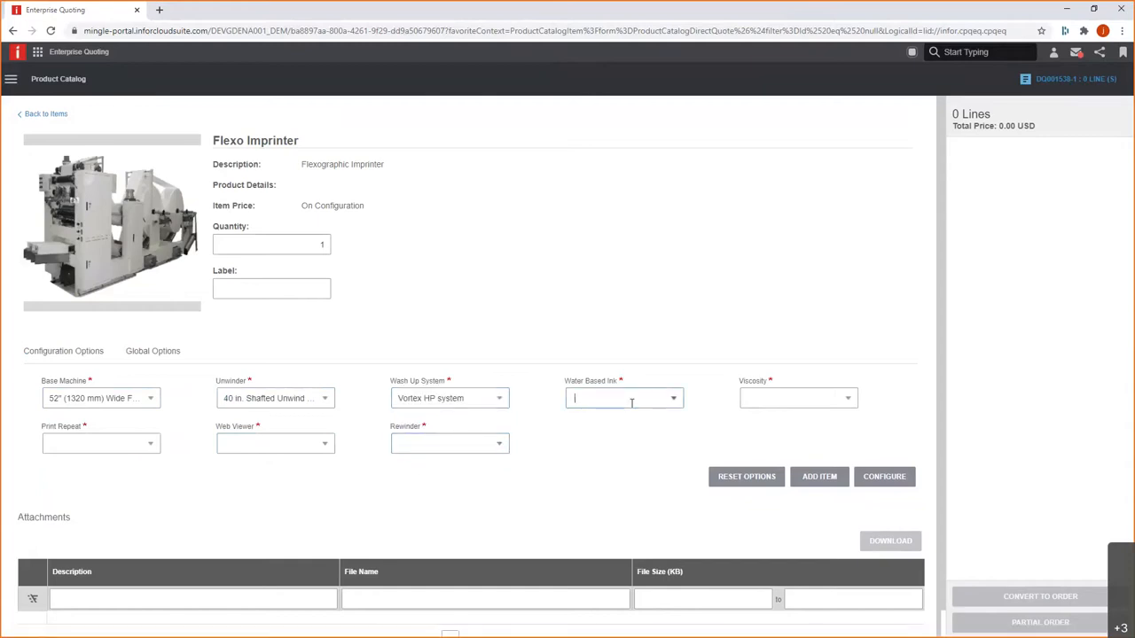
Set Water Based Ink Yes, Brookfield viscosity control, AVT Jupiter web viewer and 40 in. shafted rewind.
left_click(624, 397)
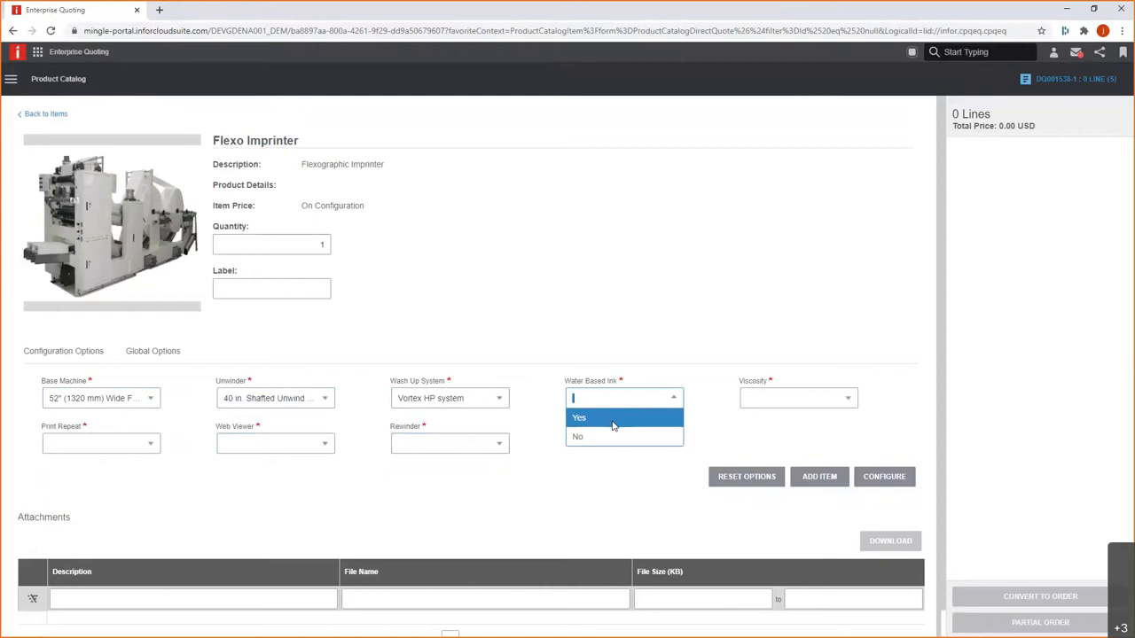
left_click(578, 417)
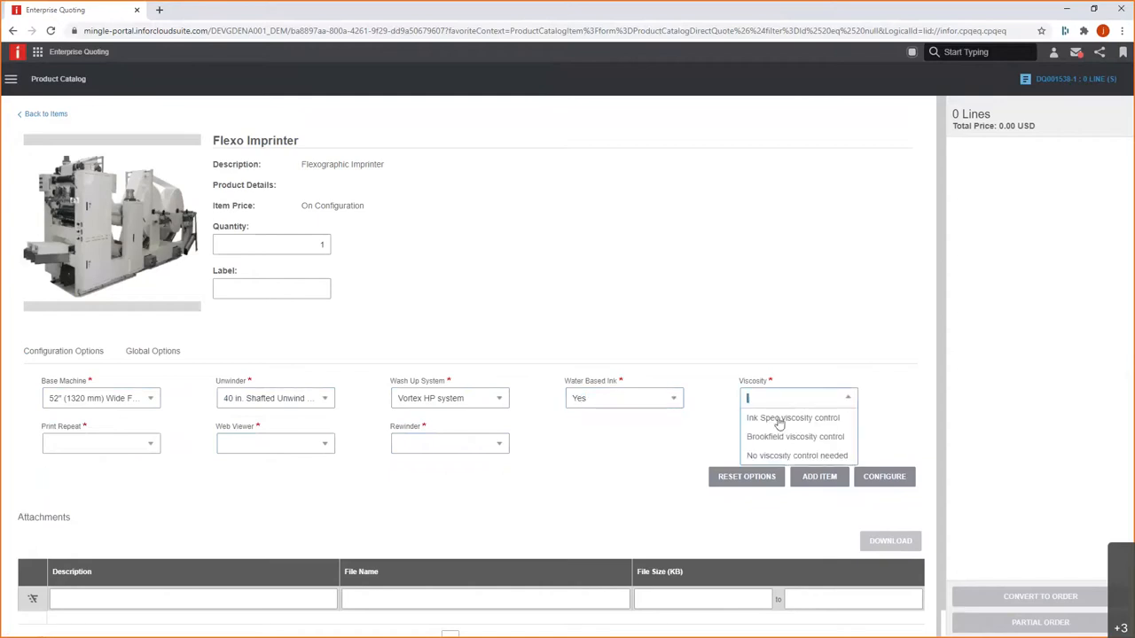
left_click(794, 436)
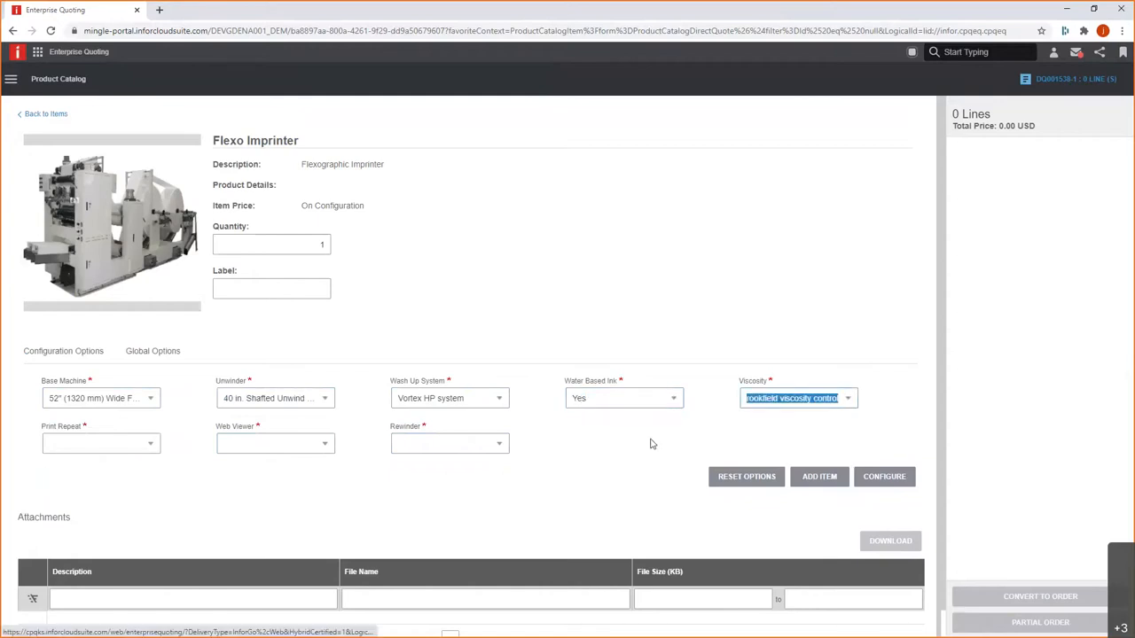
left_click(99, 443)
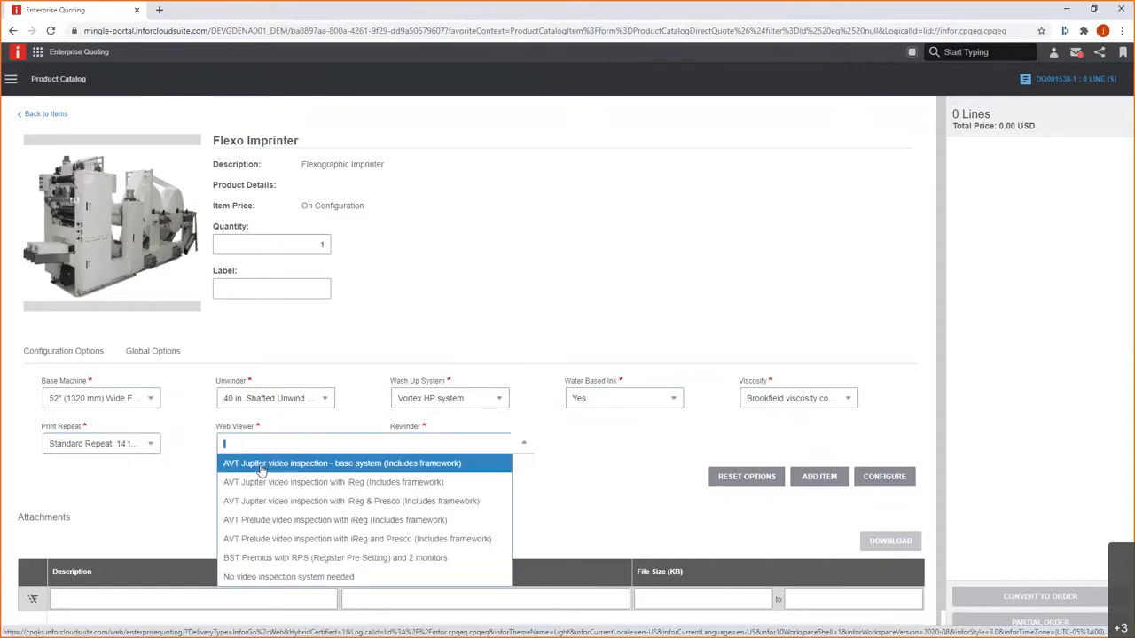
left_click(340, 462)
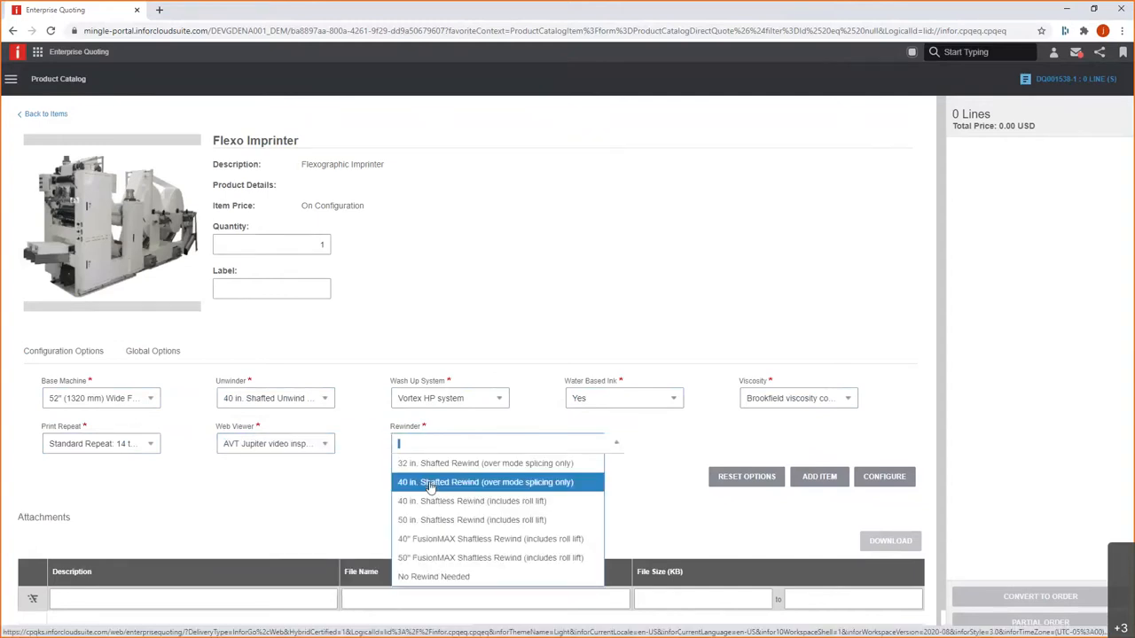
left_click(486, 482)
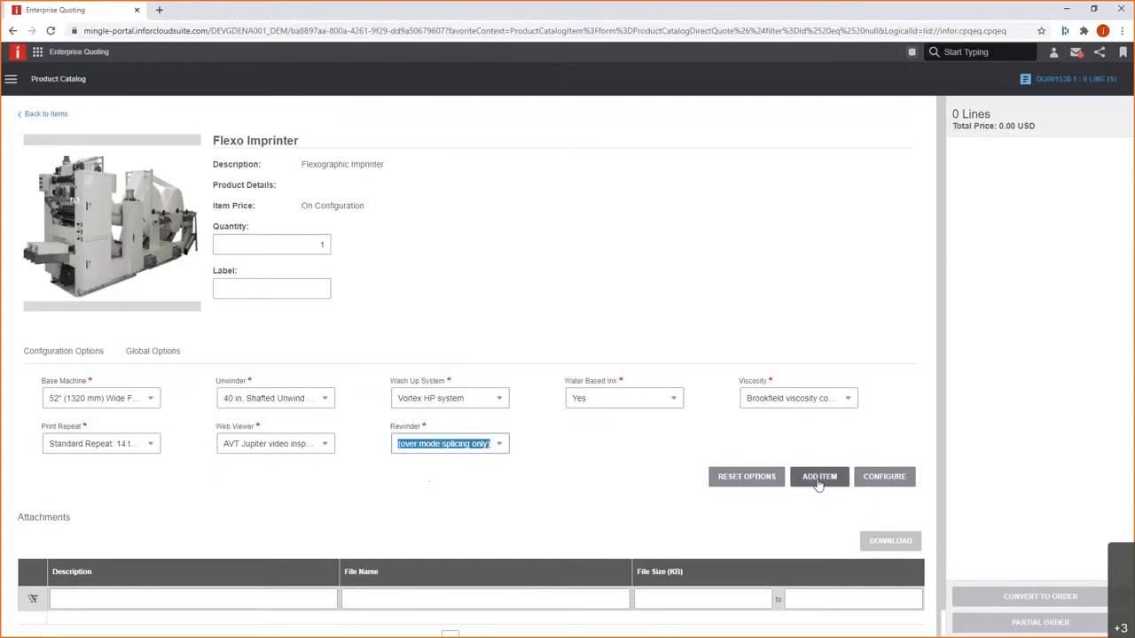
Add the configured Flexo Imprinter to the quote at 2,059,202.67 USD and return to the quote.
left_click(819, 475)
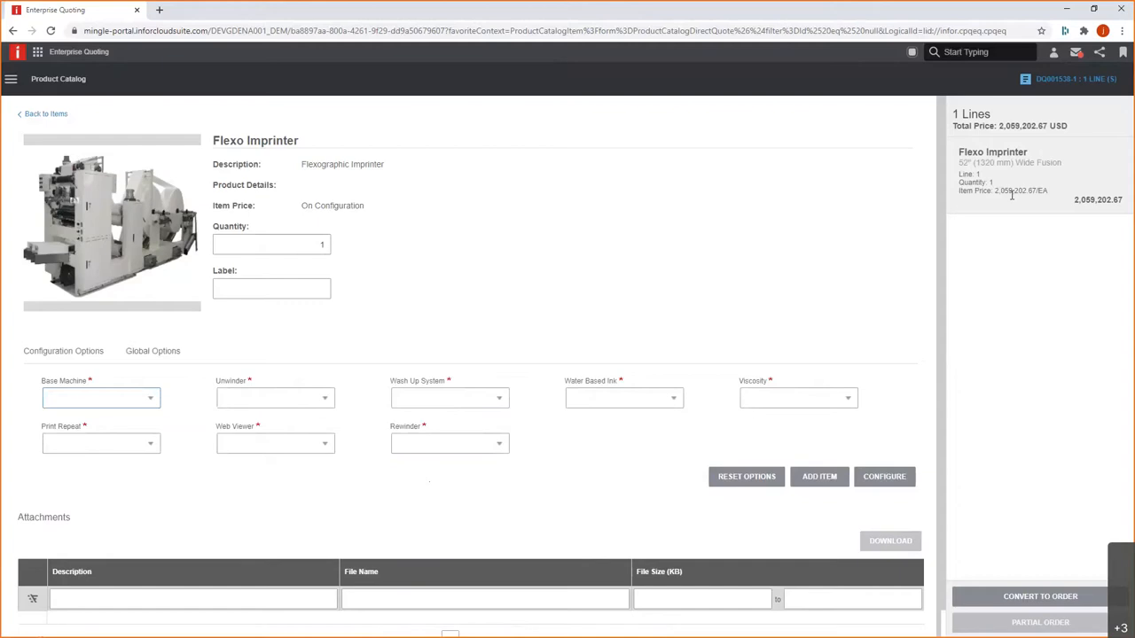
mouse_move(770, 174)
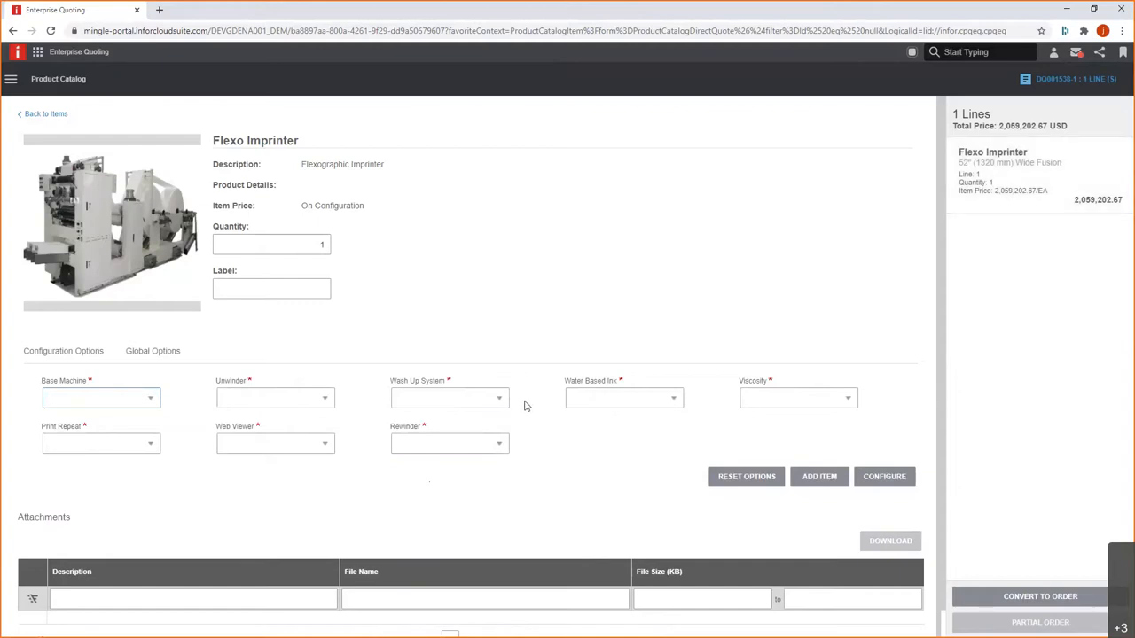
left_click(101, 398)
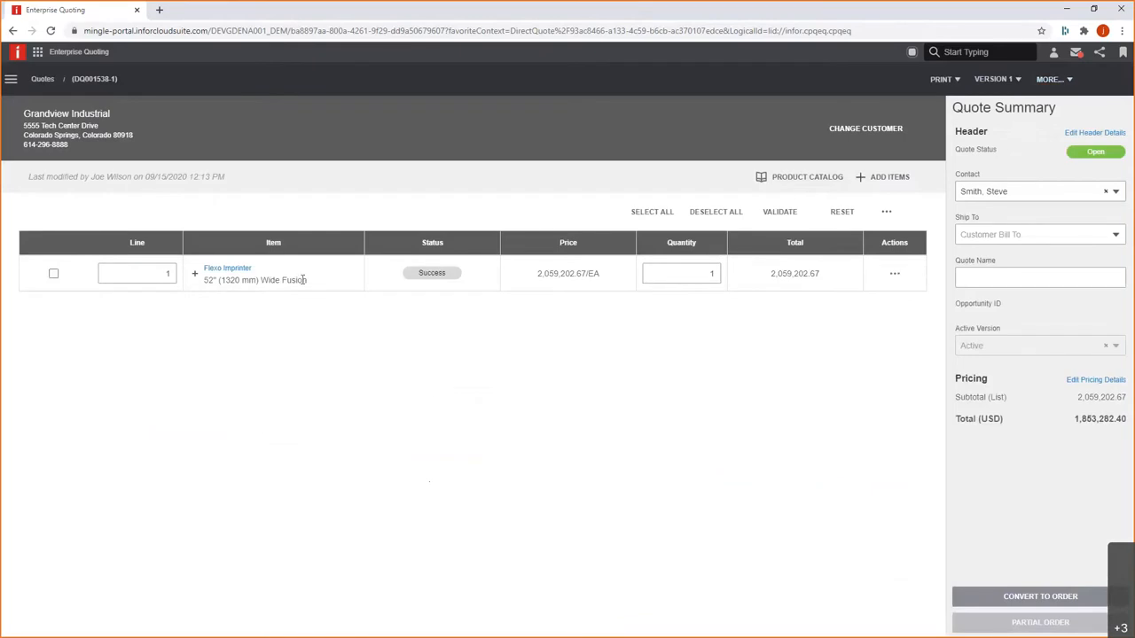
mouse_move(227, 295)
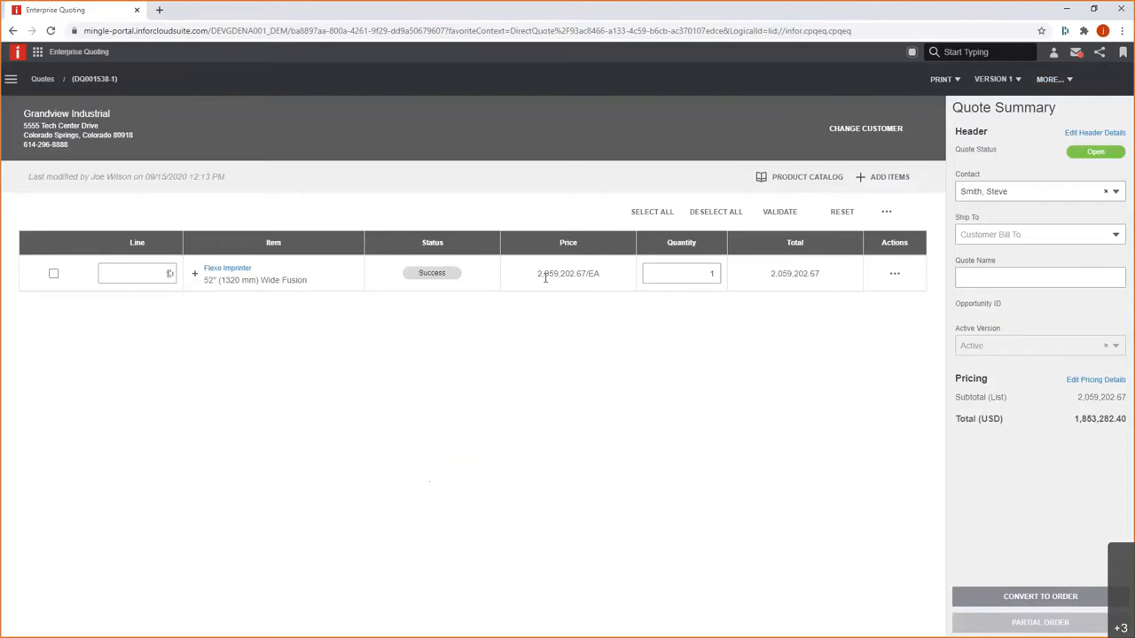
Expand the Flexo Imprinter line's configuration summary, then go to the product catalog.
left_click(195, 273)
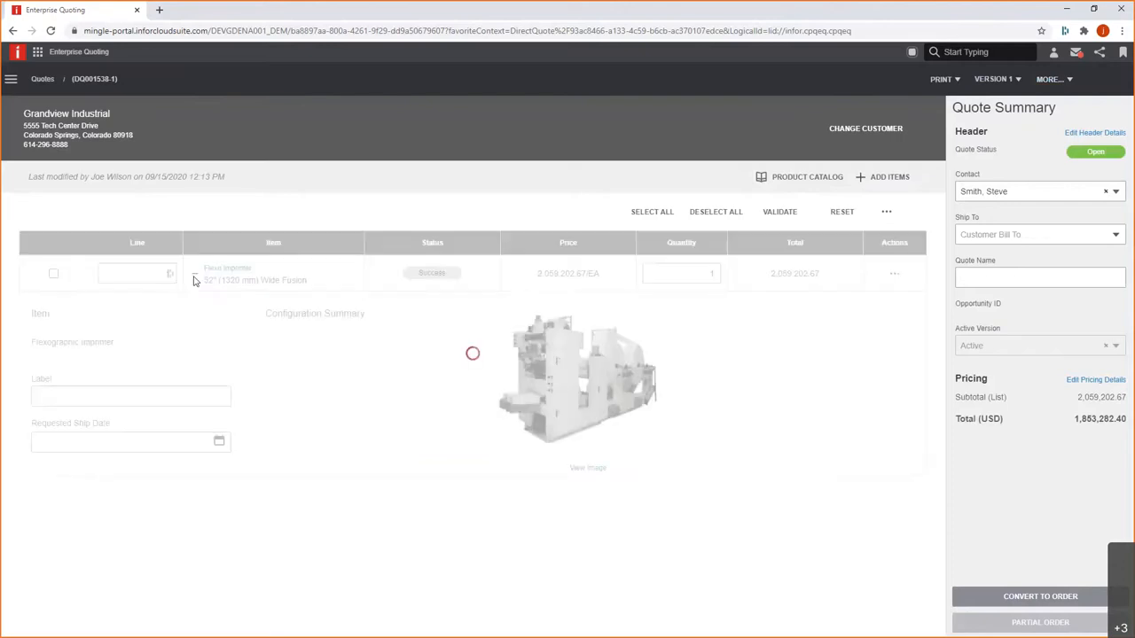
left_click(195, 273)
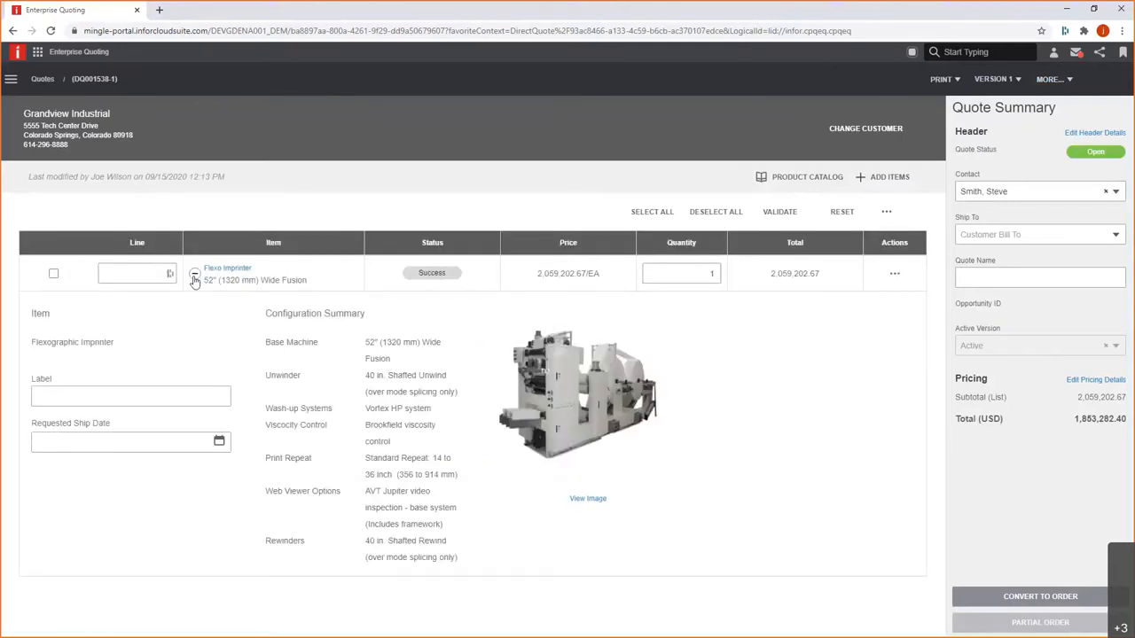
left_click(195, 273)
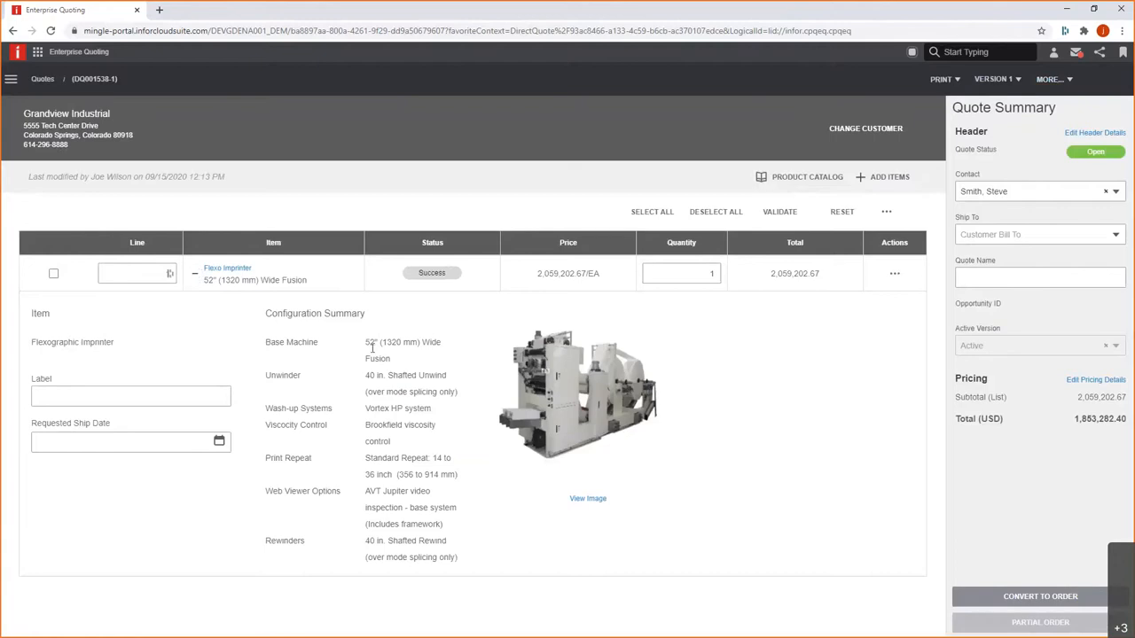
mouse_move(369, 500)
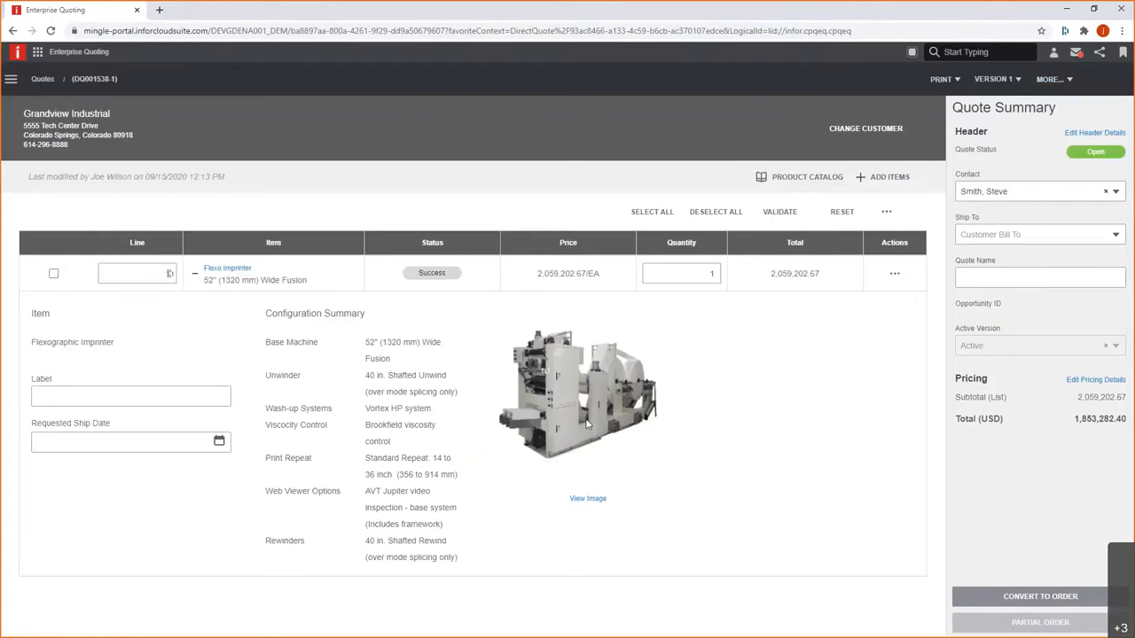
mouse_move(681, 355)
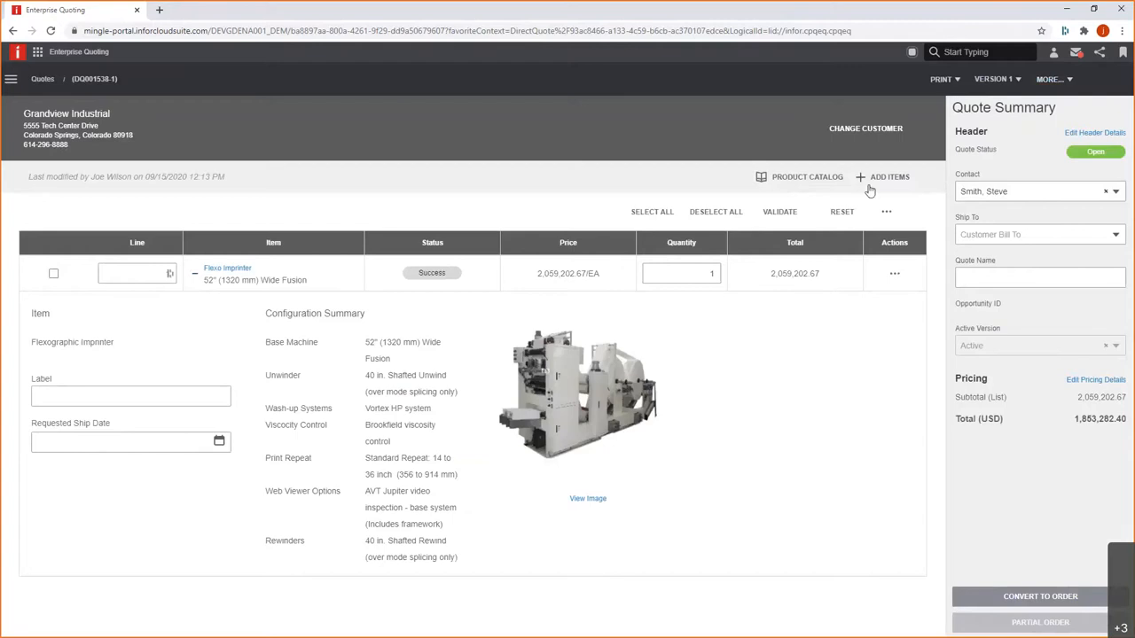
left_click(807, 177)
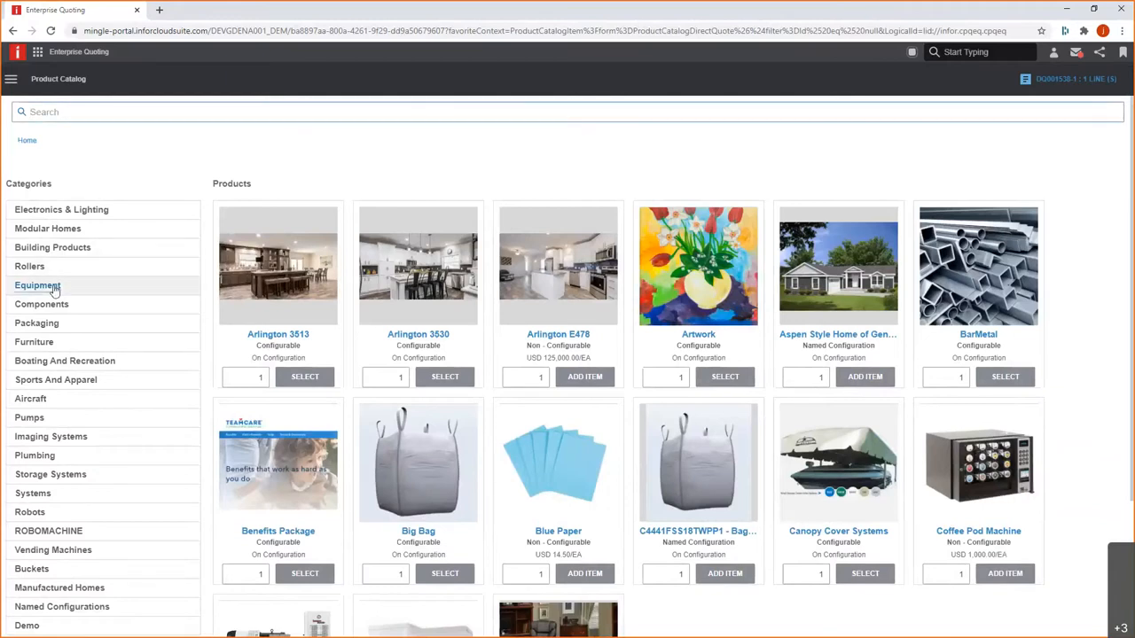
In the Equipment category, search 'laser' and select the Laser Anilox Cleaner.
left_click(39, 283)
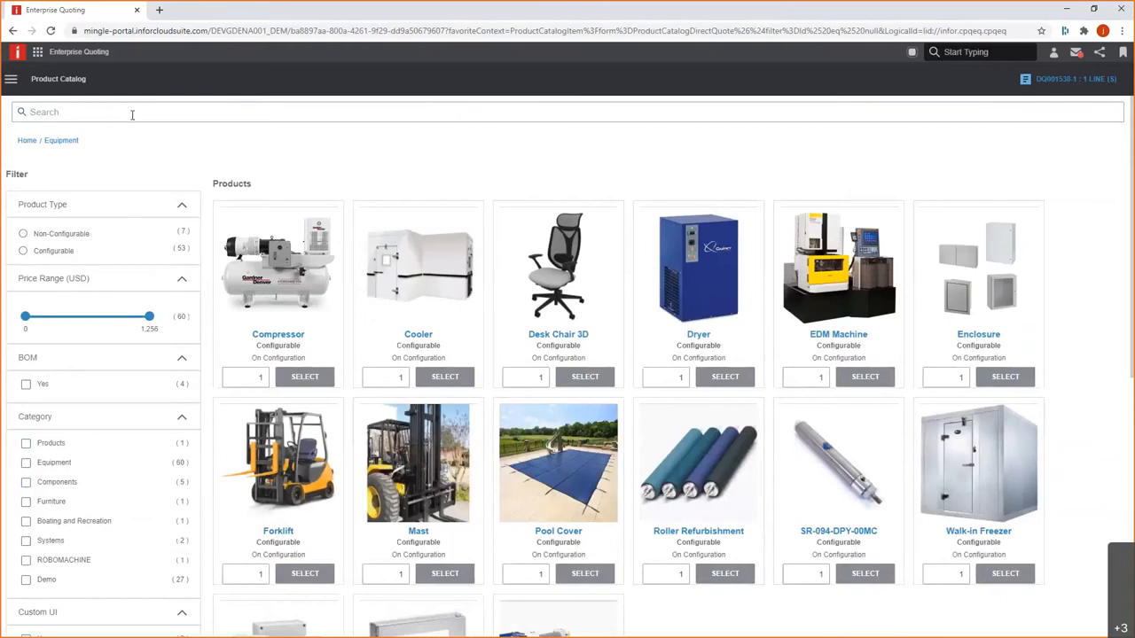
type("lasel")
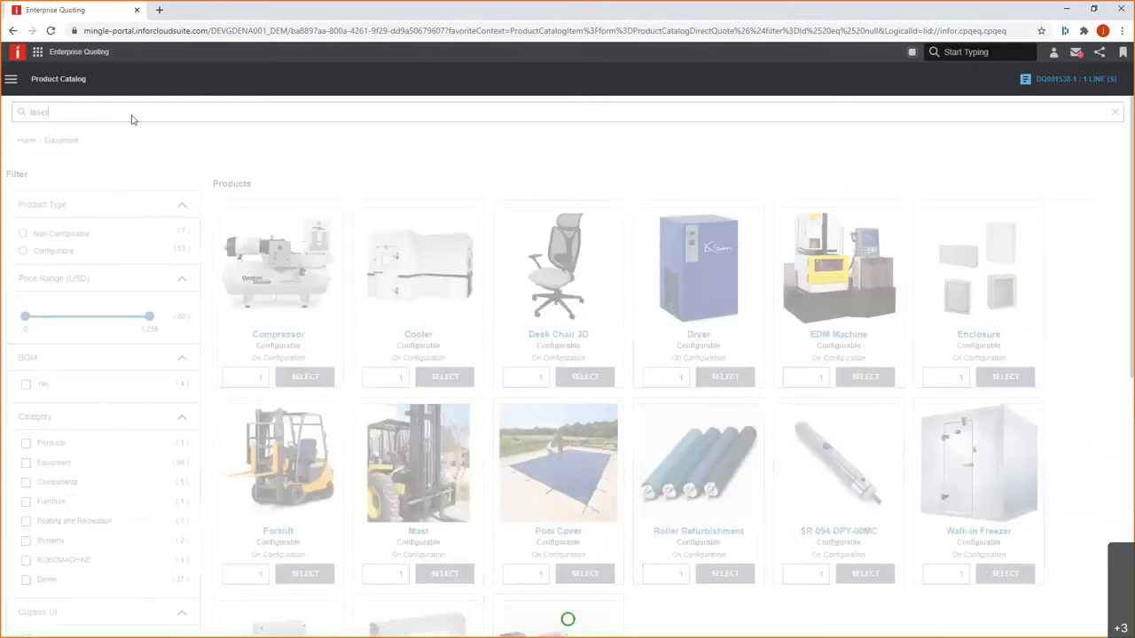
key("Enter")
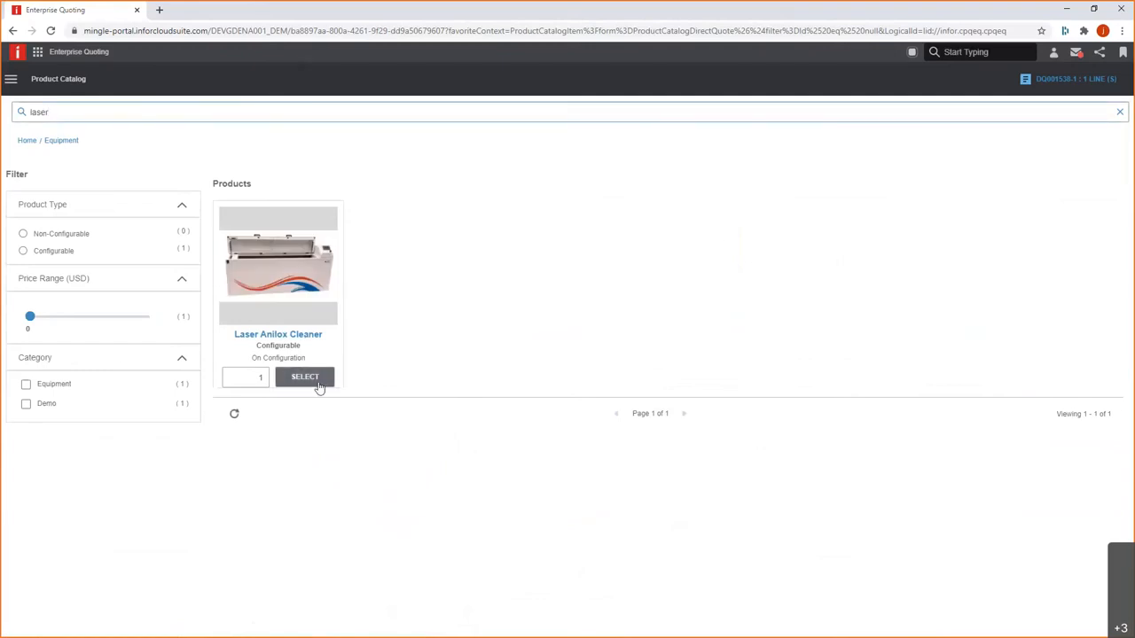
left_click(305, 375)
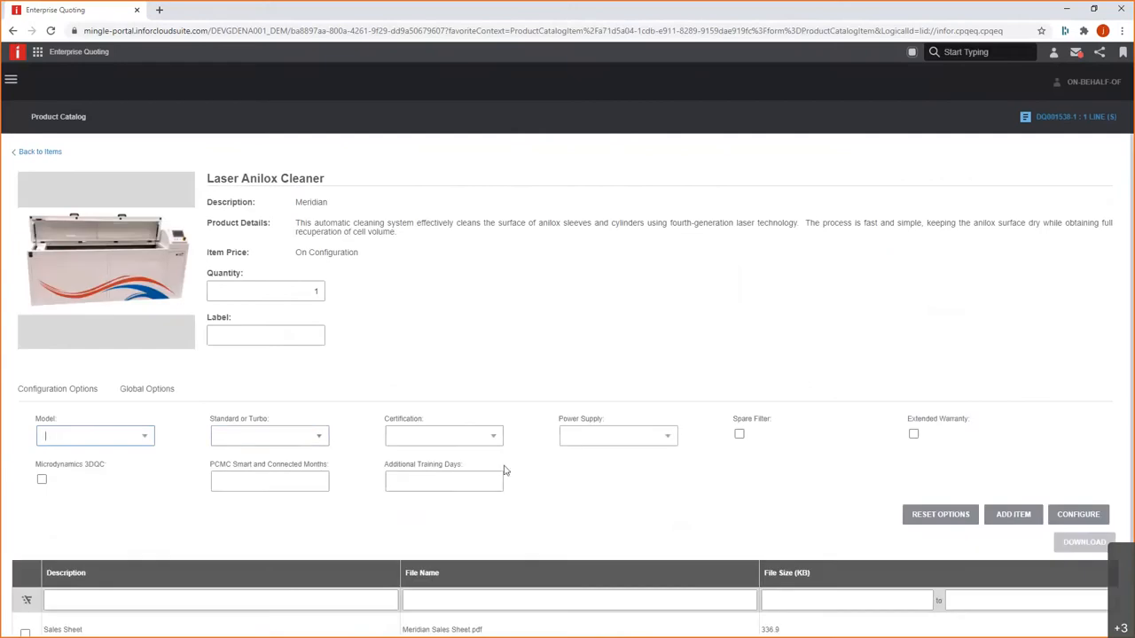
mouse_move(681, 500)
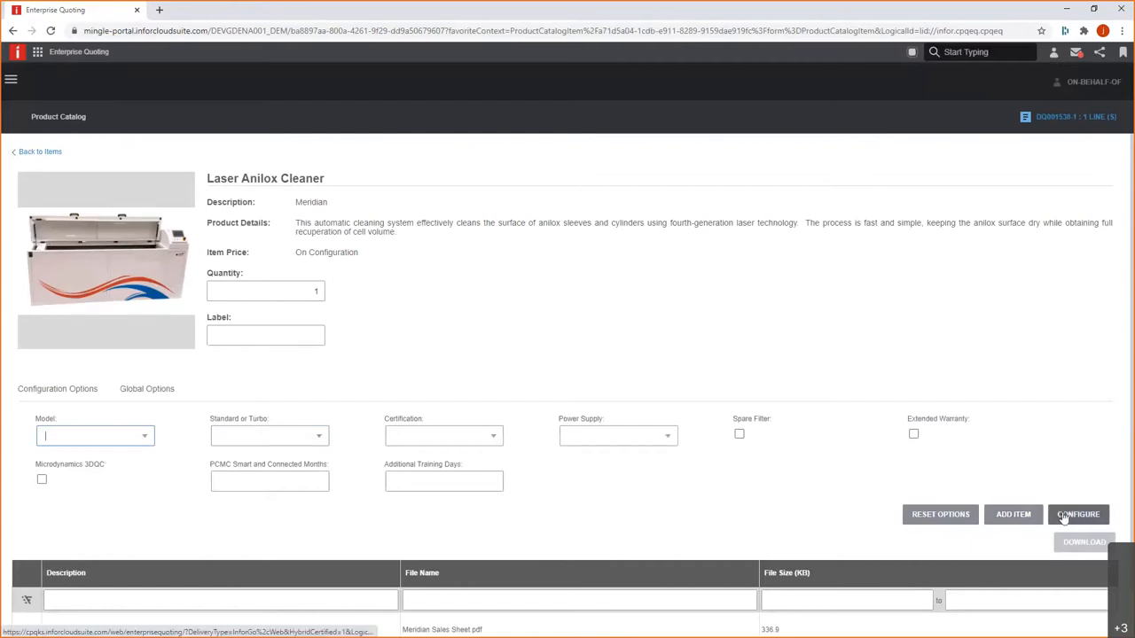
Configure by Roll Specs with length 50.0, diameter 3 and weight 500.
left_click(1078, 514)
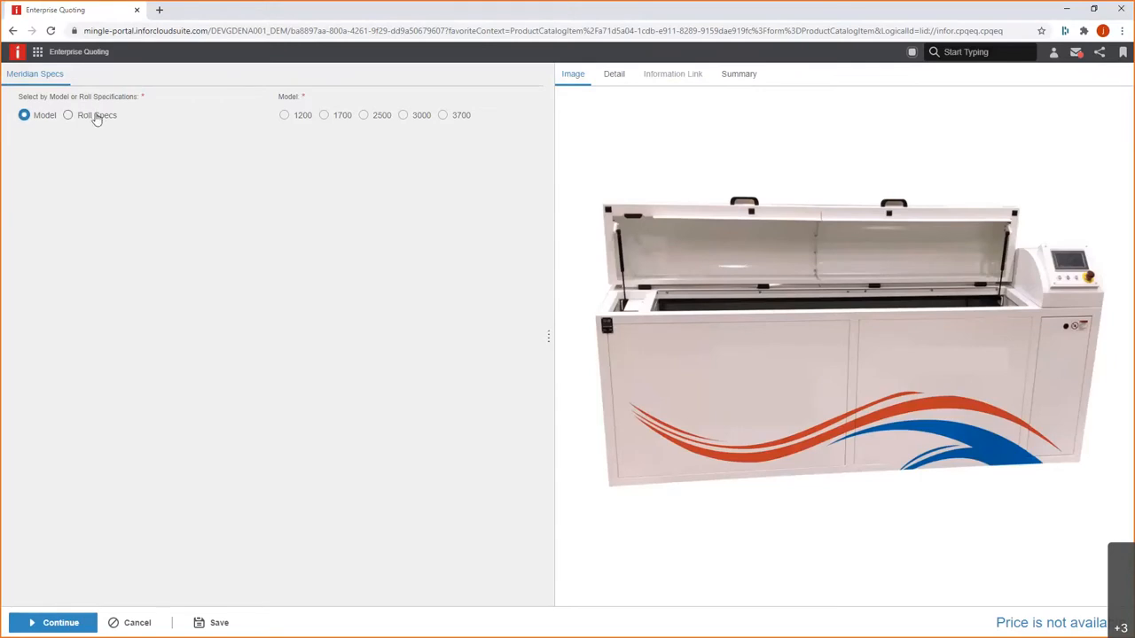
left_click(67, 114)
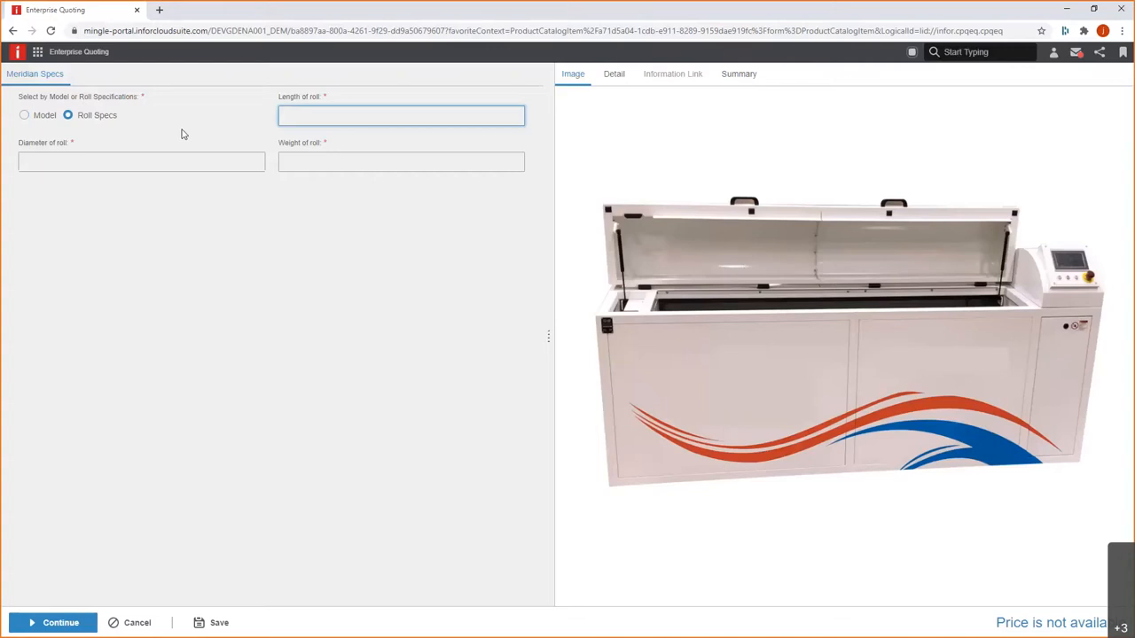
type("50.0")
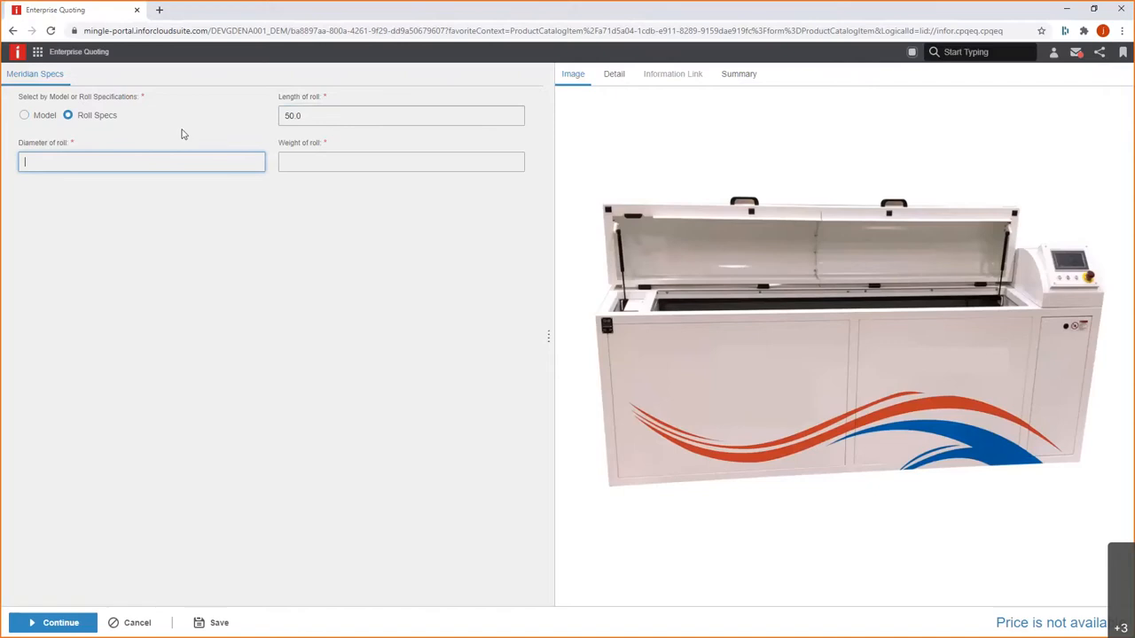
type("3.0")
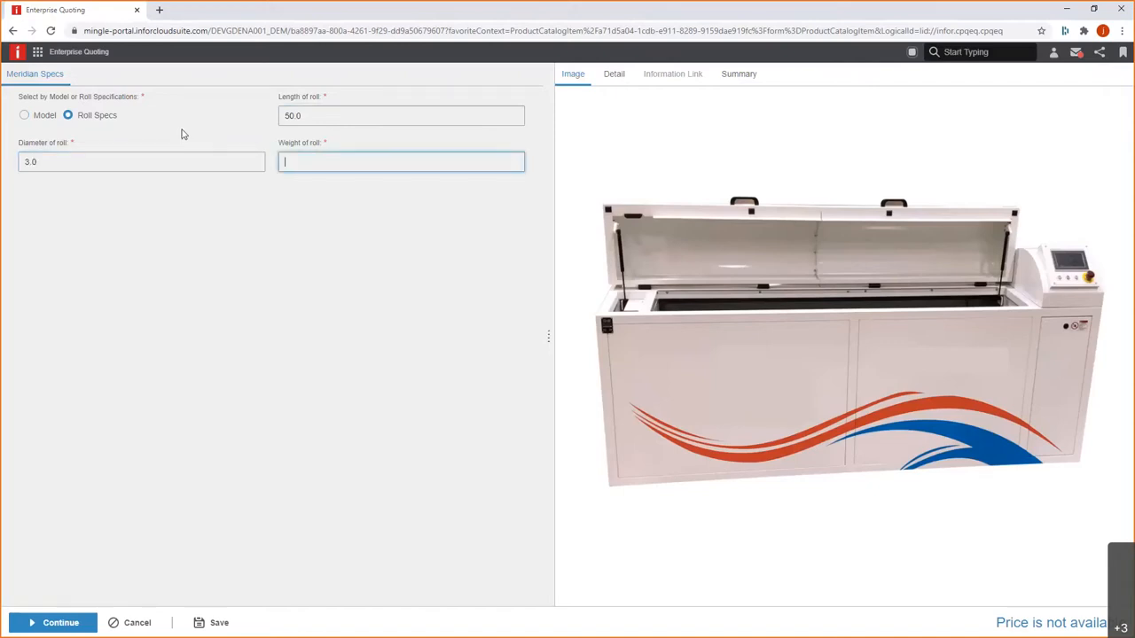
type("500")
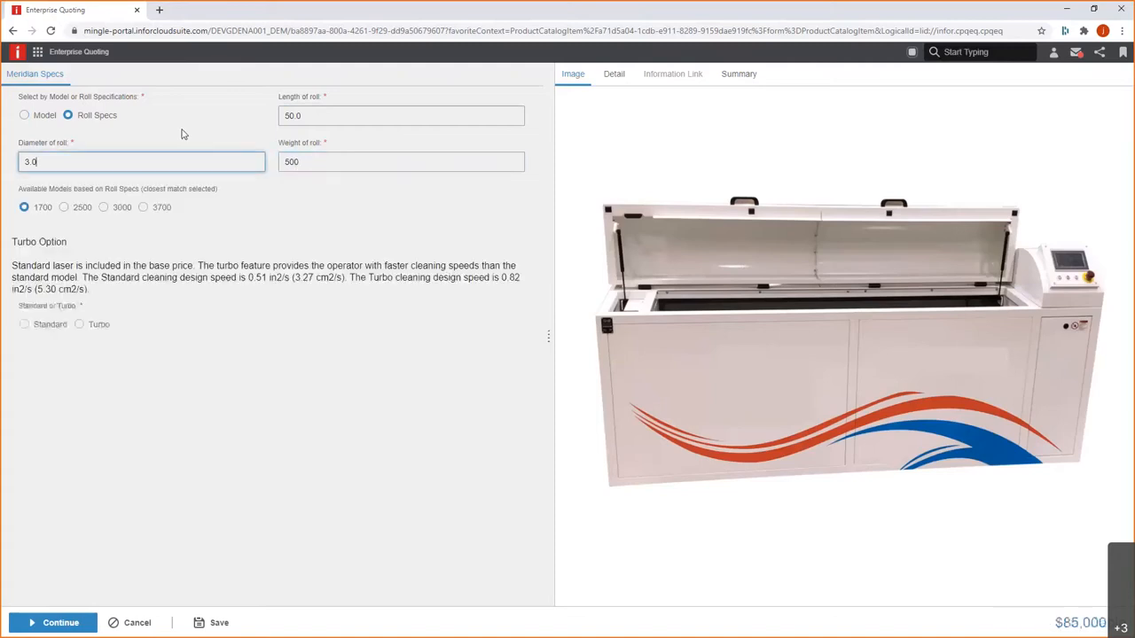
mouse_move(139, 188)
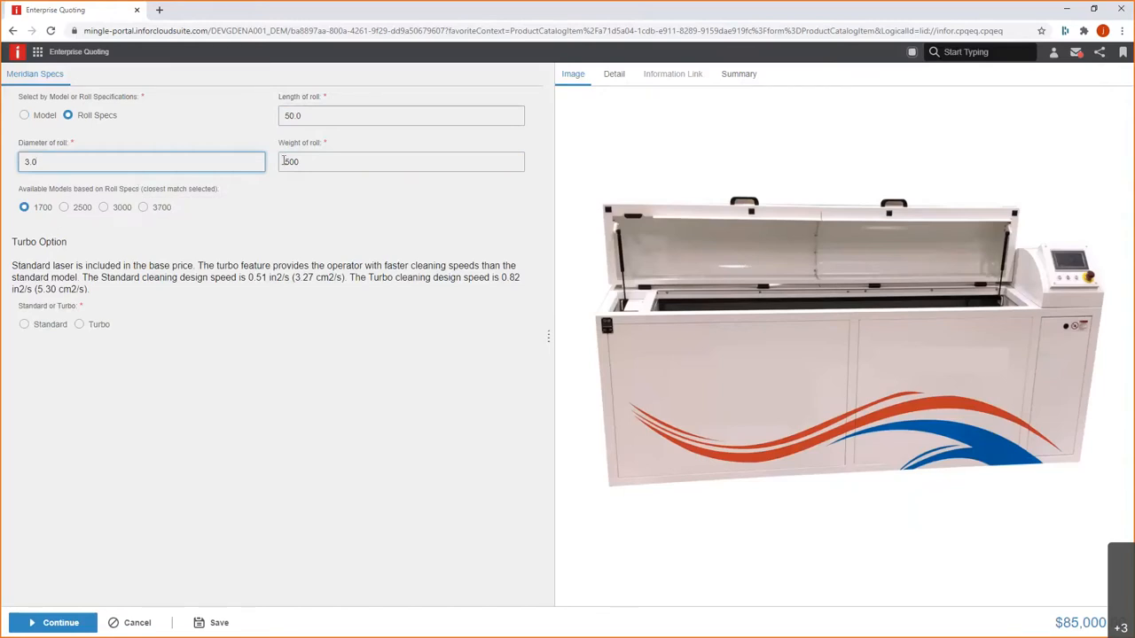
Change the roll length to 100.0, keeping diameter 3.0 and weight 500.
left_click(400, 115)
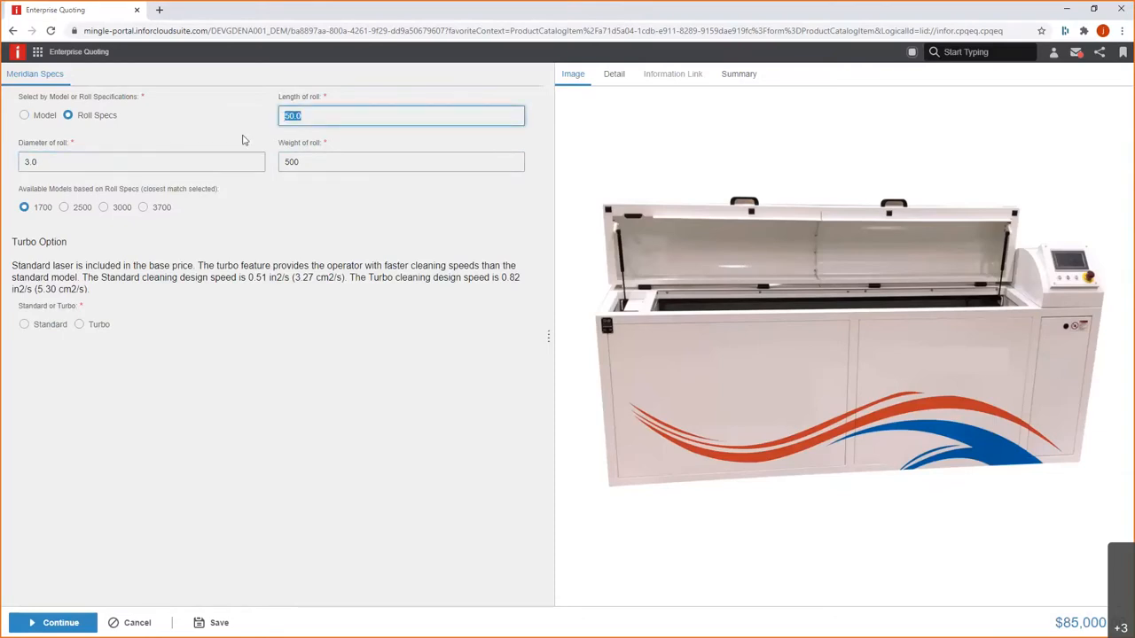
type("10")
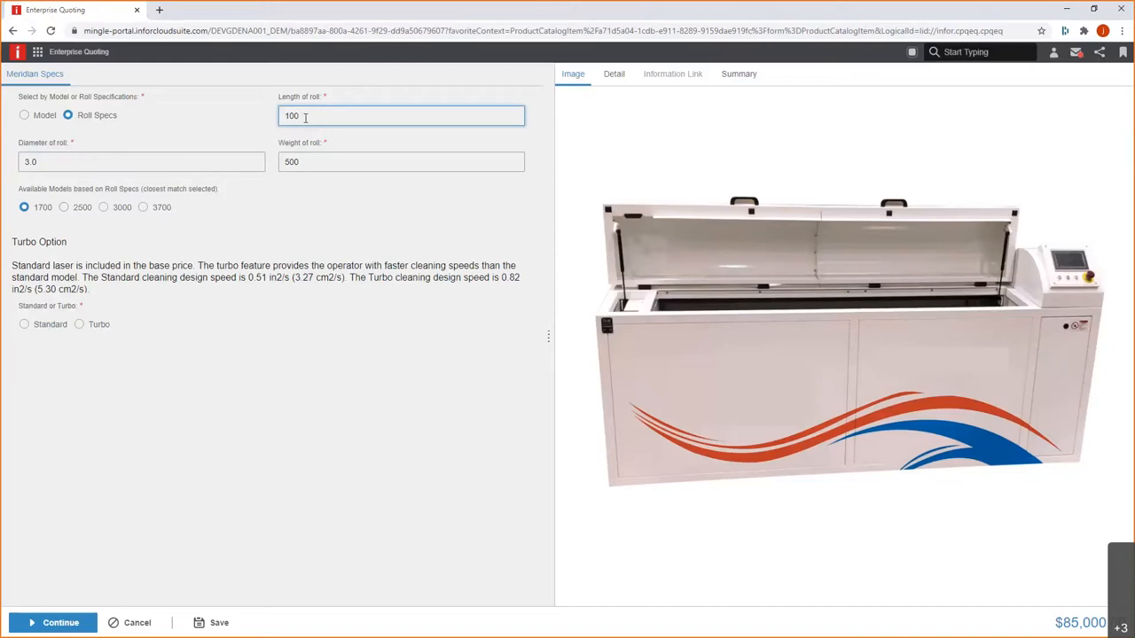
triple_click(142, 161)
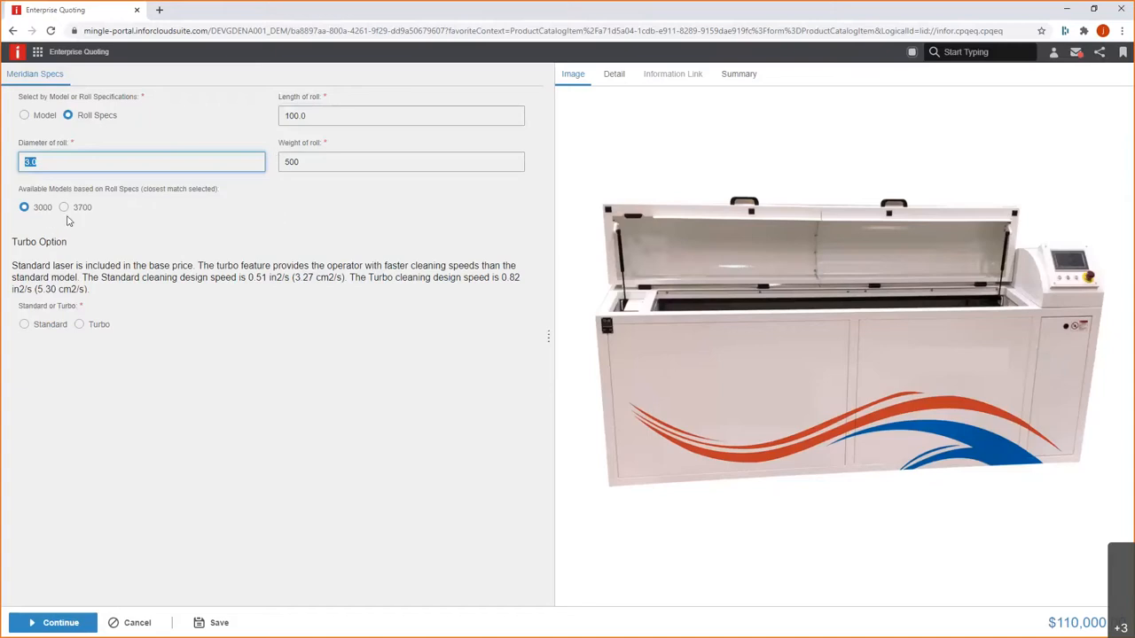
mouse_move(151, 216)
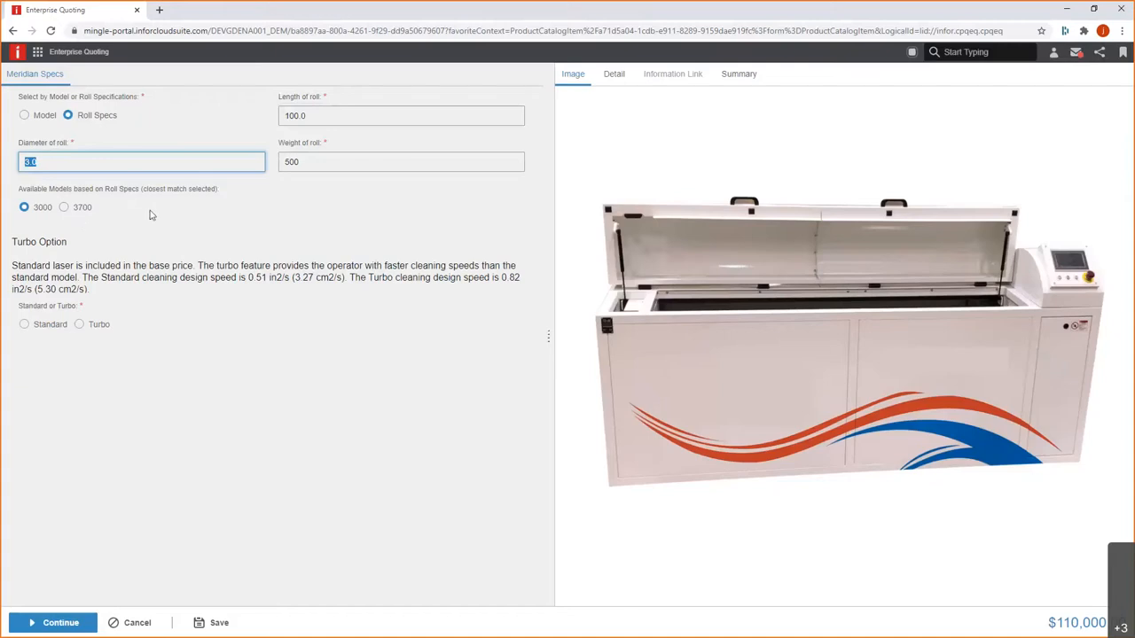
mouse_move(57, 236)
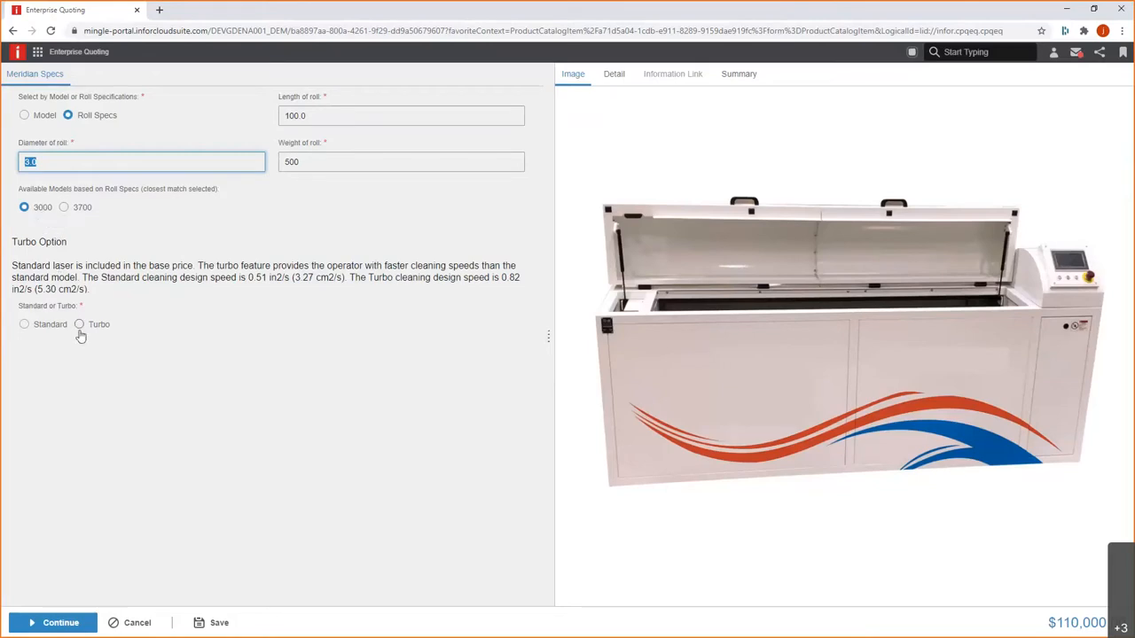
Select Turbo, UL, 220 V, Spare Filter and Extended Warranty, bringing the price to $148,200.
left_click(78, 322)
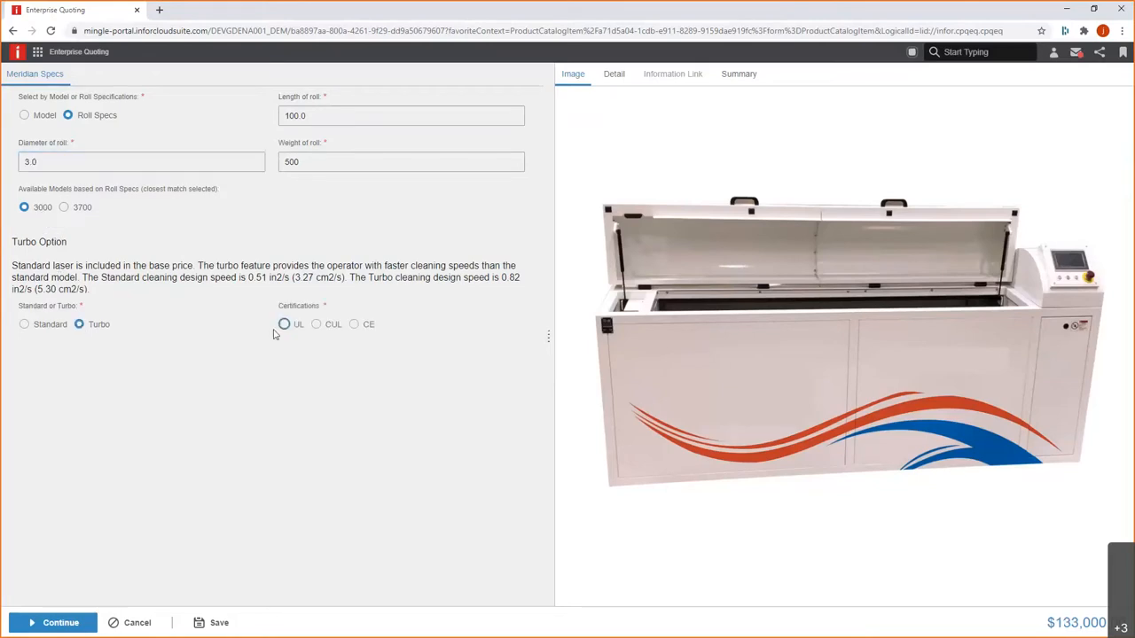
left_click(283, 323)
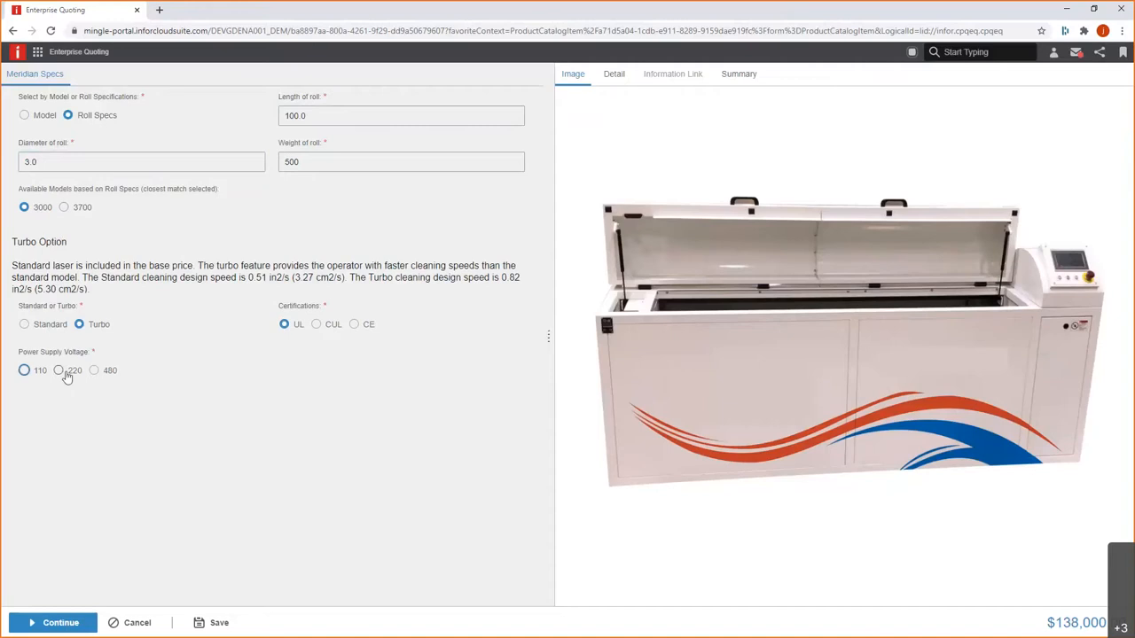
left_click(59, 371)
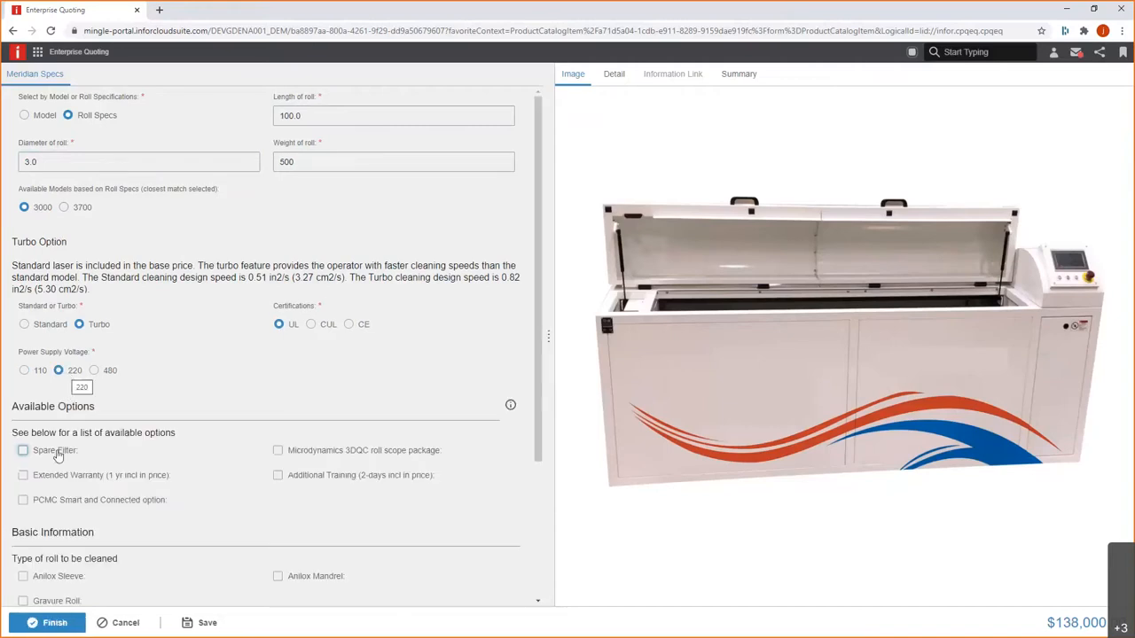
left_click(23, 450)
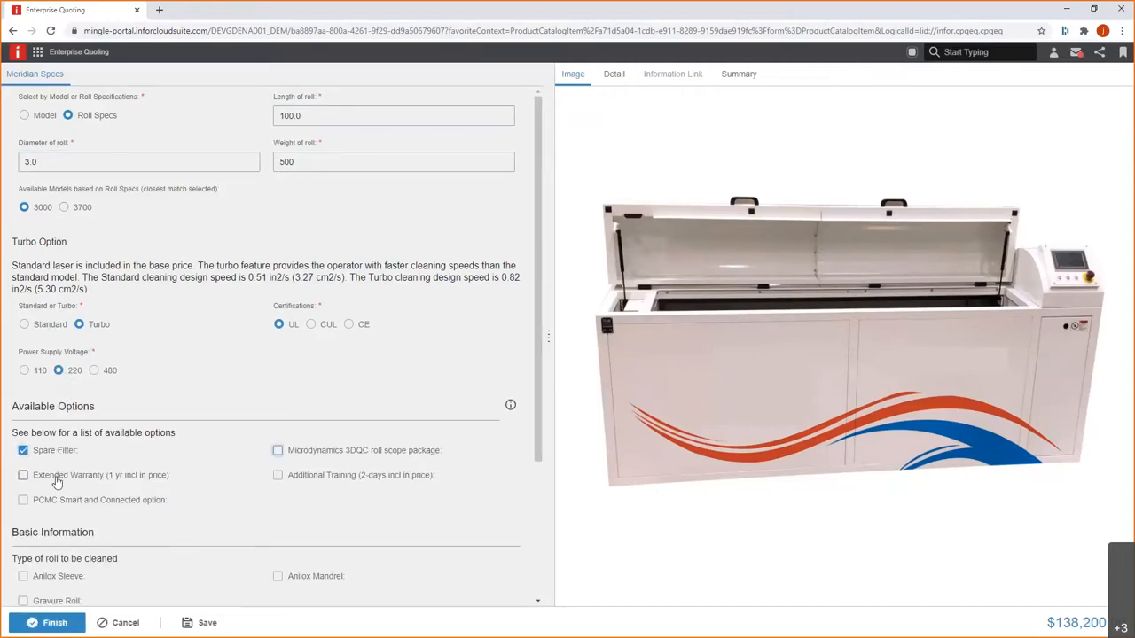
mouse_move(53, 478)
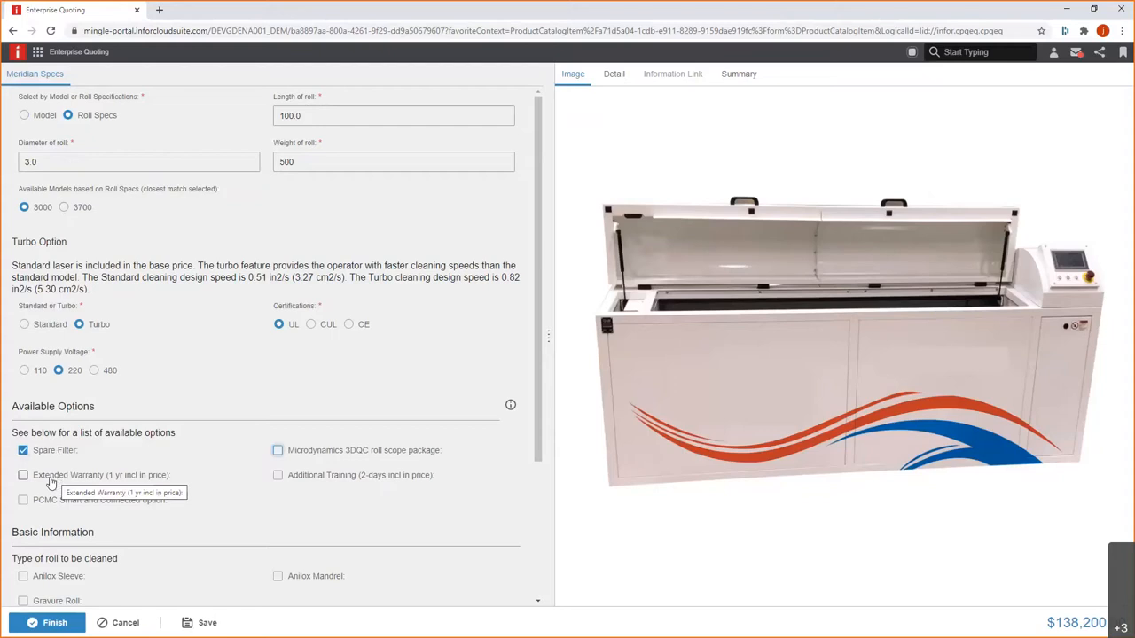
left_click(23, 475)
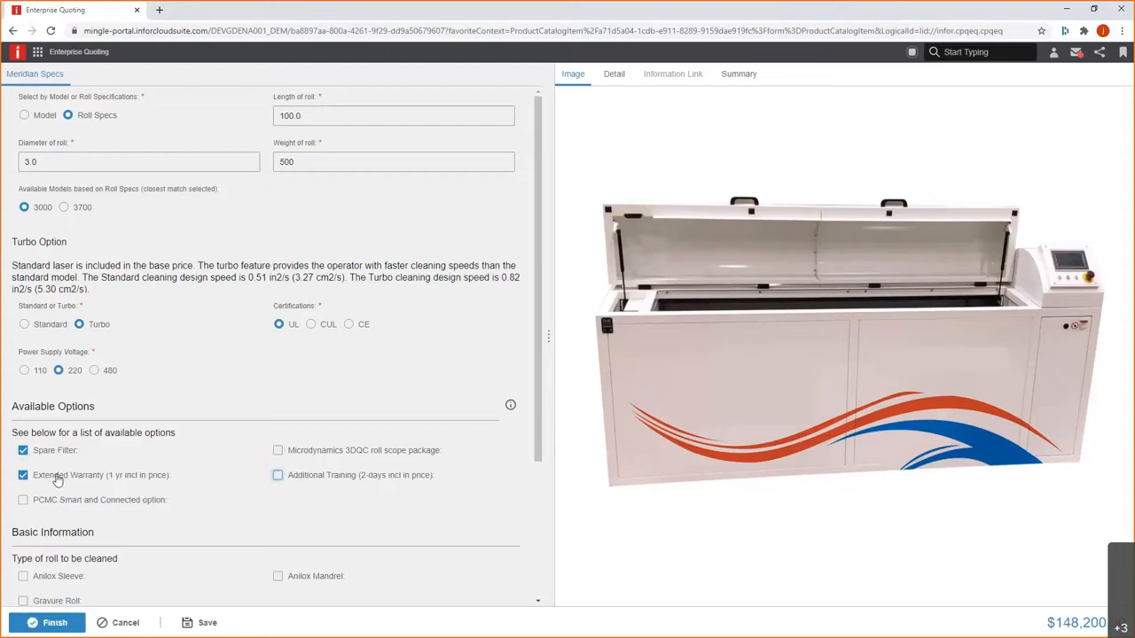
mouse_move(614, 74)
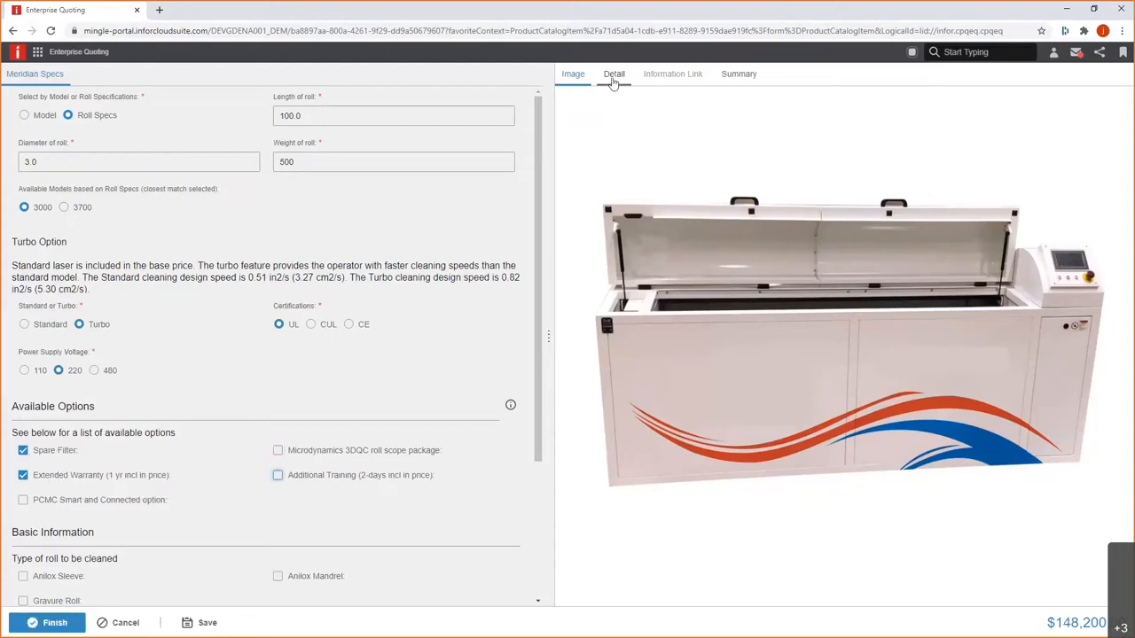
View the Detail price breakdown of $148,200, then Finish the configuration.
left_click(613, 74)
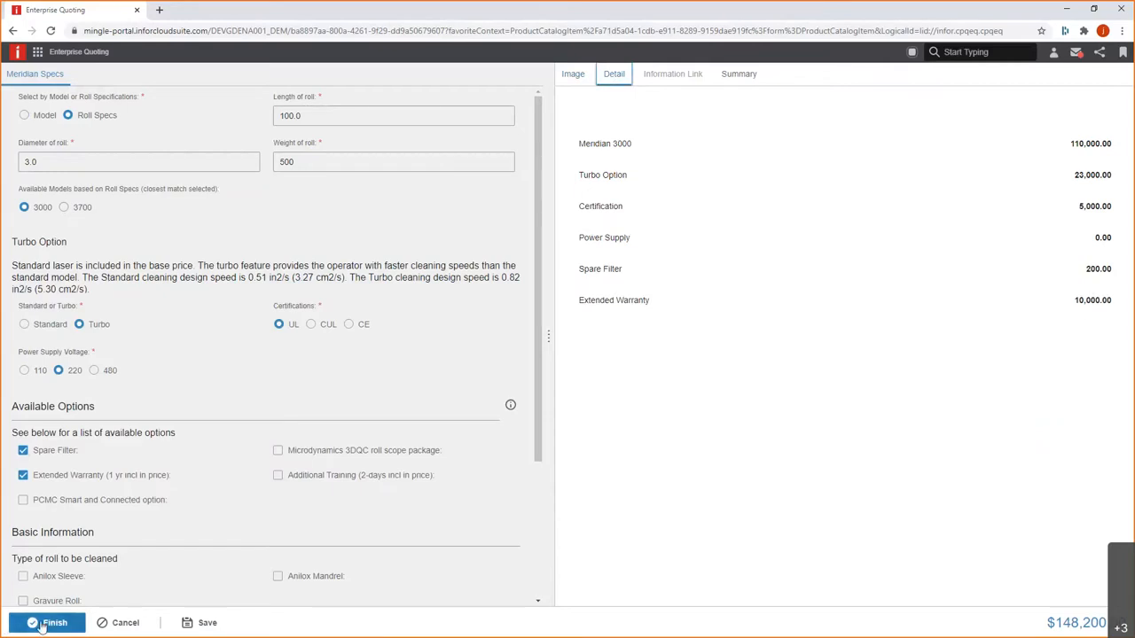
left_click(46, 622)
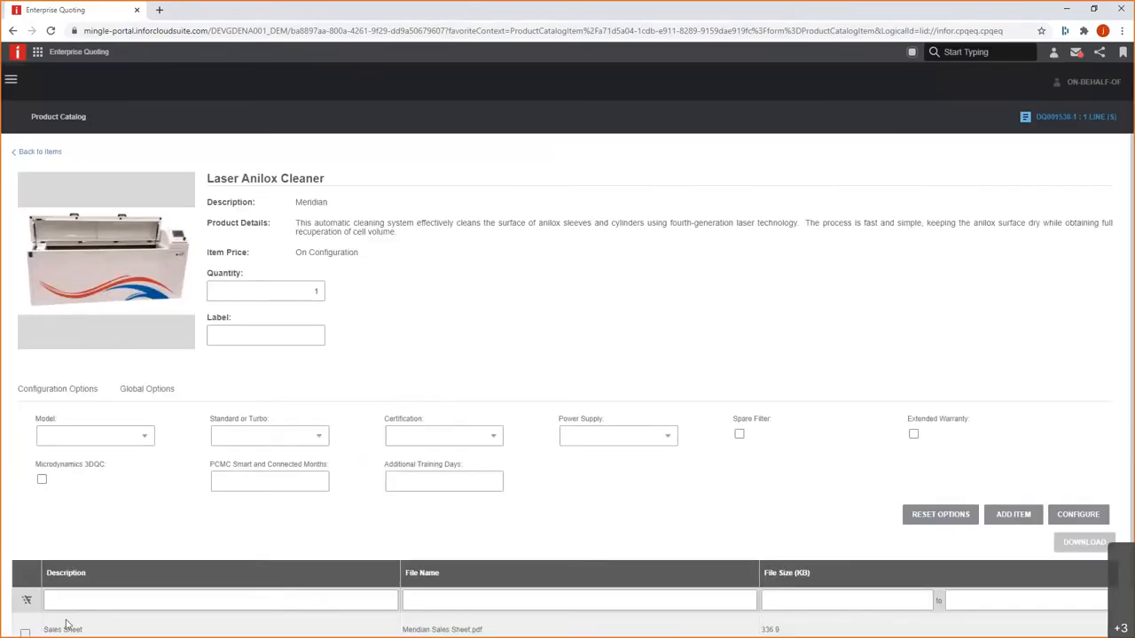
mouse_move(418, 321)
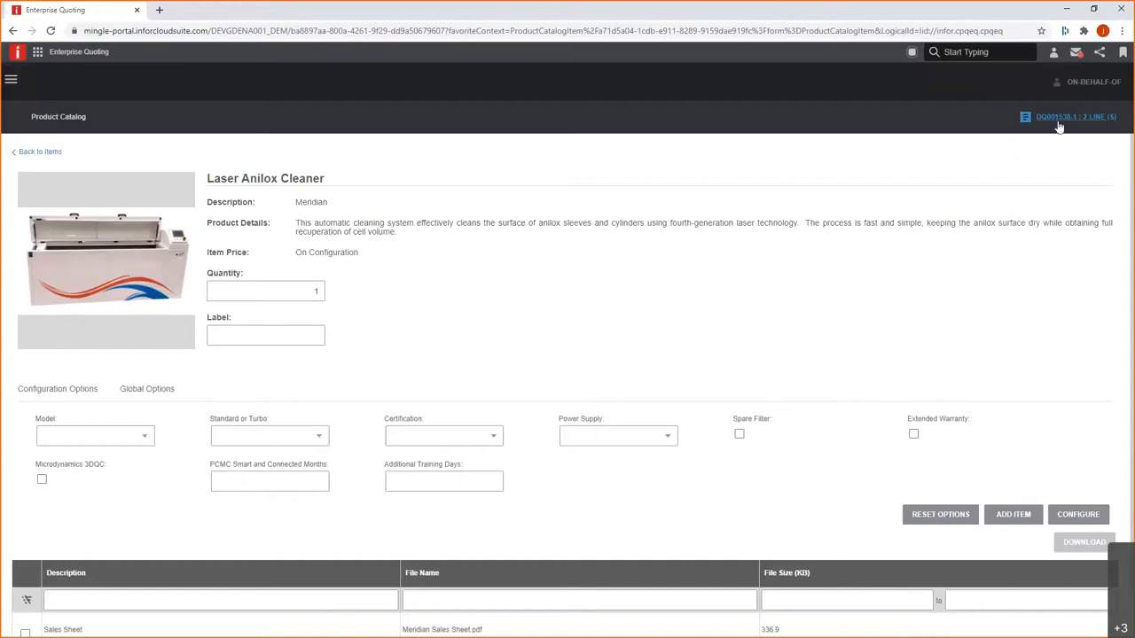
Open the Grandview Industrial quote and expand the Laser Anilox Cleaner summary in place of the Flexo Imprinter's.
left_click(1075, 117)
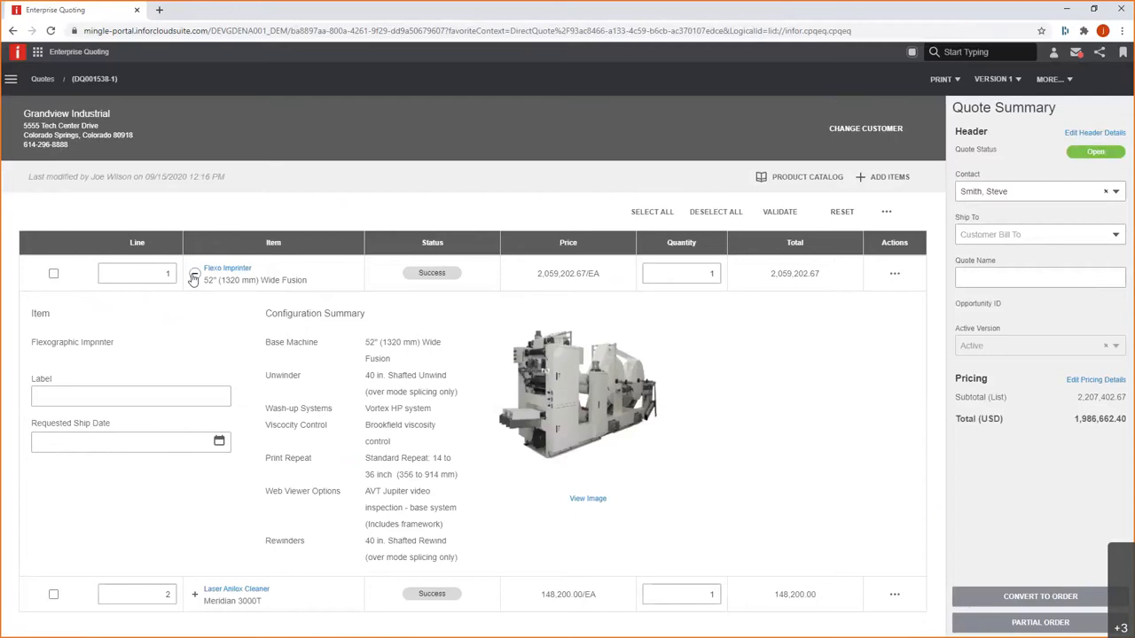
left_click(195, 273)
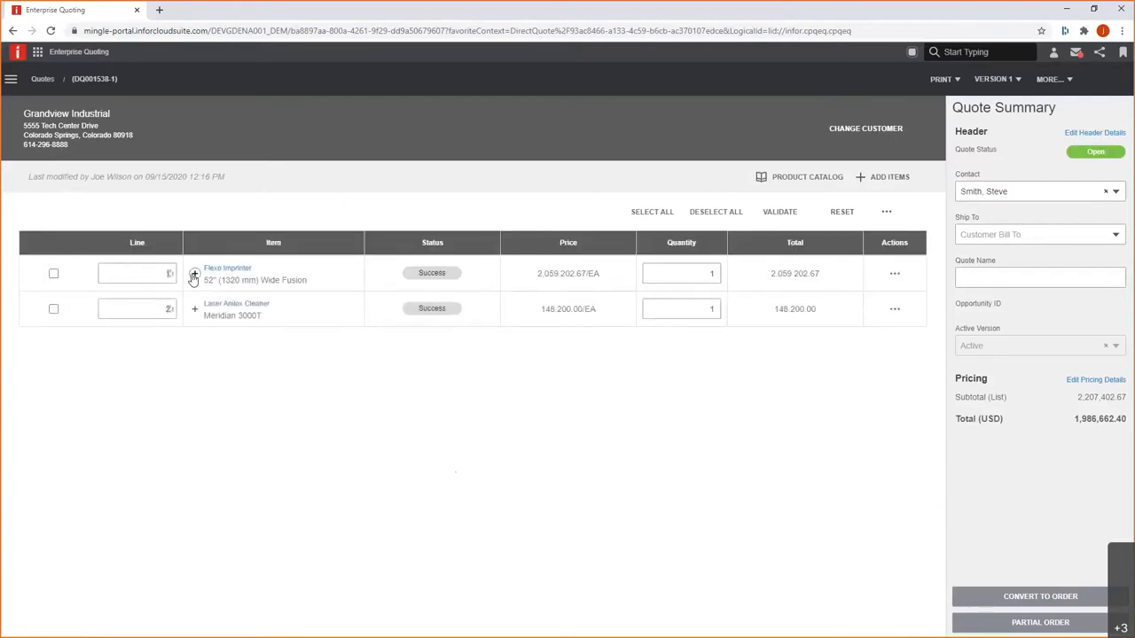
left_click(195, 309)
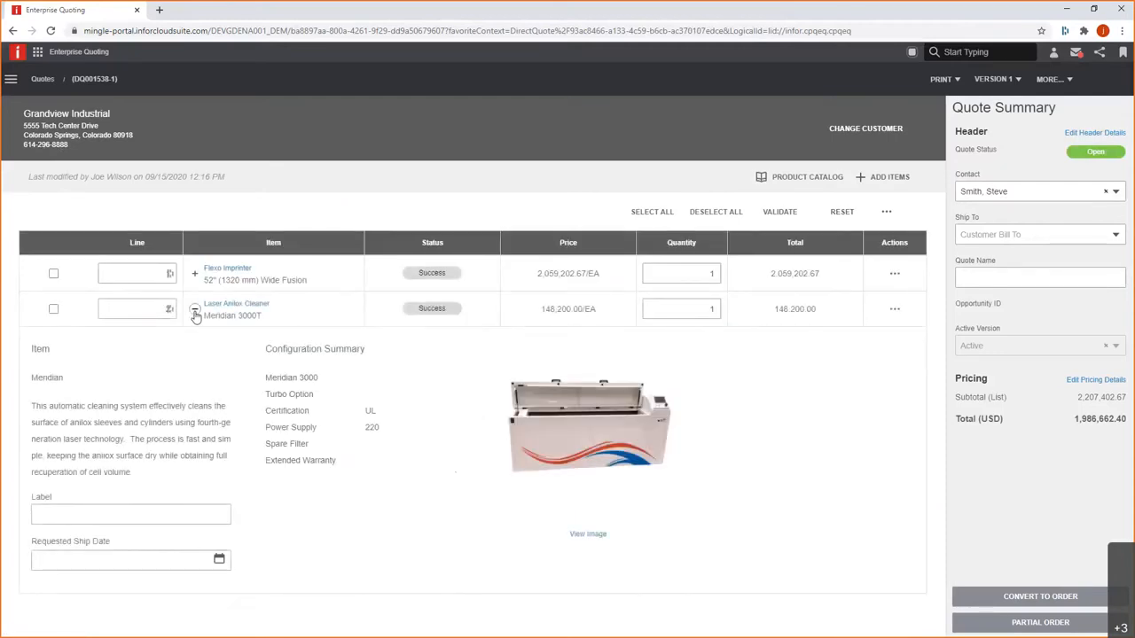
left_click(195, 309)
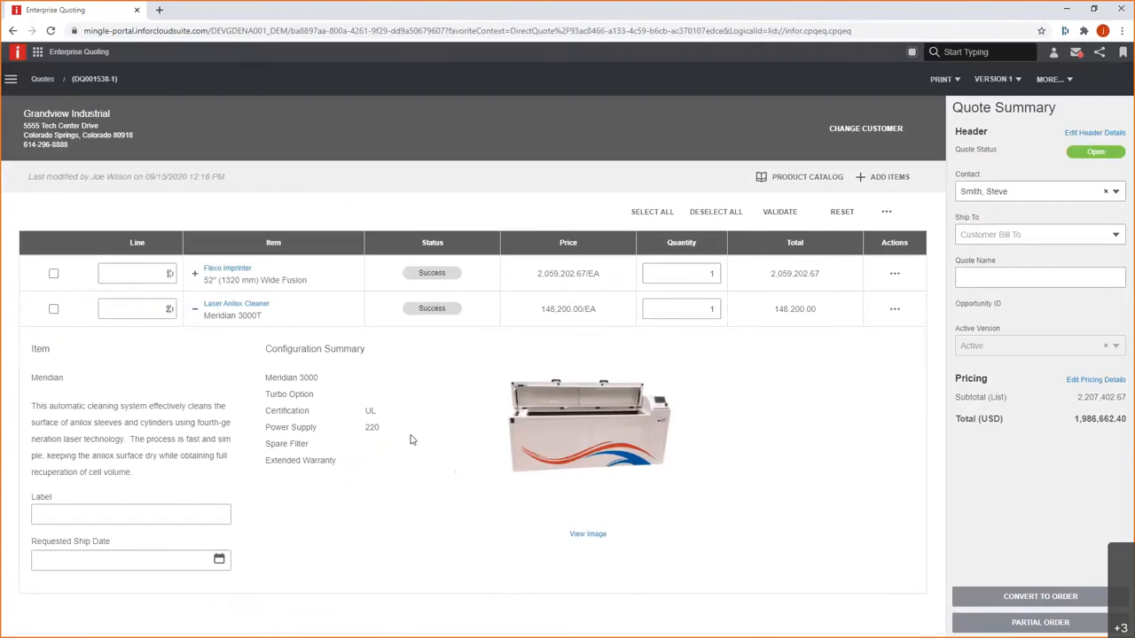
mouse_move(406, 439)
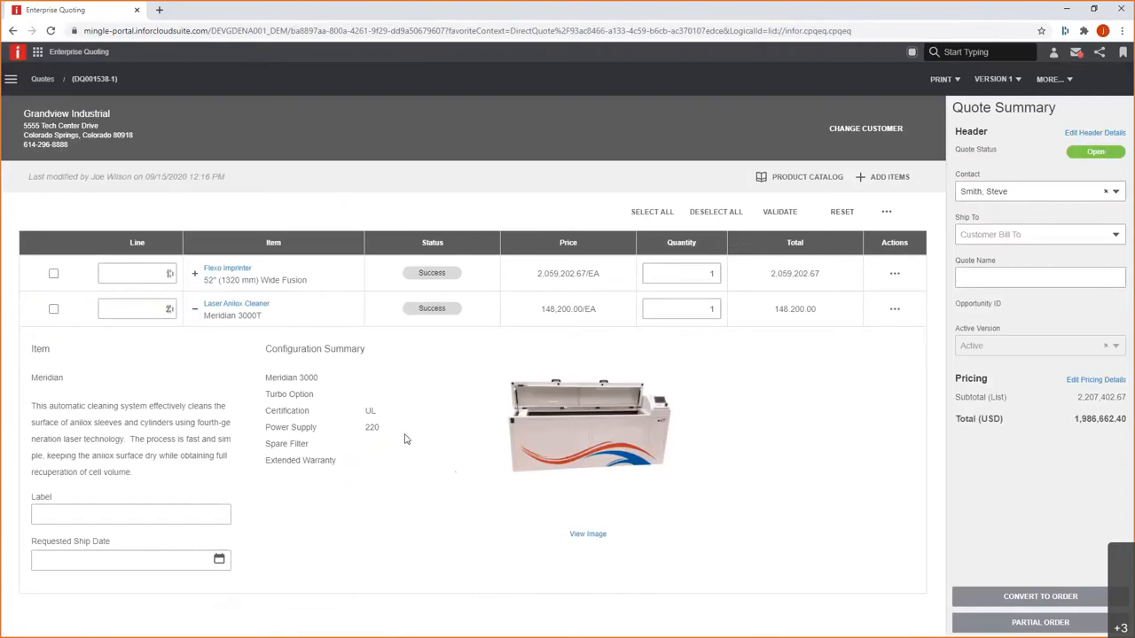
mouse_move(610, 373)
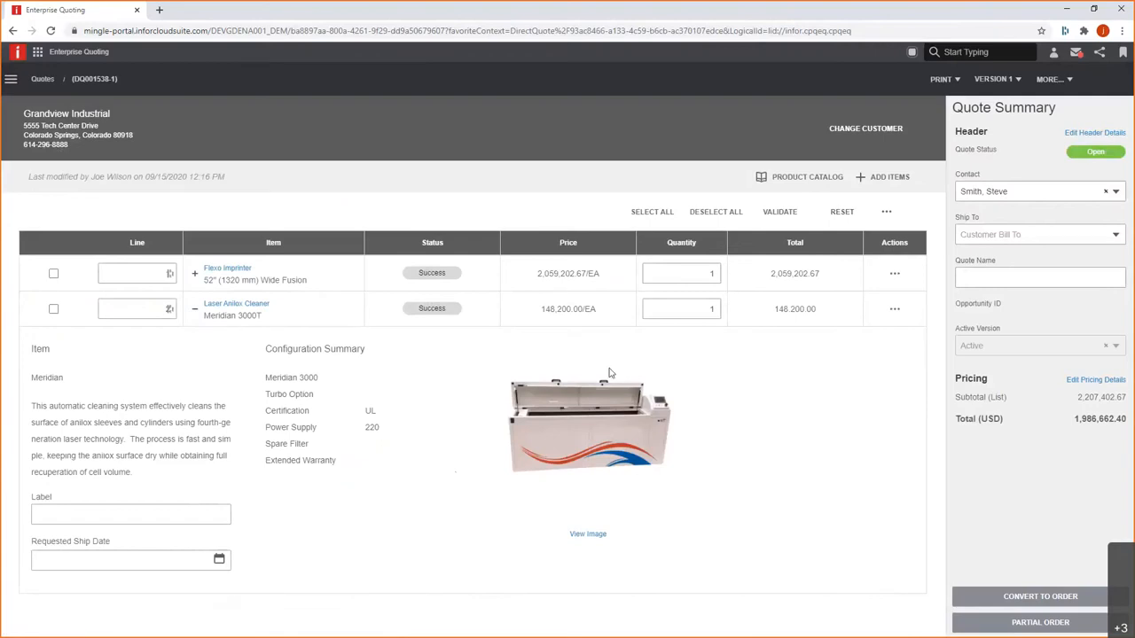
mouse_move(478, 376)
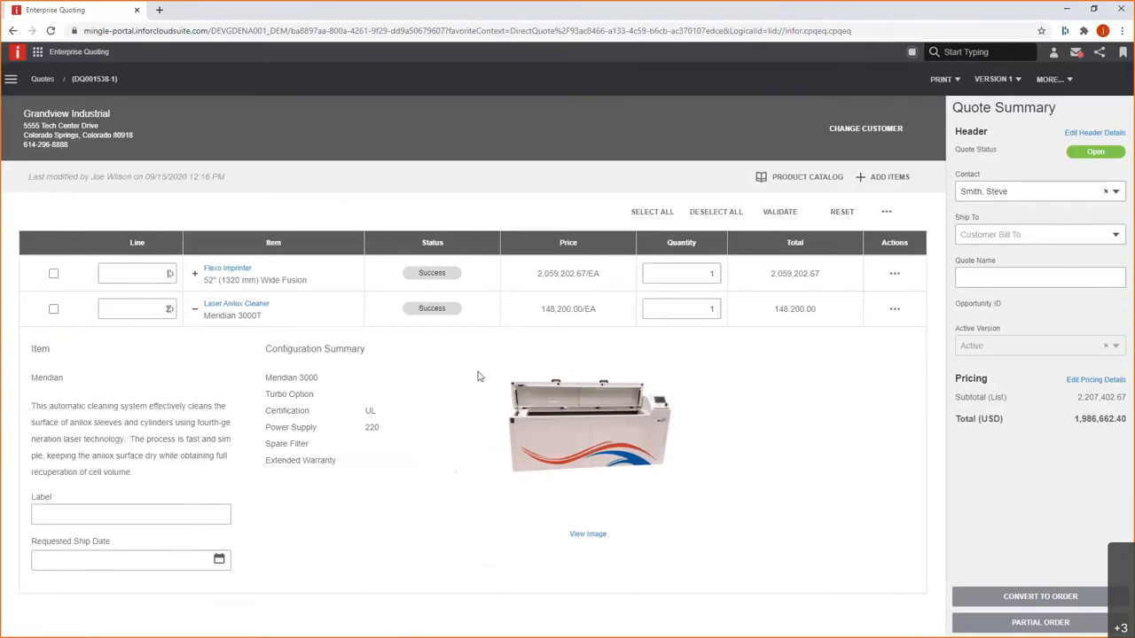
mouse_move(348, 285)
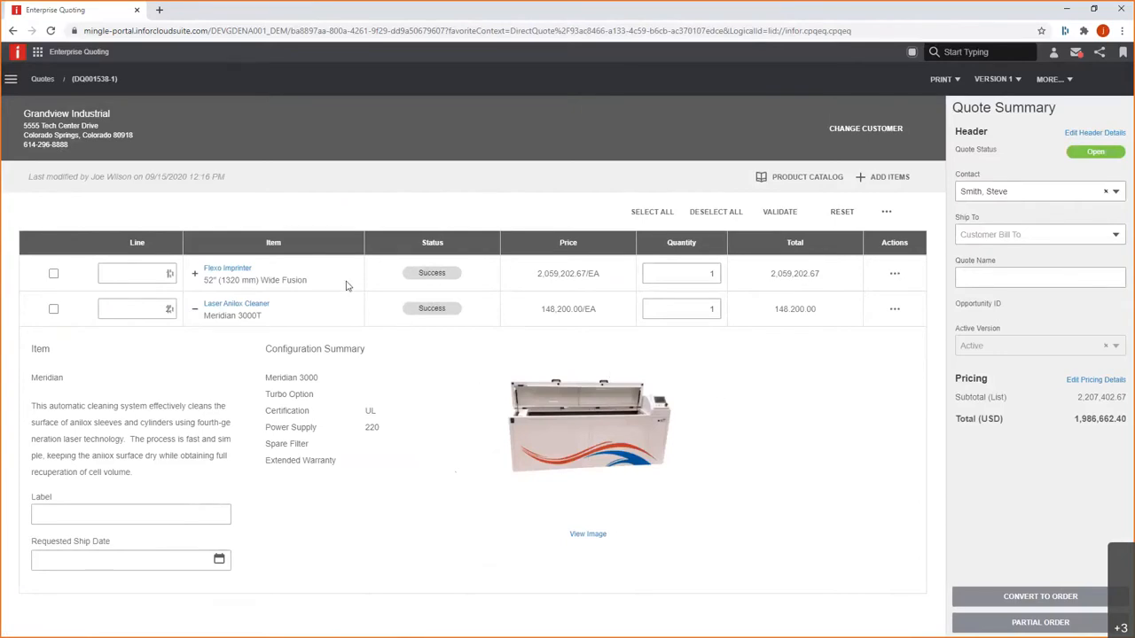
mouse_move(517, 241)
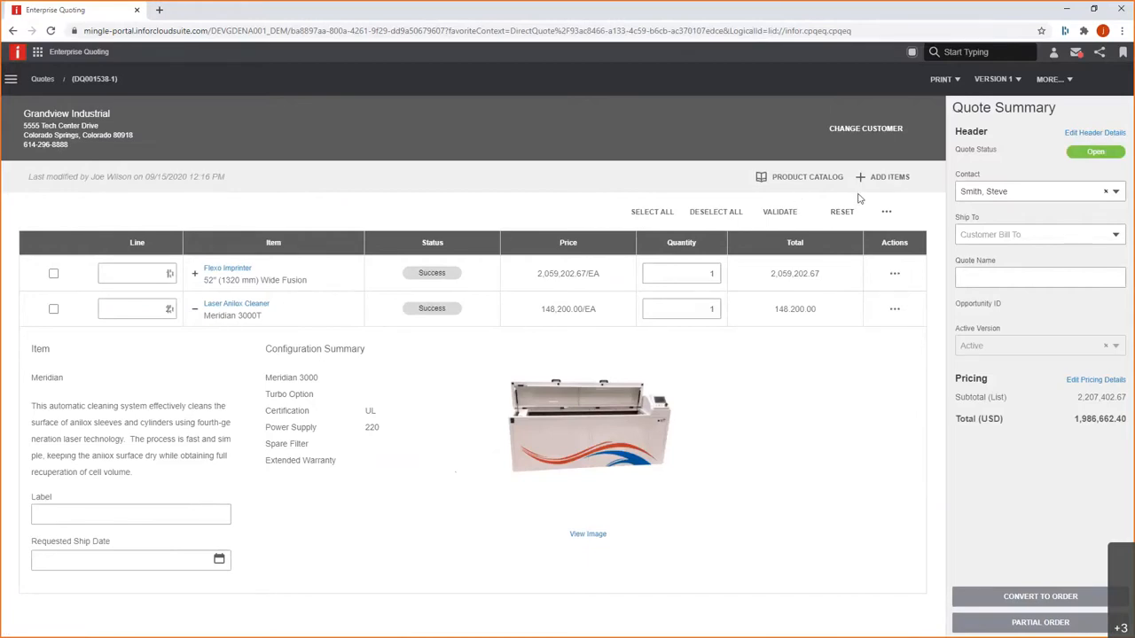
mouse_move(893, 273)
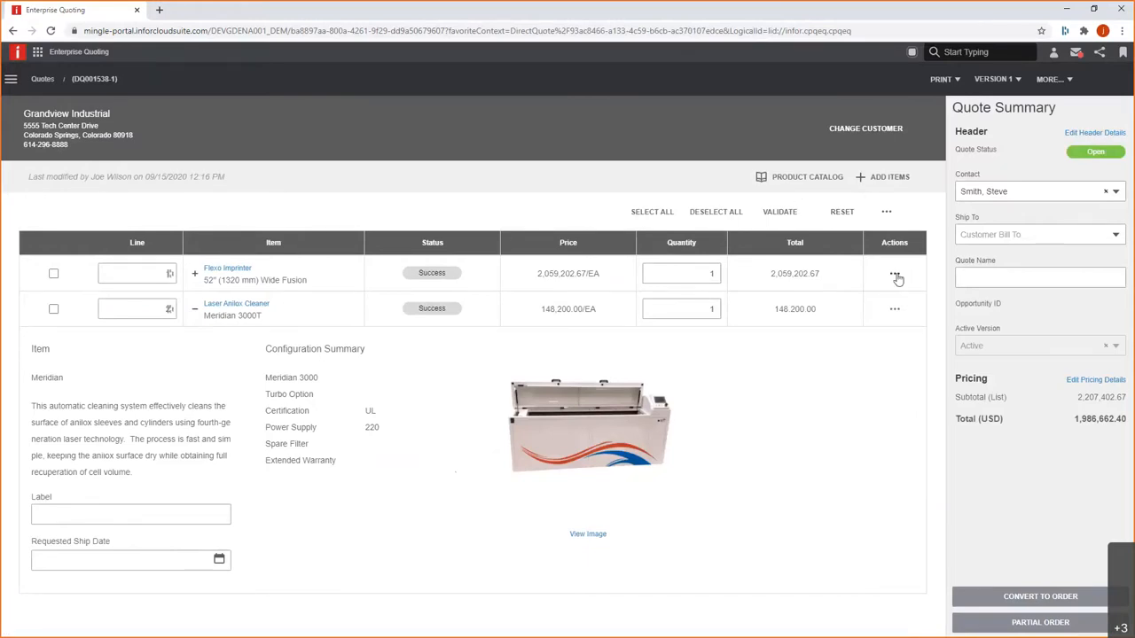
Copy the Flexo Imprinter line via its Actions menu, giving the quote a third line.
left_click(894, 273)
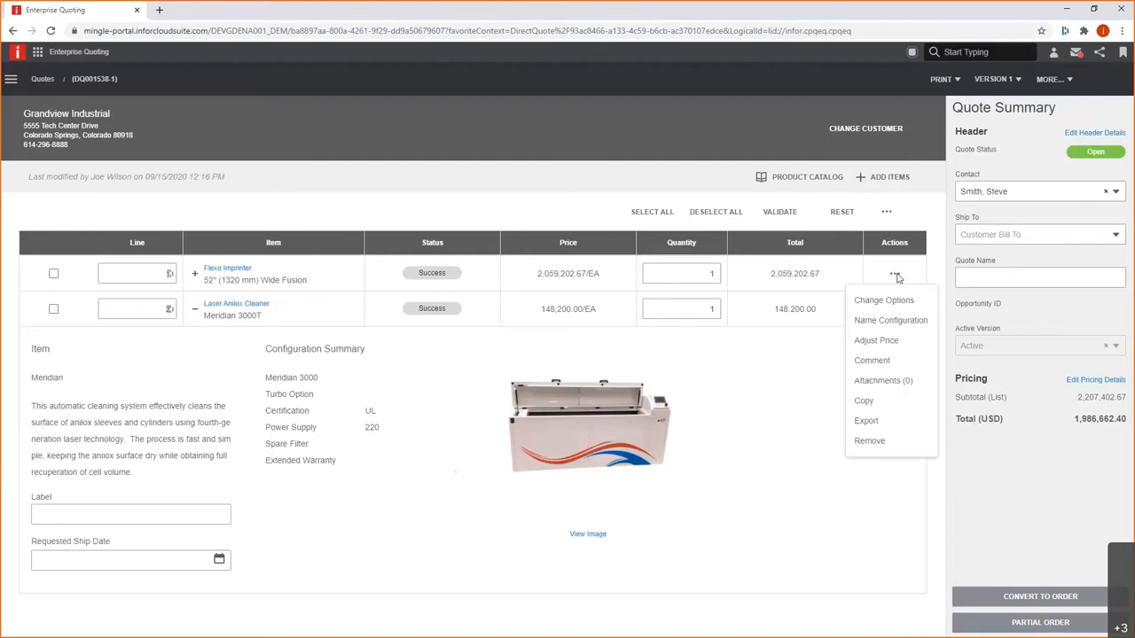
left_click(887, 404)
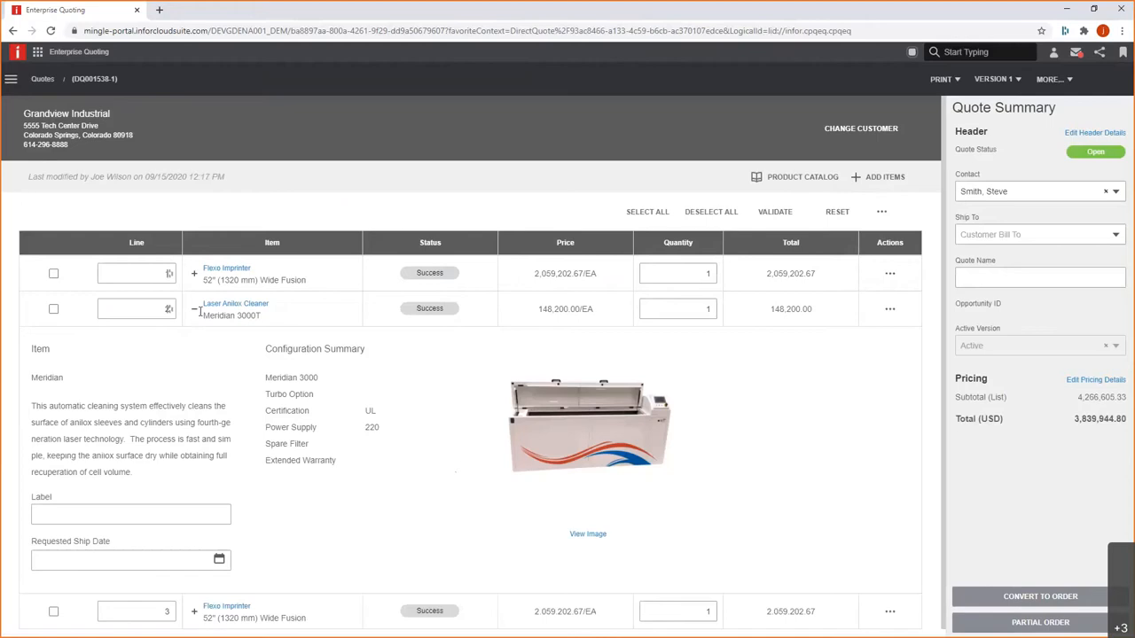
left_click(195, 308)
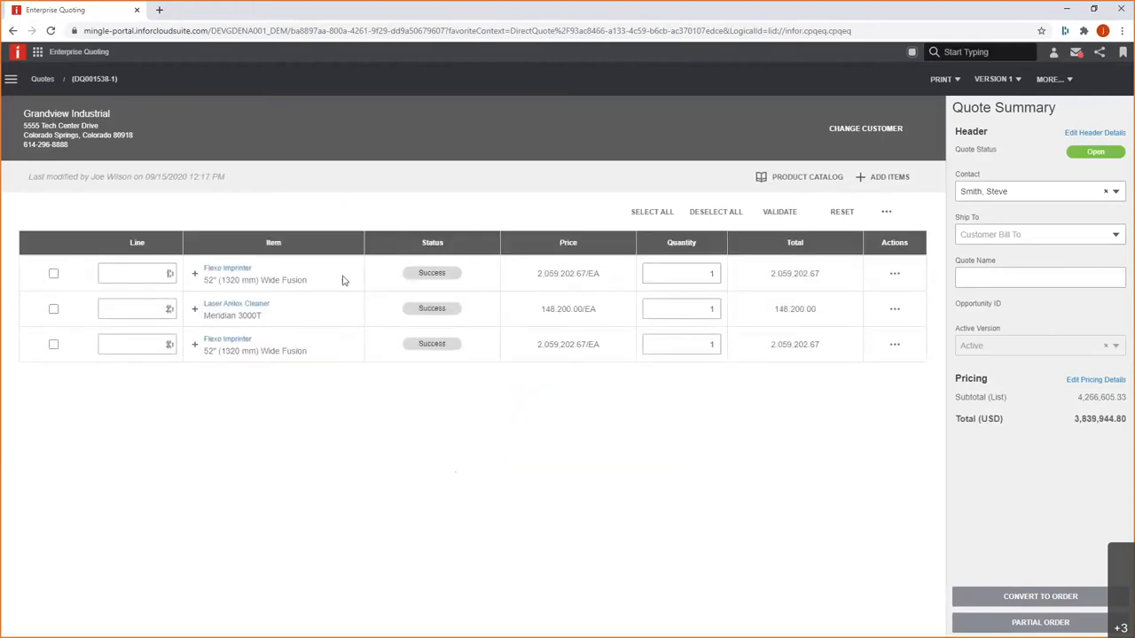
left_click(893, 344)
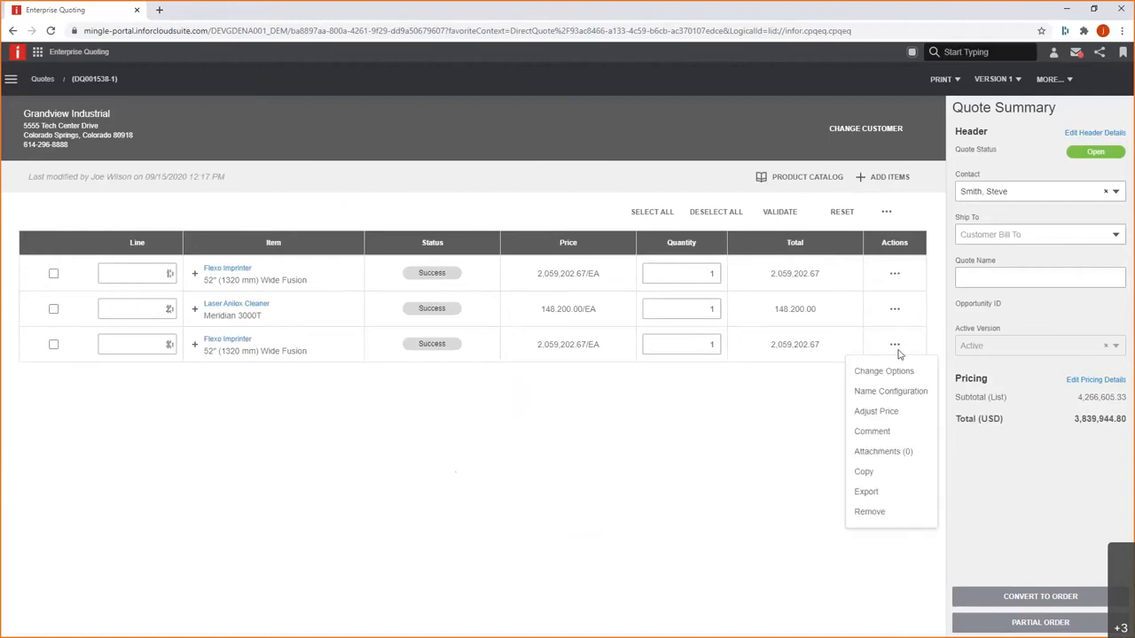
Reconfigure the copied imprinter with the 66" Wide FusionMAX base and 40" Shaftless Unwind.
left_click(715, 399)
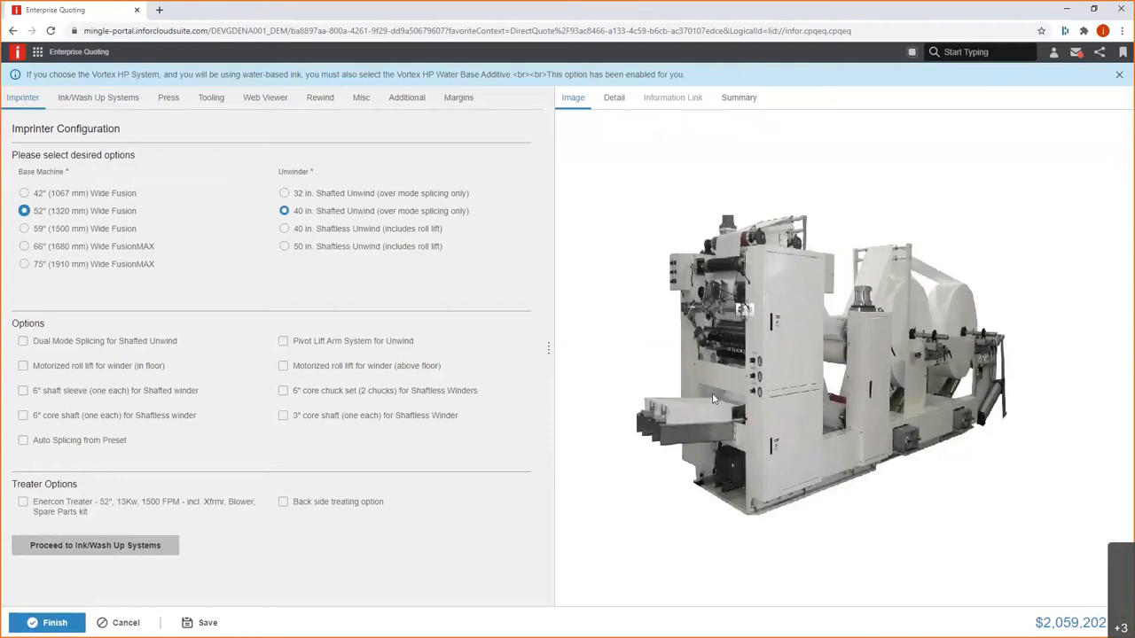
mouse_move(401, 205)
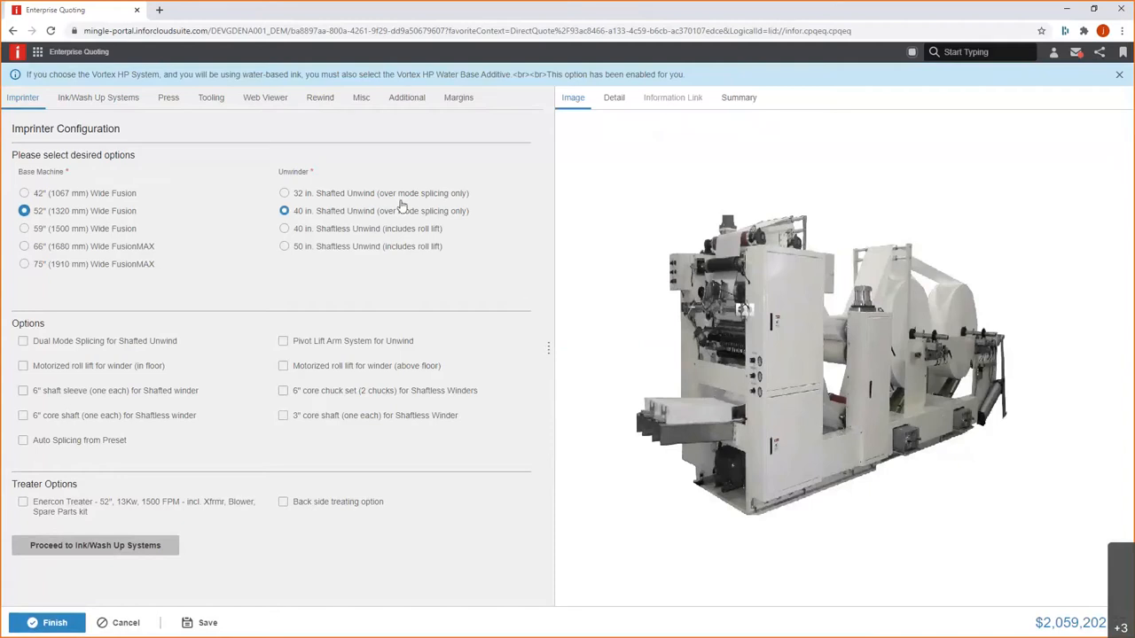
mouse_move(311, 228)
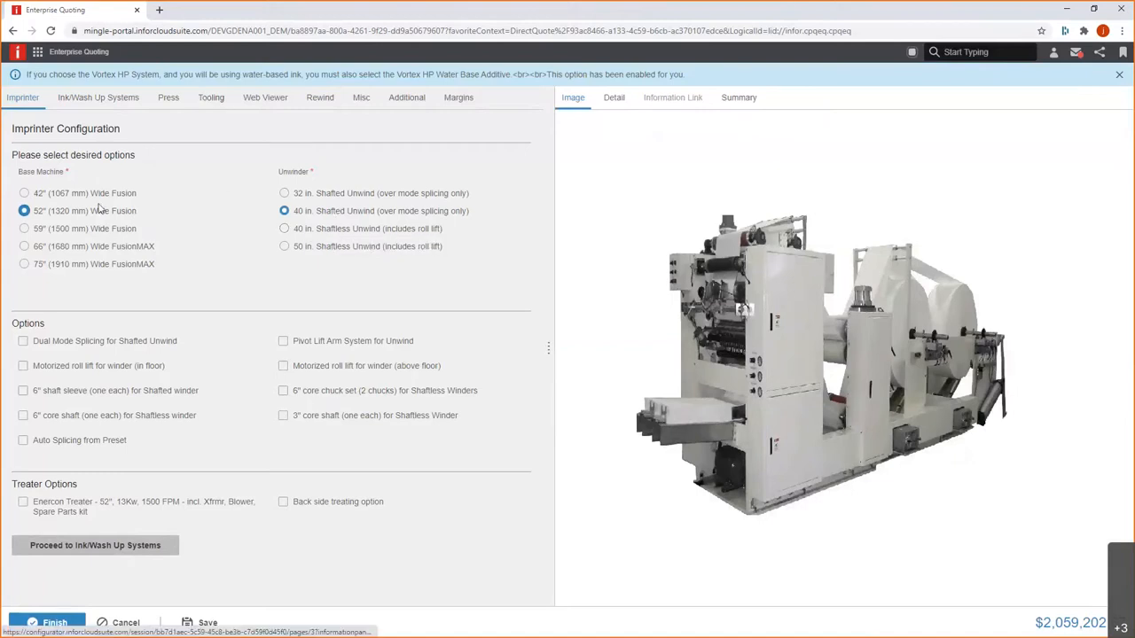
mouse_move(54, 252)
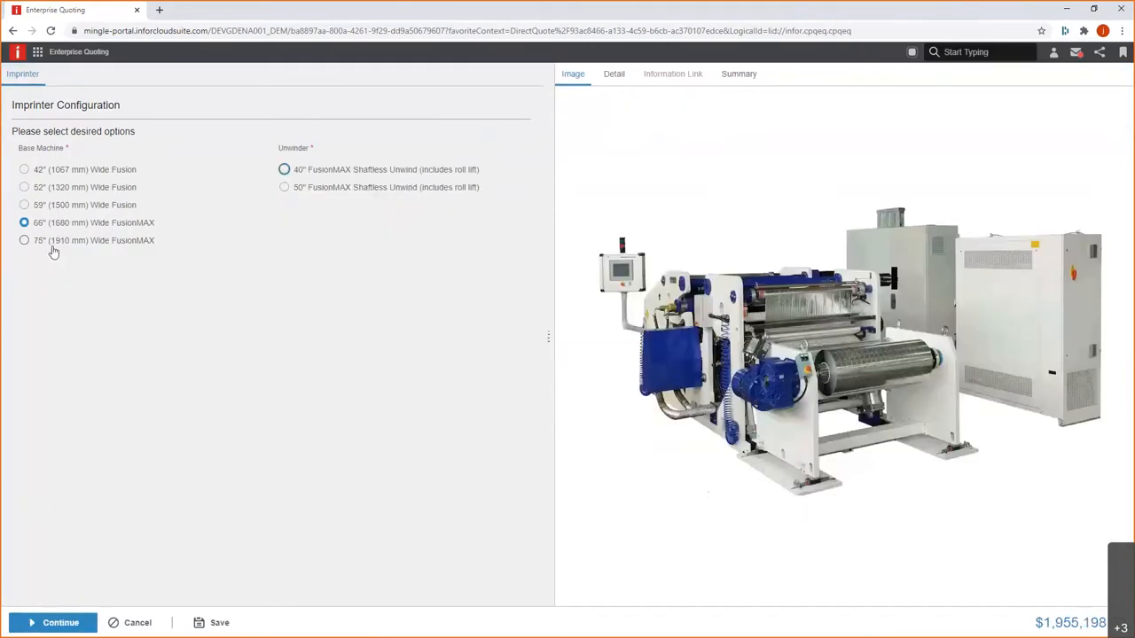
mouse_move(53, 241)
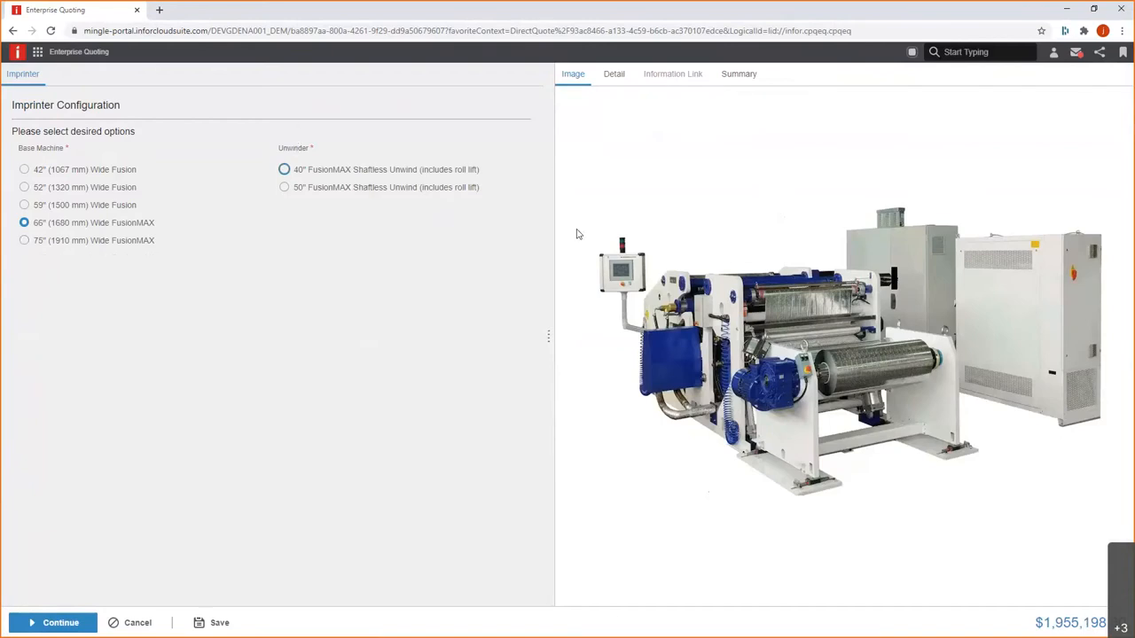
mouse_move(376, 243)
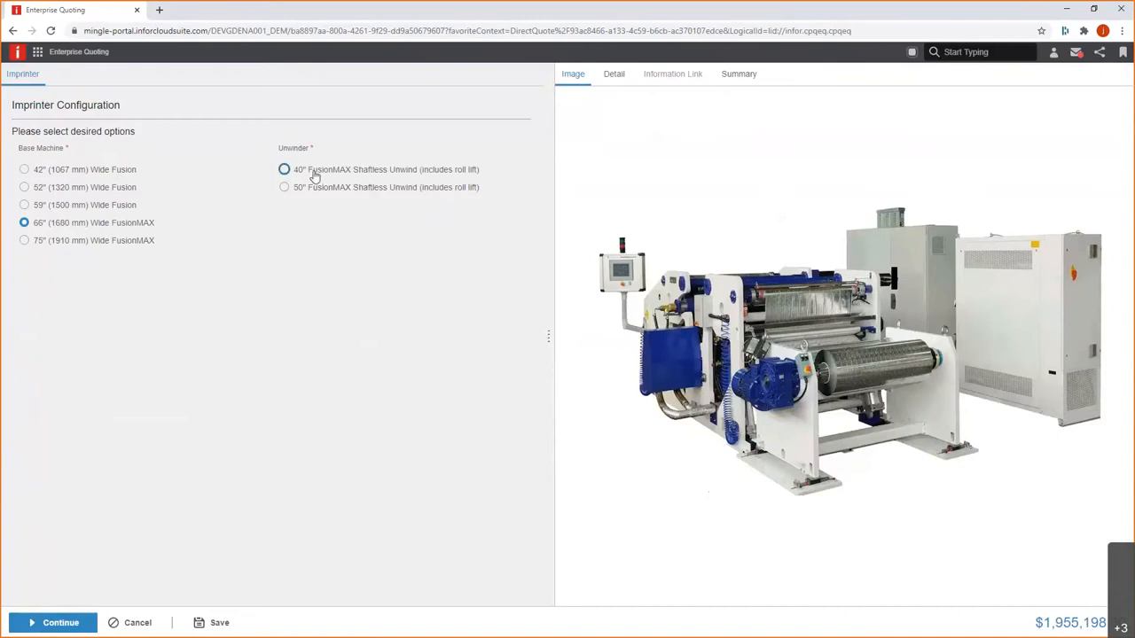
left_click(284, 170)
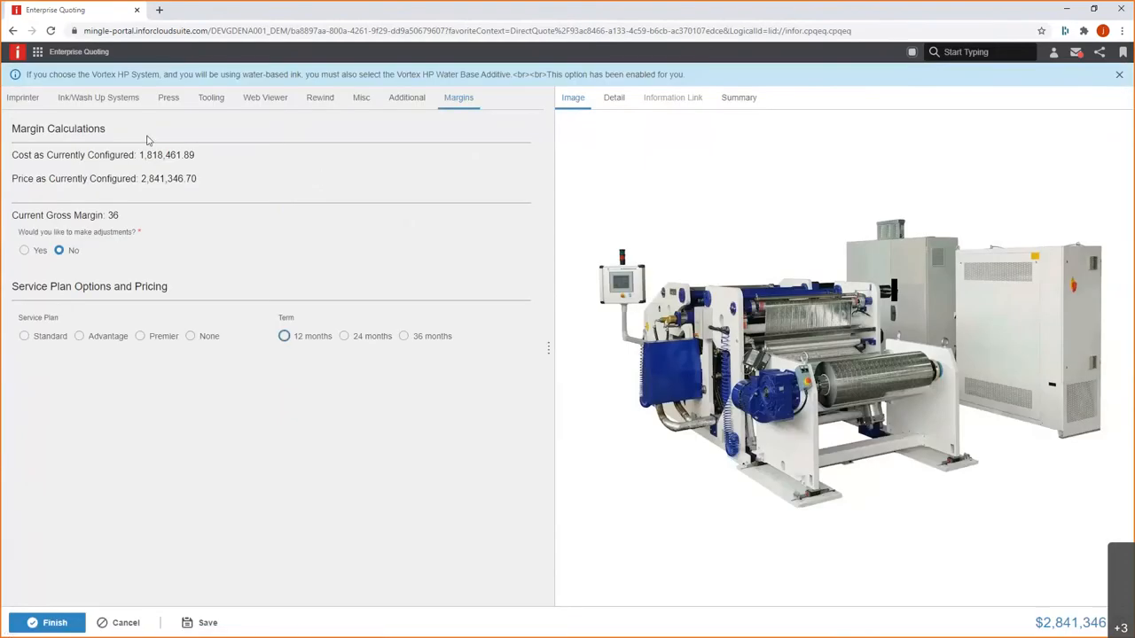
mouse_move(354, 262)
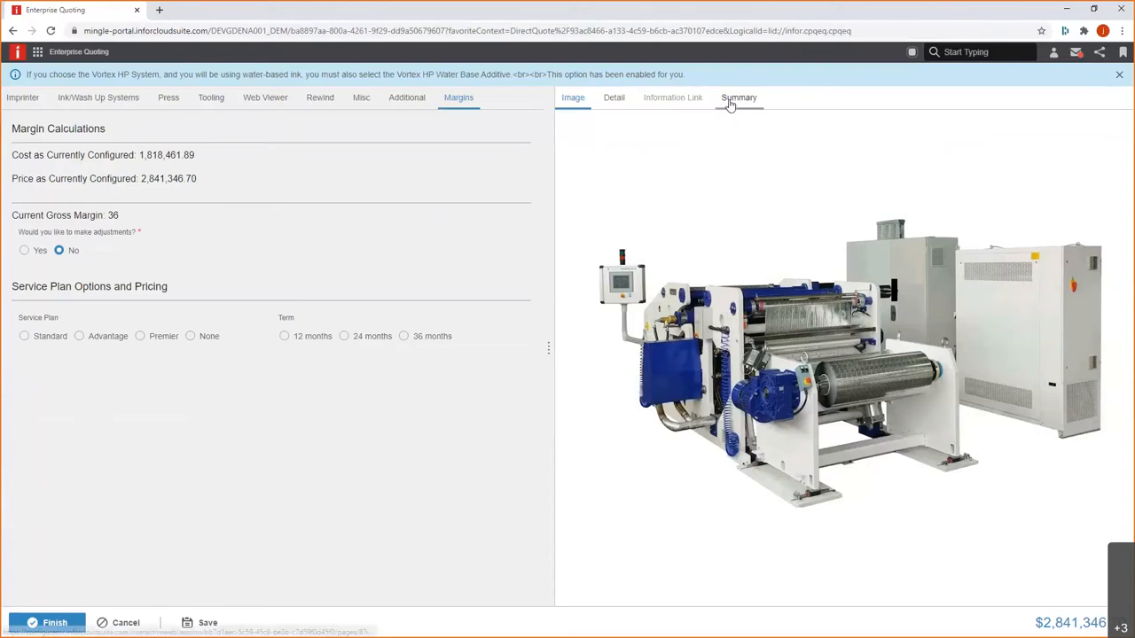
From the Summary, set the Wash Up System to 'No washup system needed', repricing to 2,682,502.70.
left_click(737, 98)
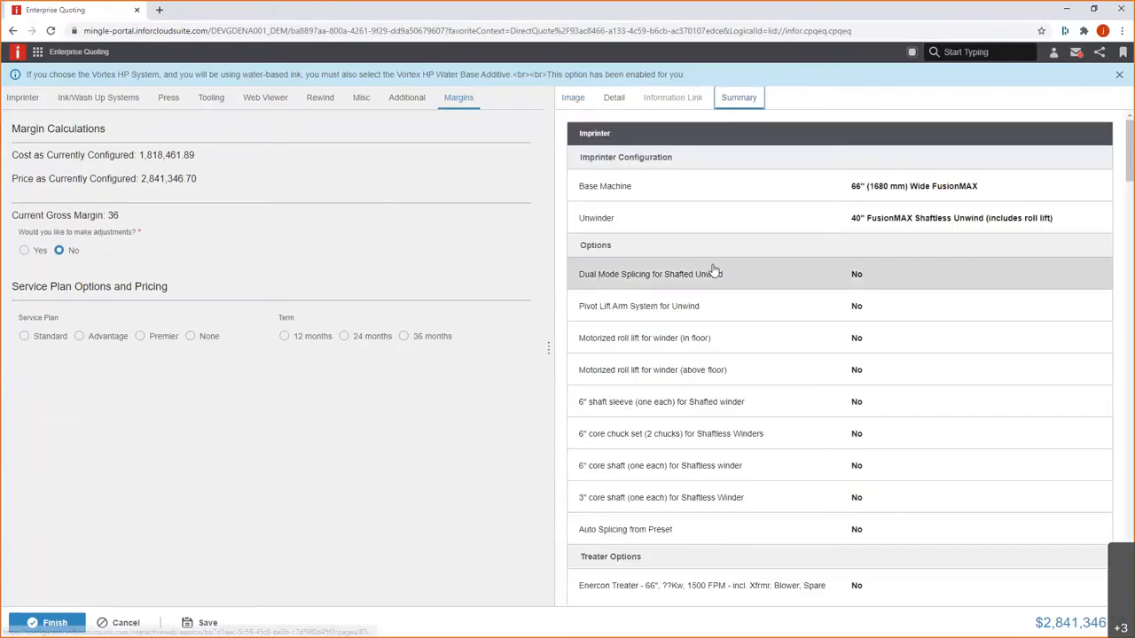
scroll("down", 3)
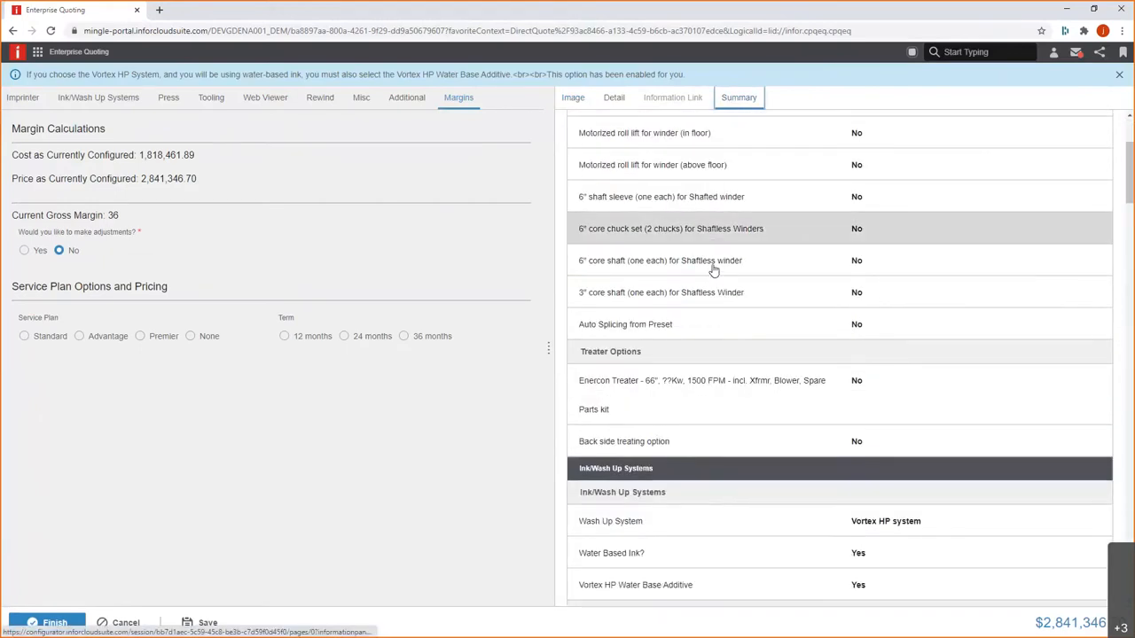
scroll("down", 3)
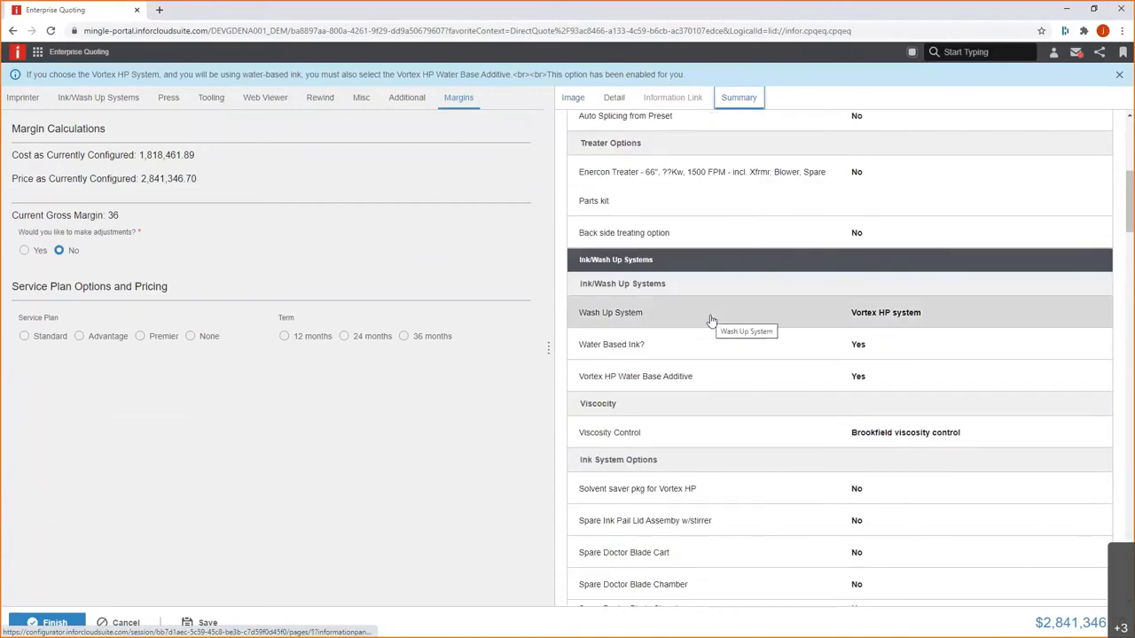
left_click(98, 98)
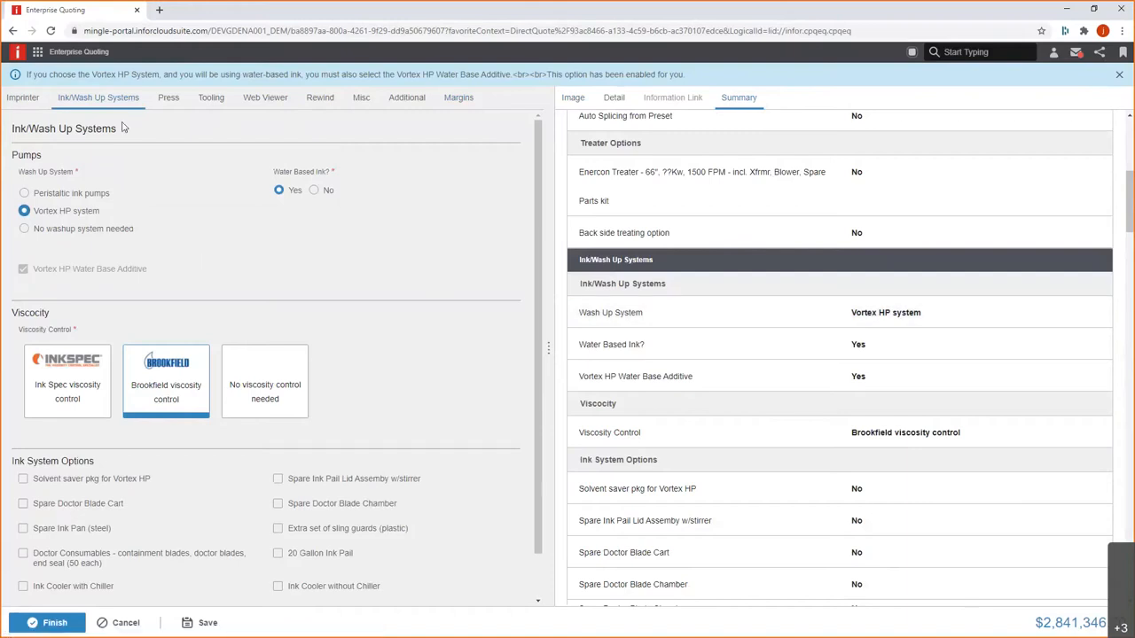
mouse_move(60, 232)
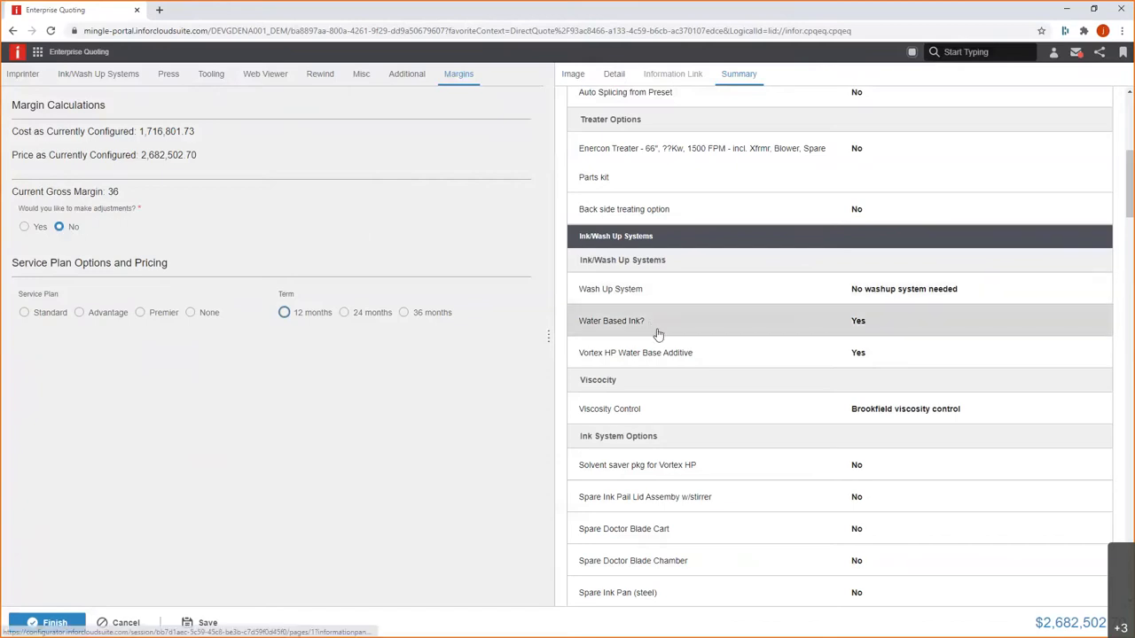
scroll("down", 3)
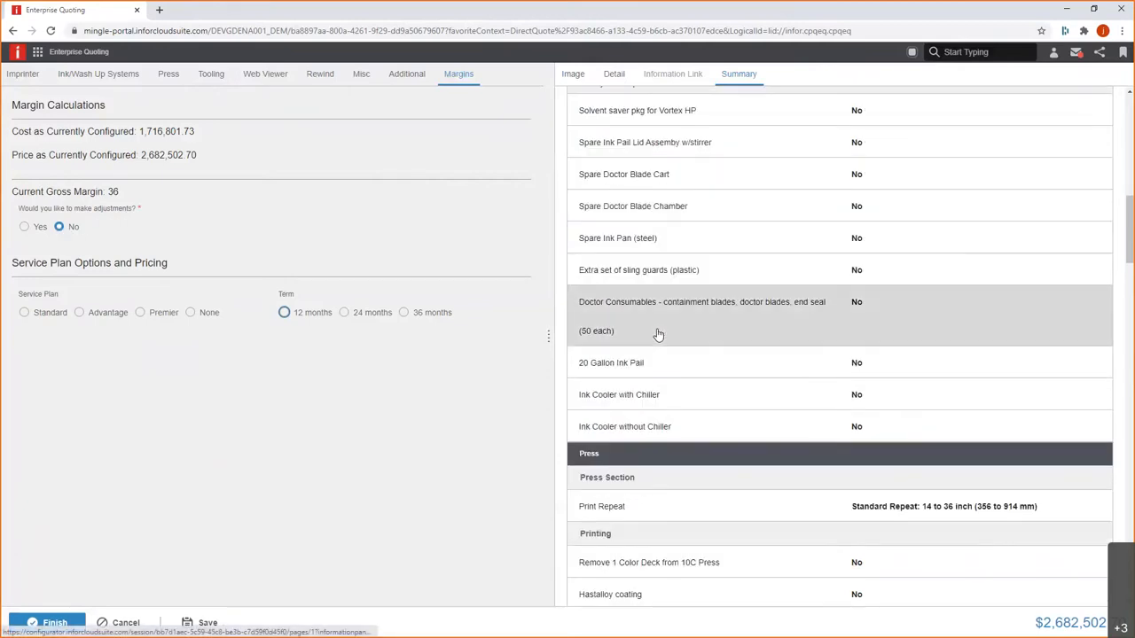
scroll("down", 3)
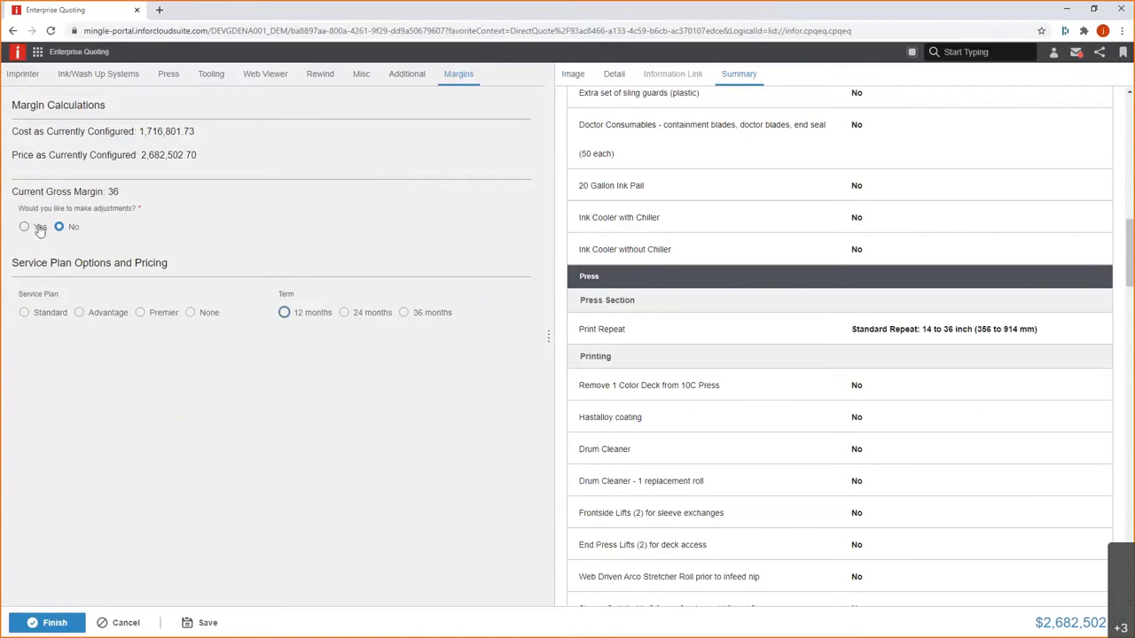
On Margins, enable adjustments by Price and enter a new price of 2,600,000.
left_click(24, 227)
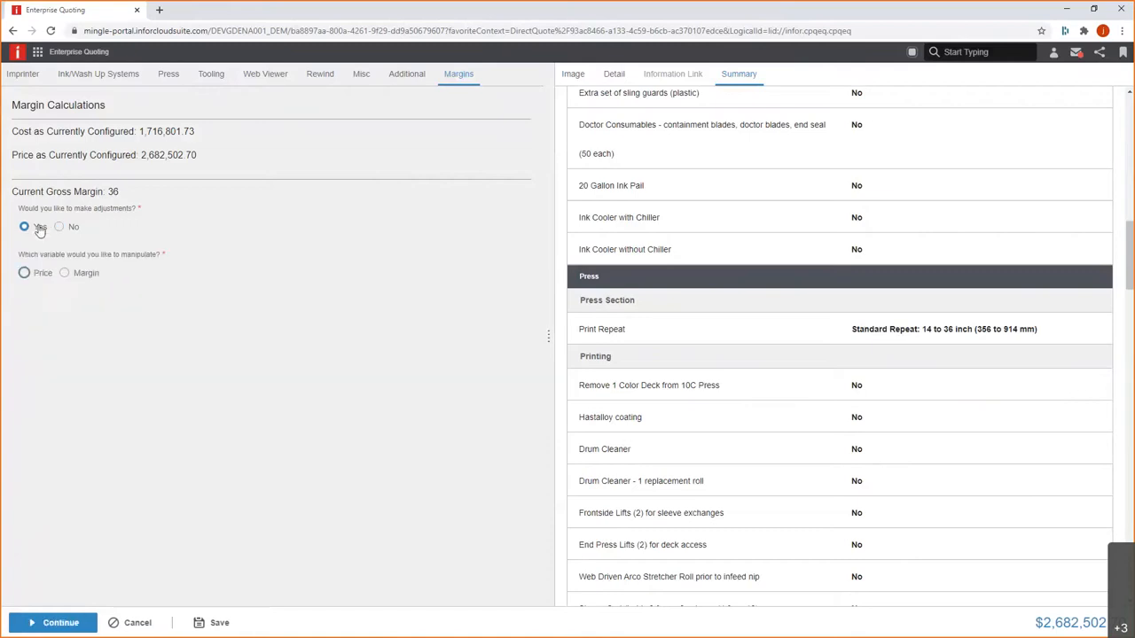
left_click(25, 227)
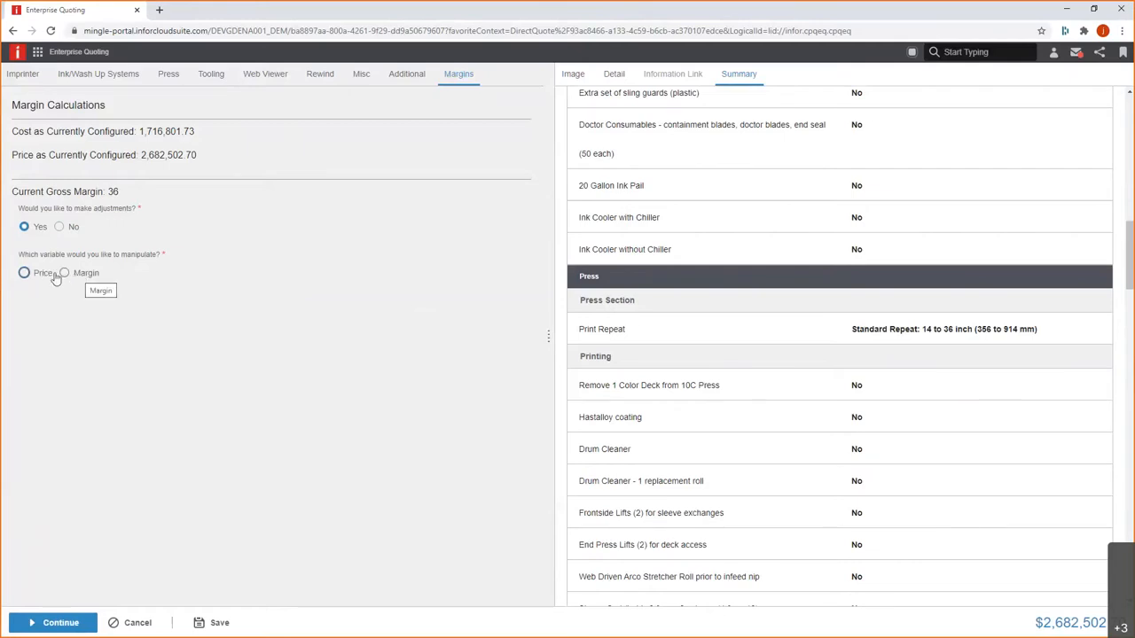
left_click(24, 273)
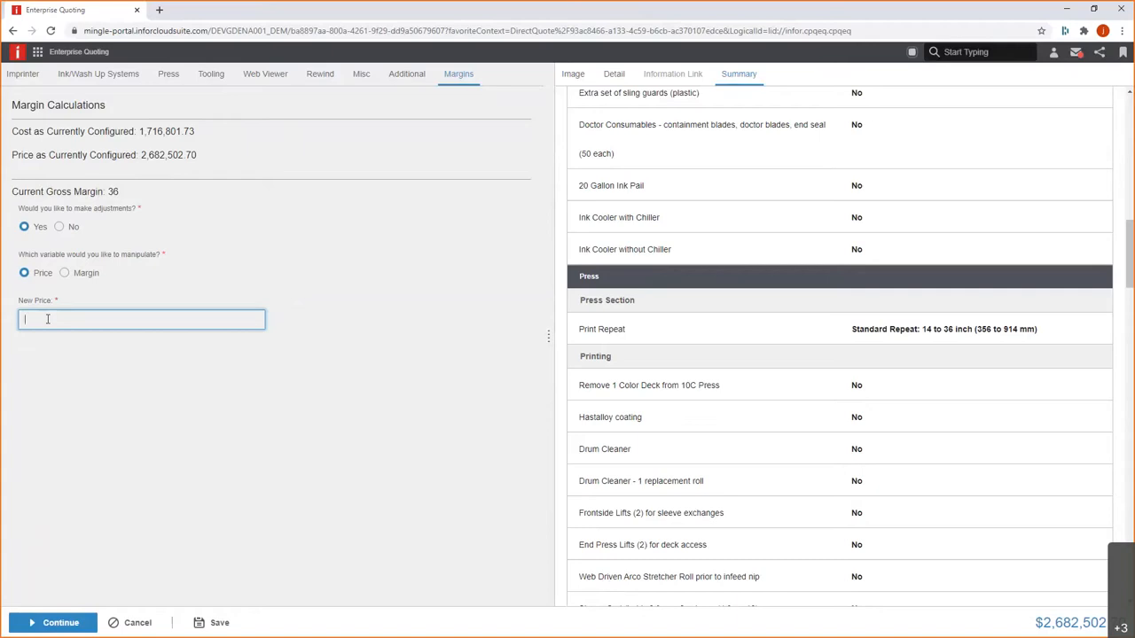
type("26")
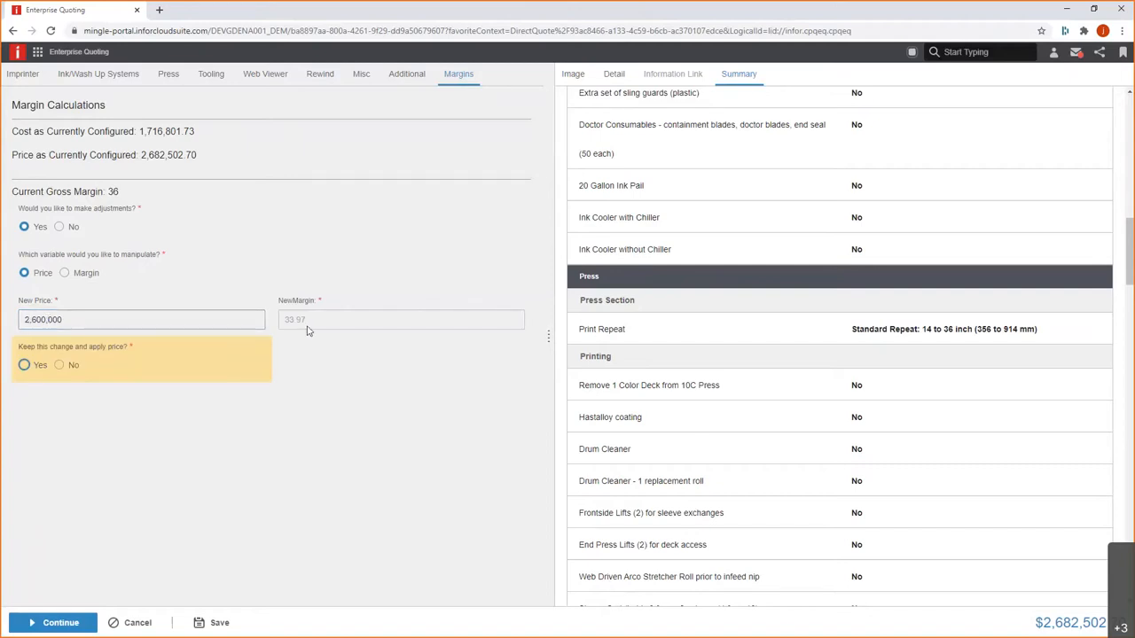
mouse_move(294, 328)
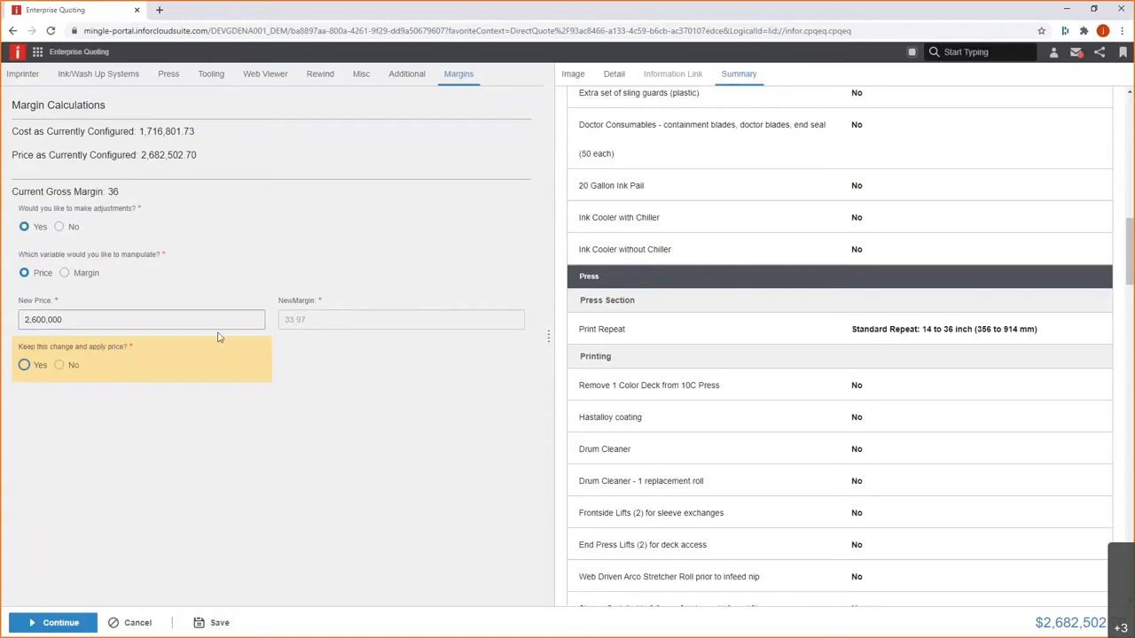
Apply the 2,600,000 price and add the Advantage service plan on a 12-month term.
left_click(25, 365)
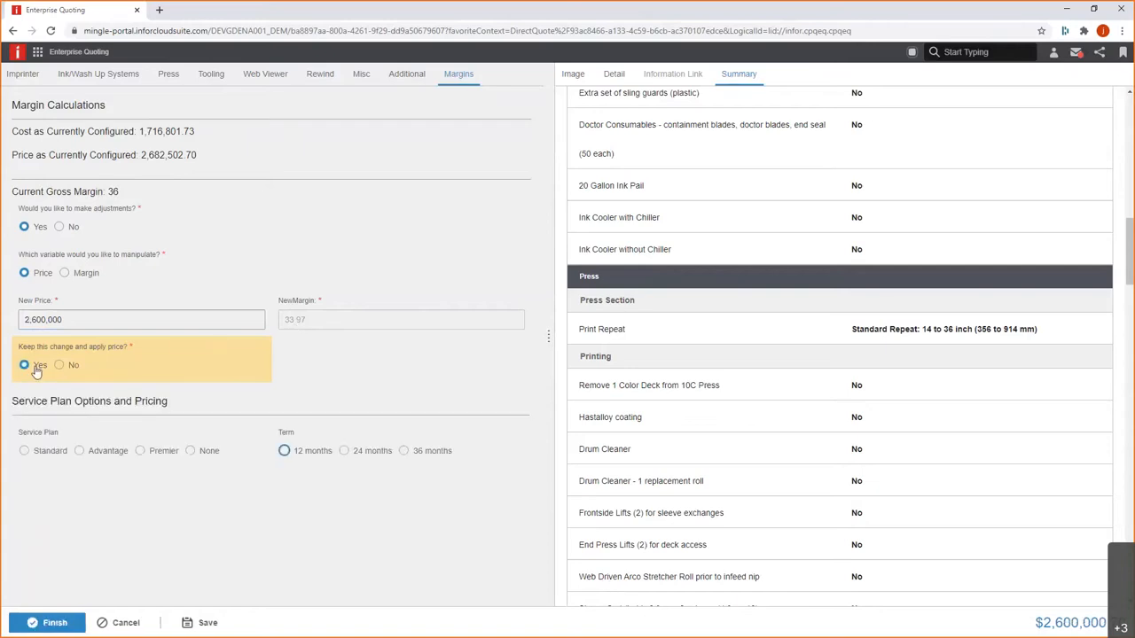
mouse_move(98, 456)
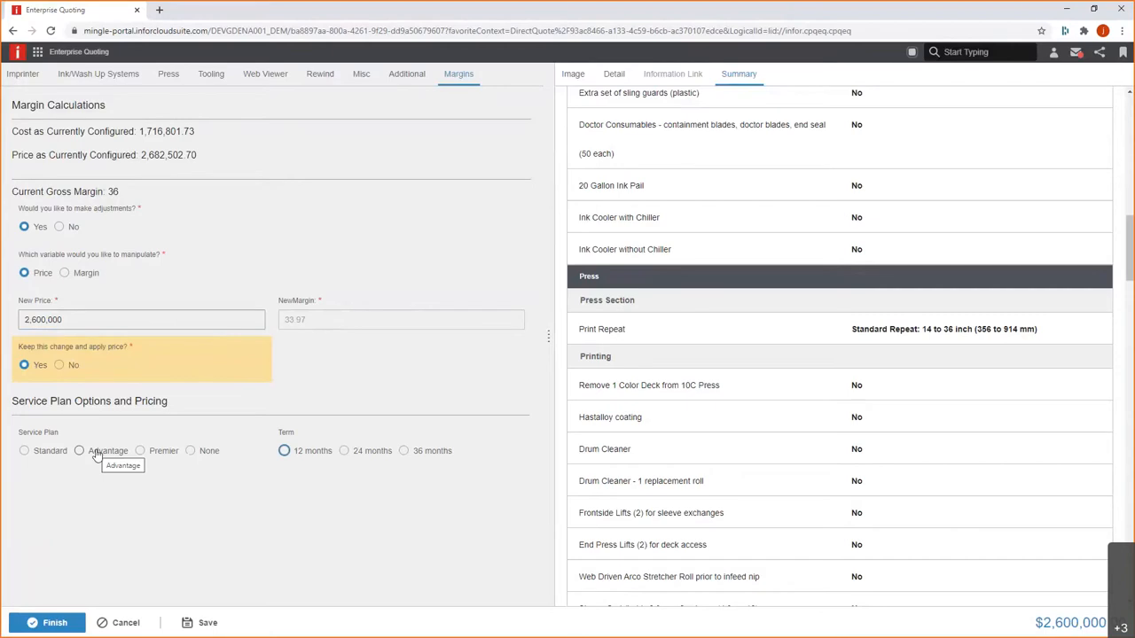
left_click(78, 450)
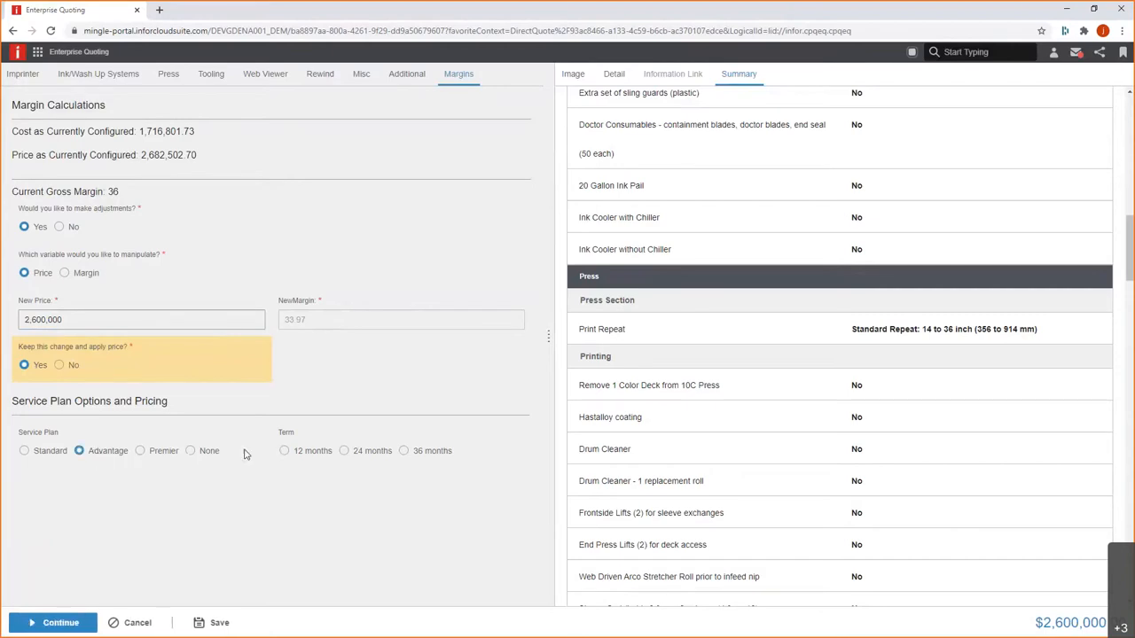
left_click(283, 451)
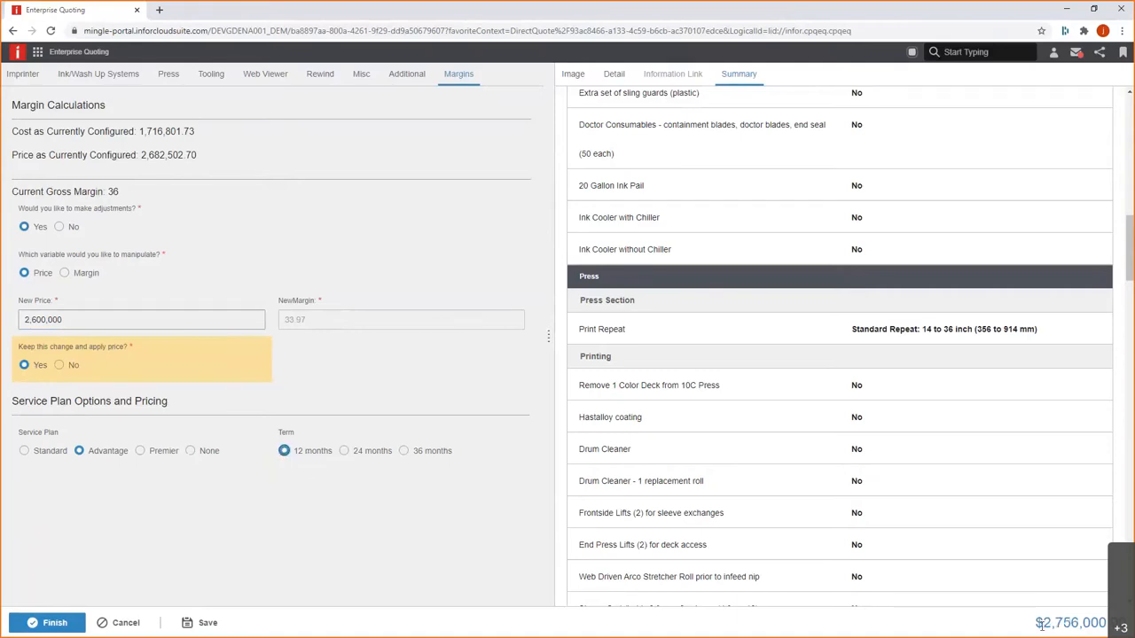
left_click(142, 319)
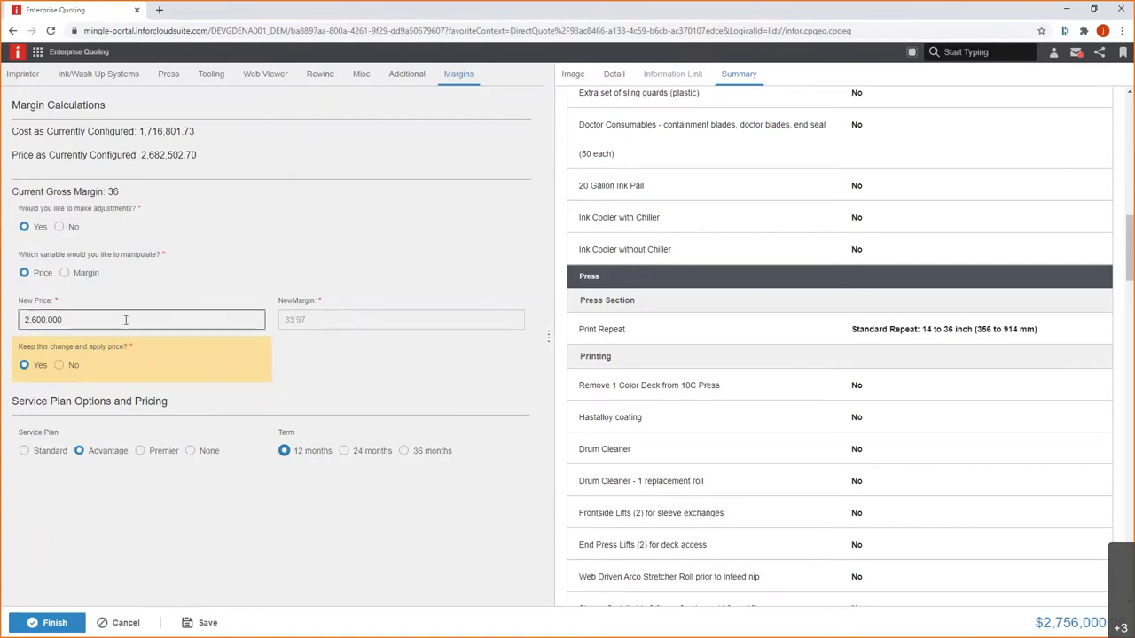
mouse_move(140, 450)
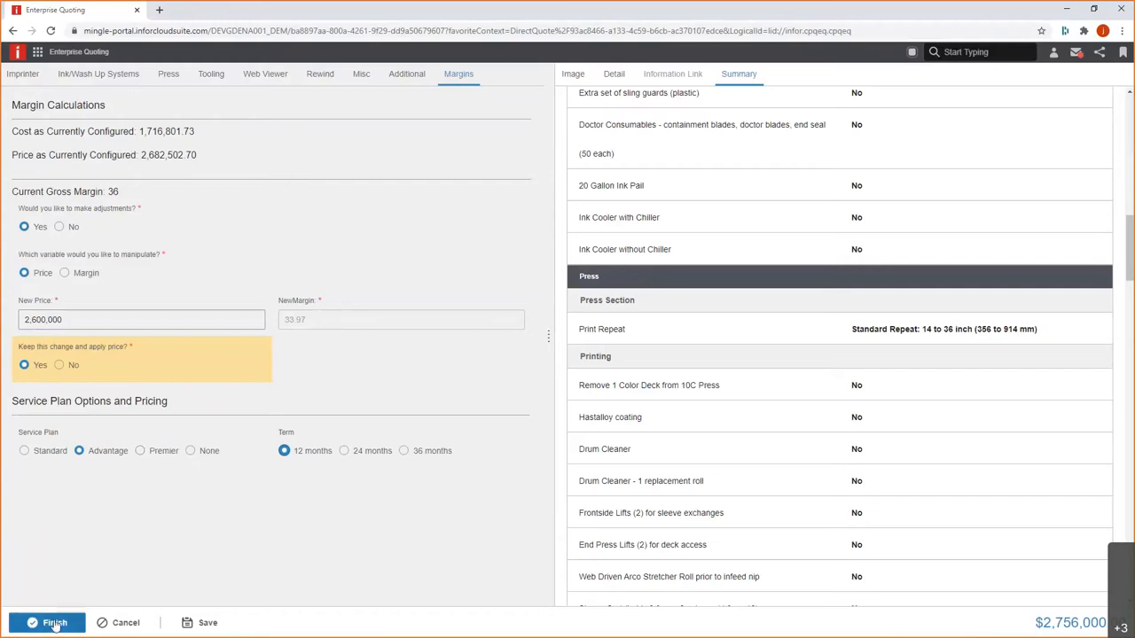
Finish the configuration so the imprinter joins the quote at 2,756,000, and expand the first line's summary.
left_click(50, 622)
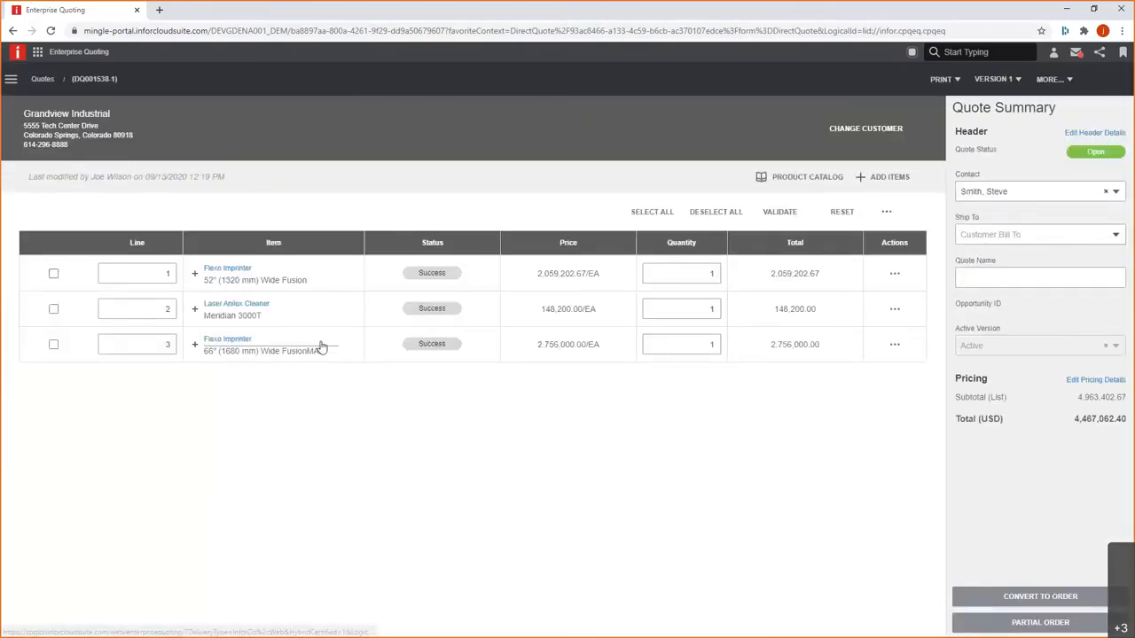
left_click(227, 344)
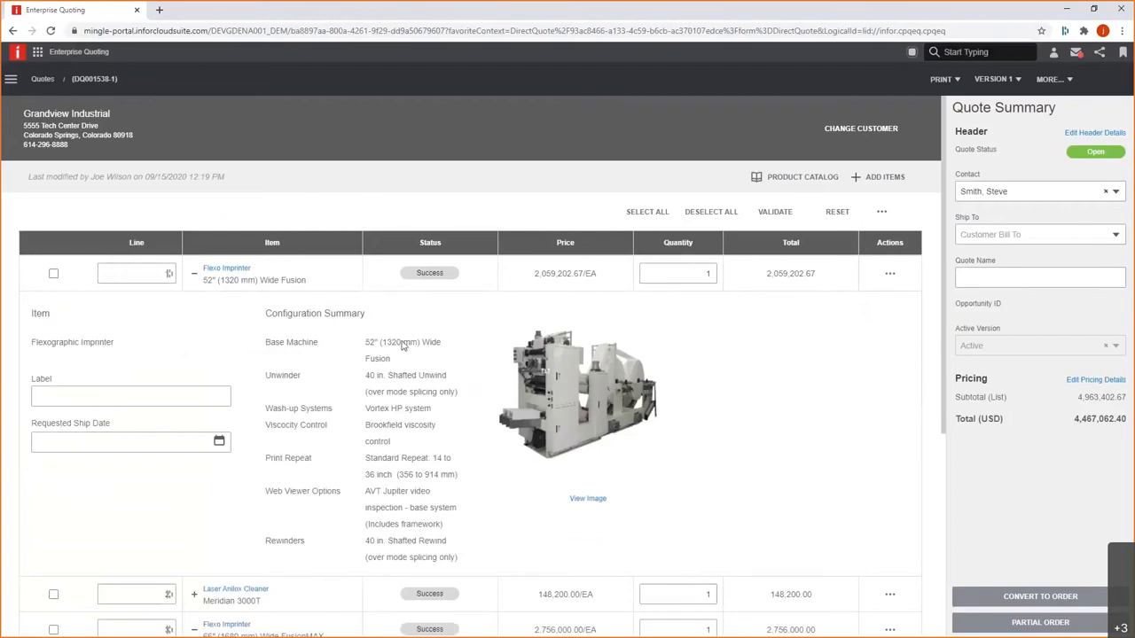
mouse_move(419, 358)
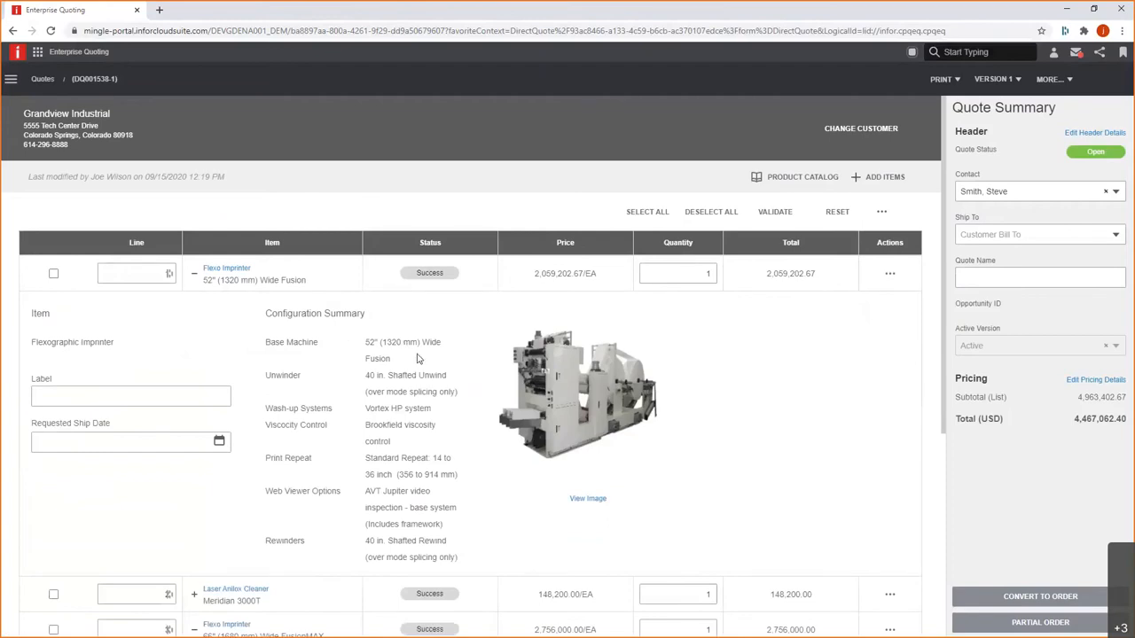
scroll("down", 3)
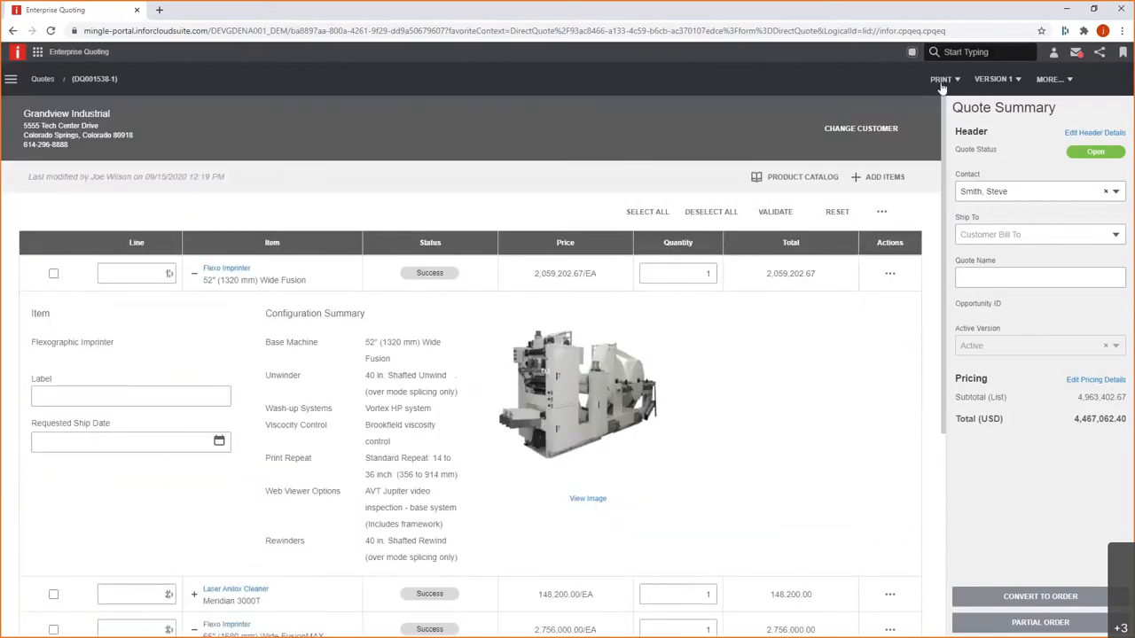
left_click(940, 78)
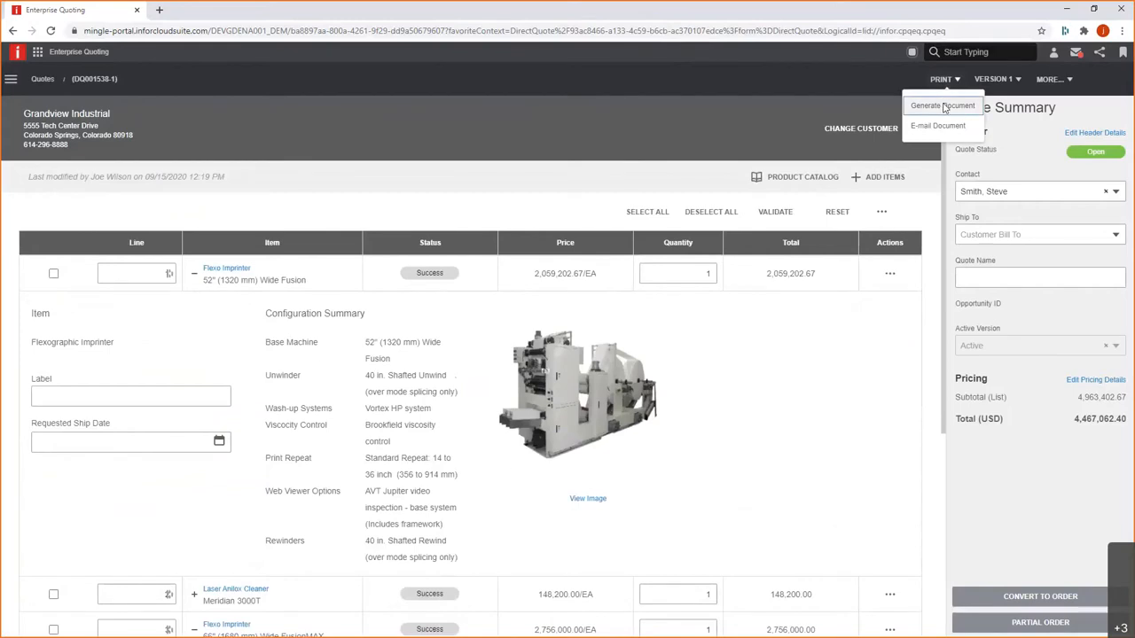
left_click(943, 107)
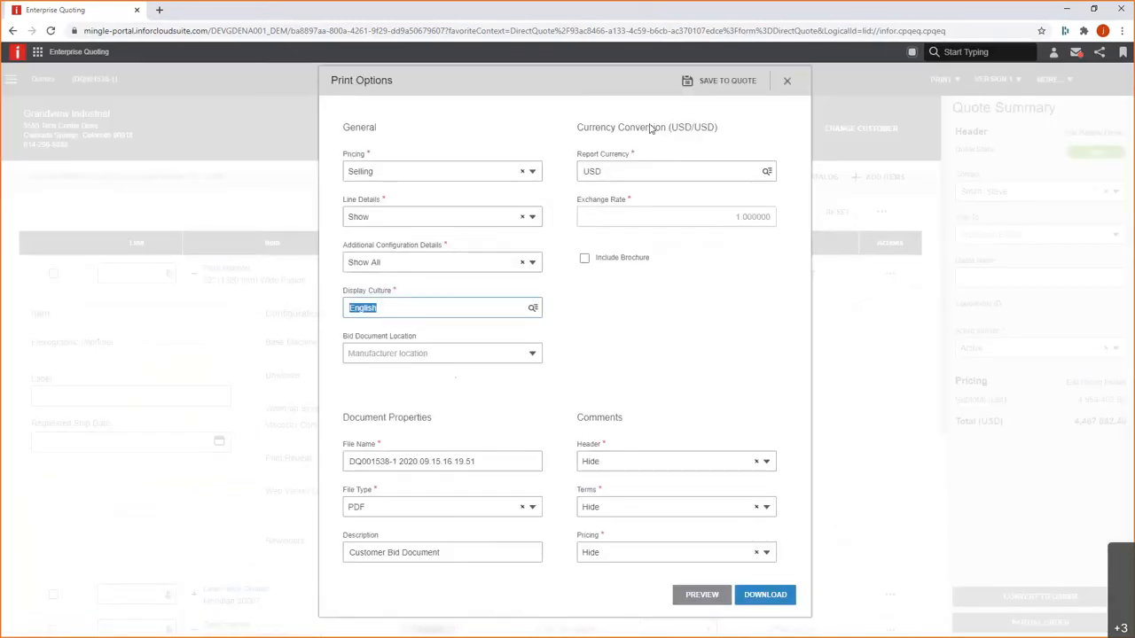
mouse_move(542, 145)
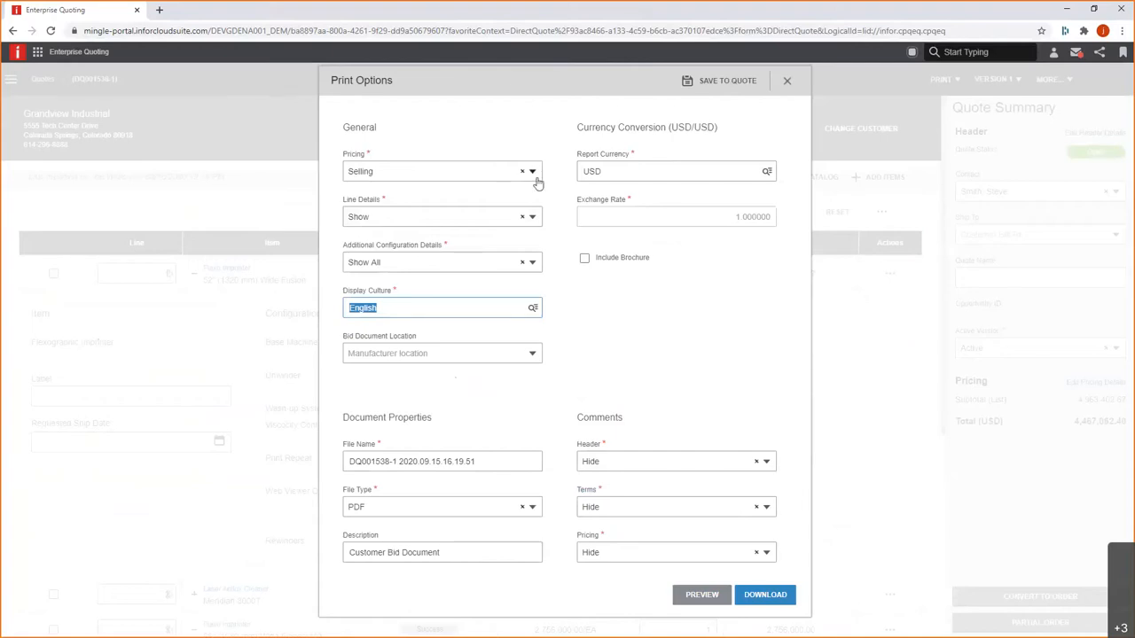
mouse_move(536, 177)
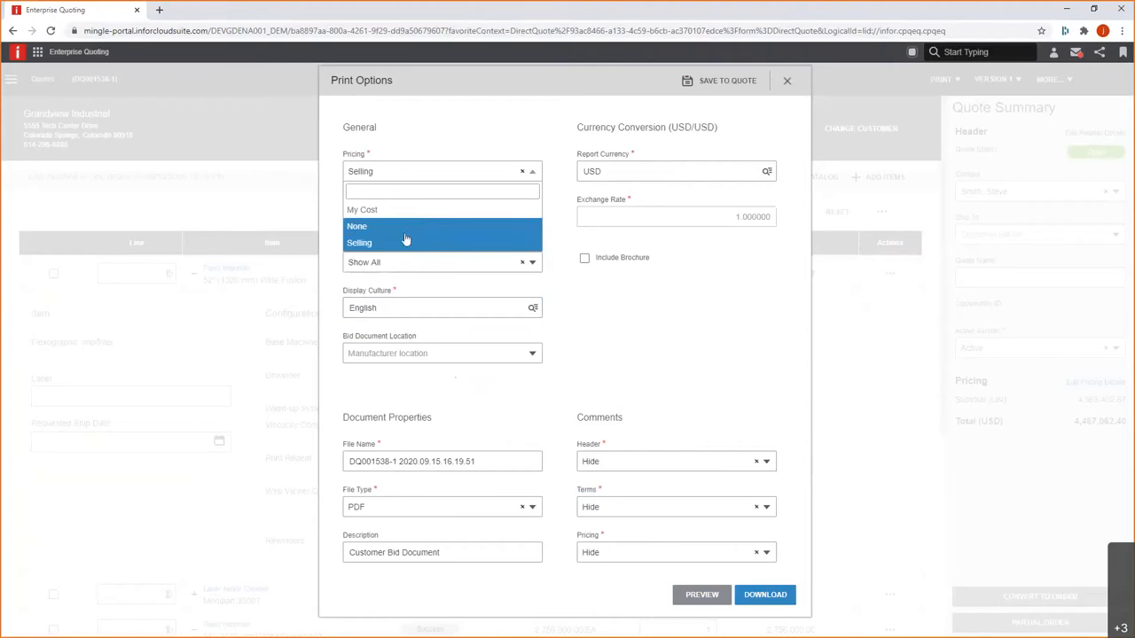
left_click(358, 243)
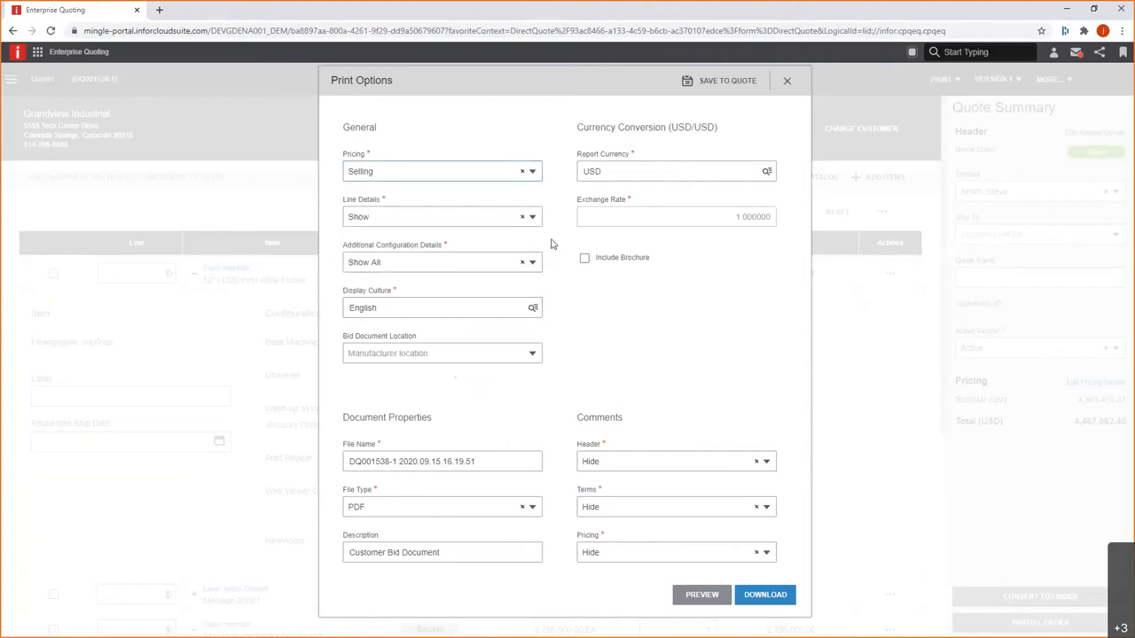
mouse_move(461, 220)
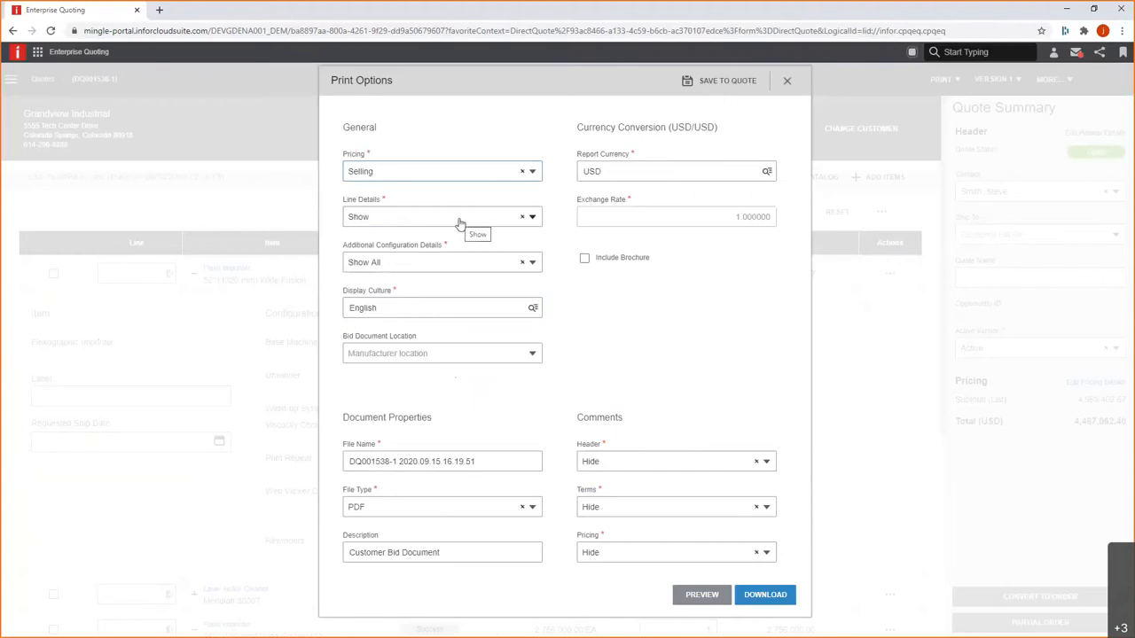
mouse_move(464, 255)
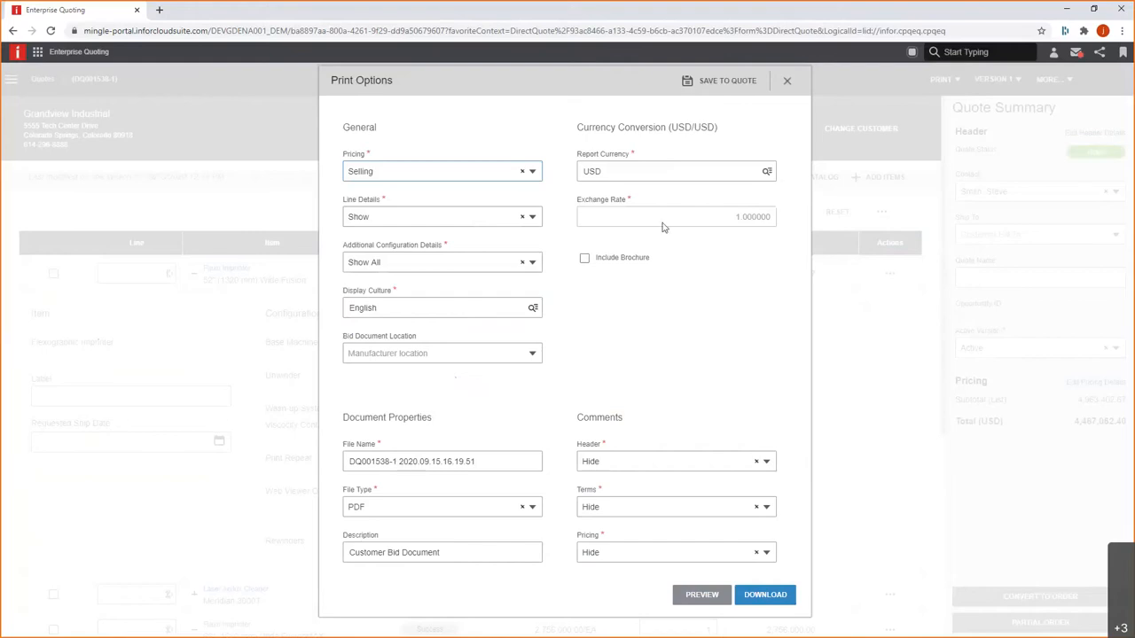
mouse_move(670, 470)
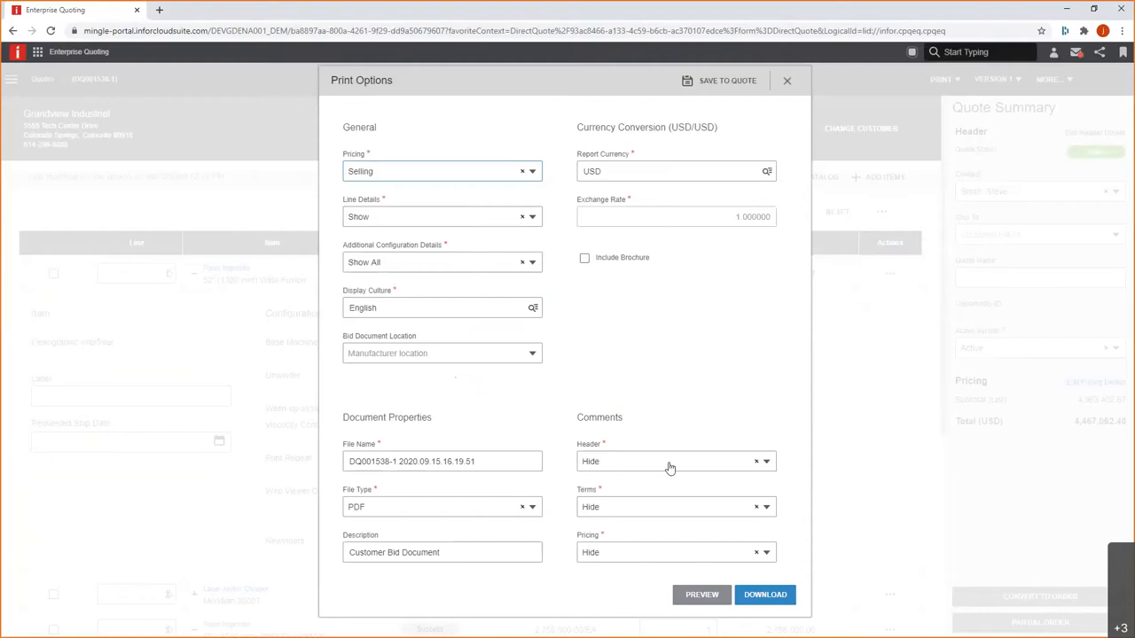
mouse_move(660, 539)
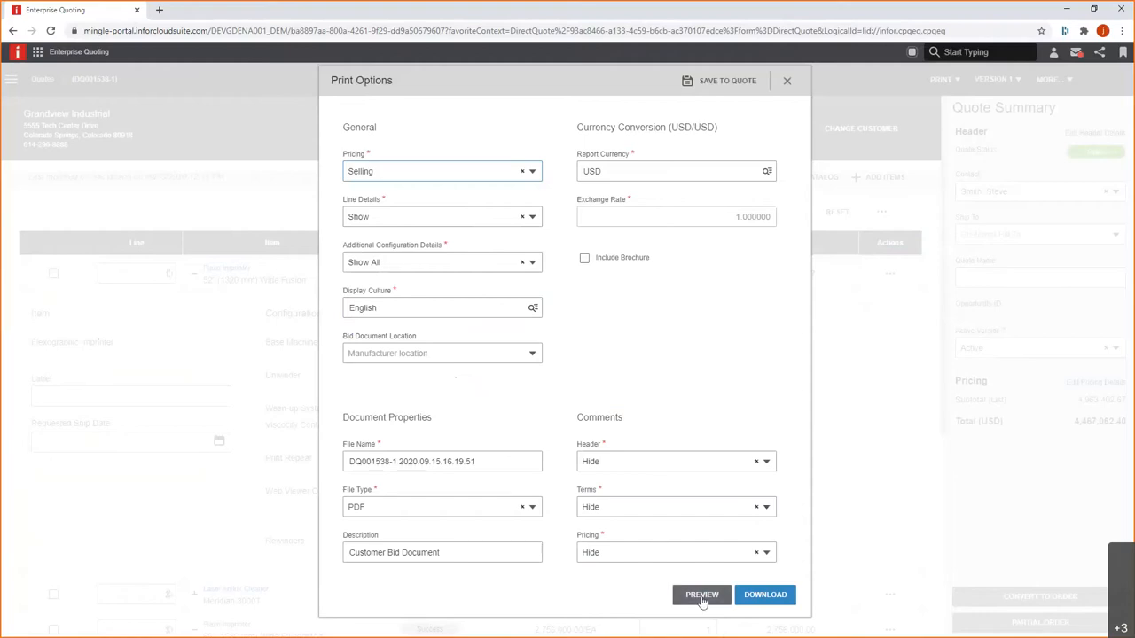
Preview the customer bid PDF and move from the cover letter to the Sales Quote page.
left_click(702, 595)
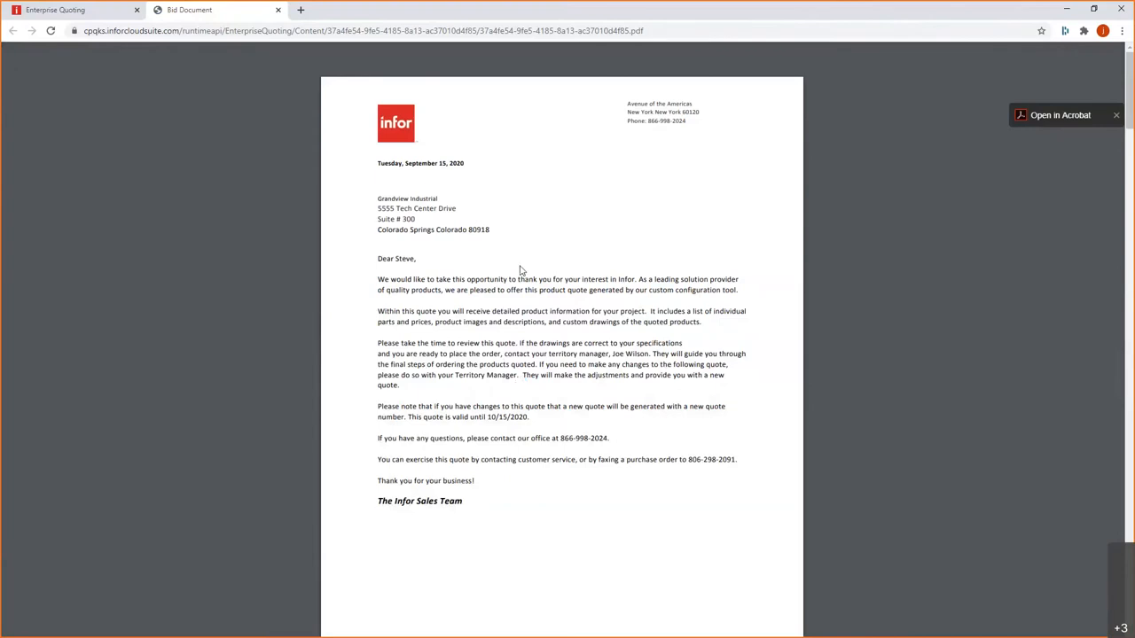
mouse_move(405, 261)
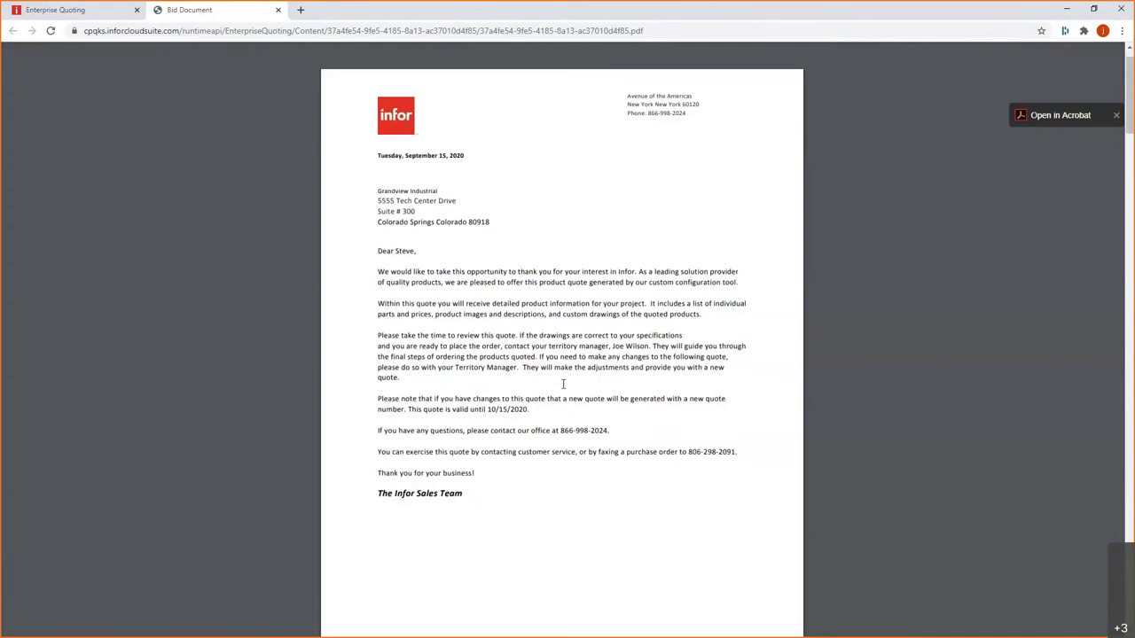
scroll("down", 3)
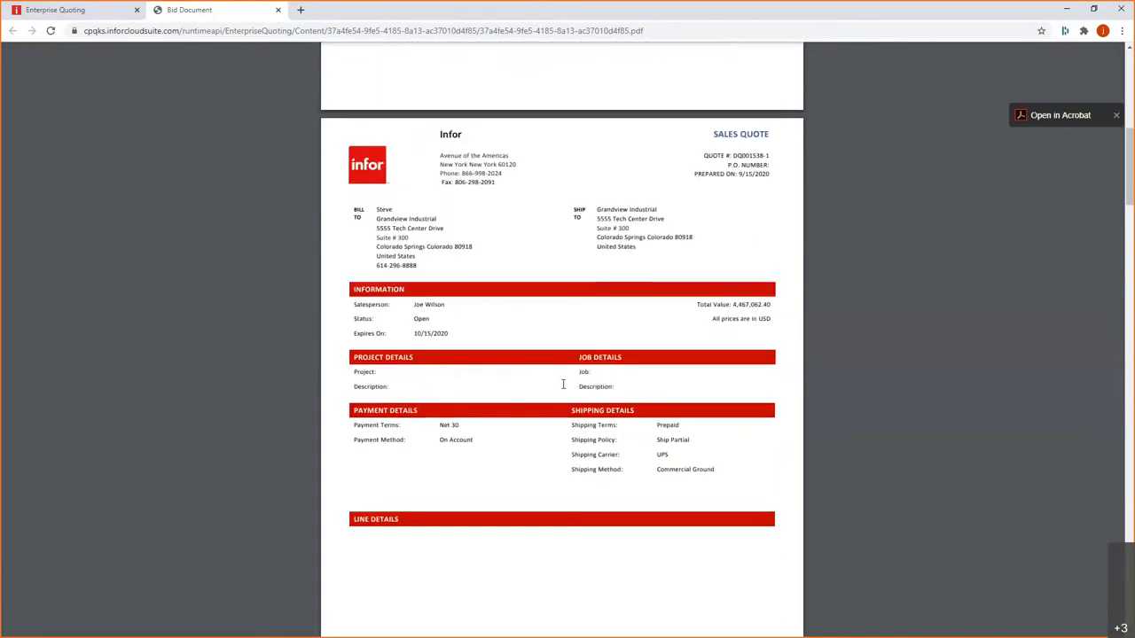
mouse_move(511, 336)
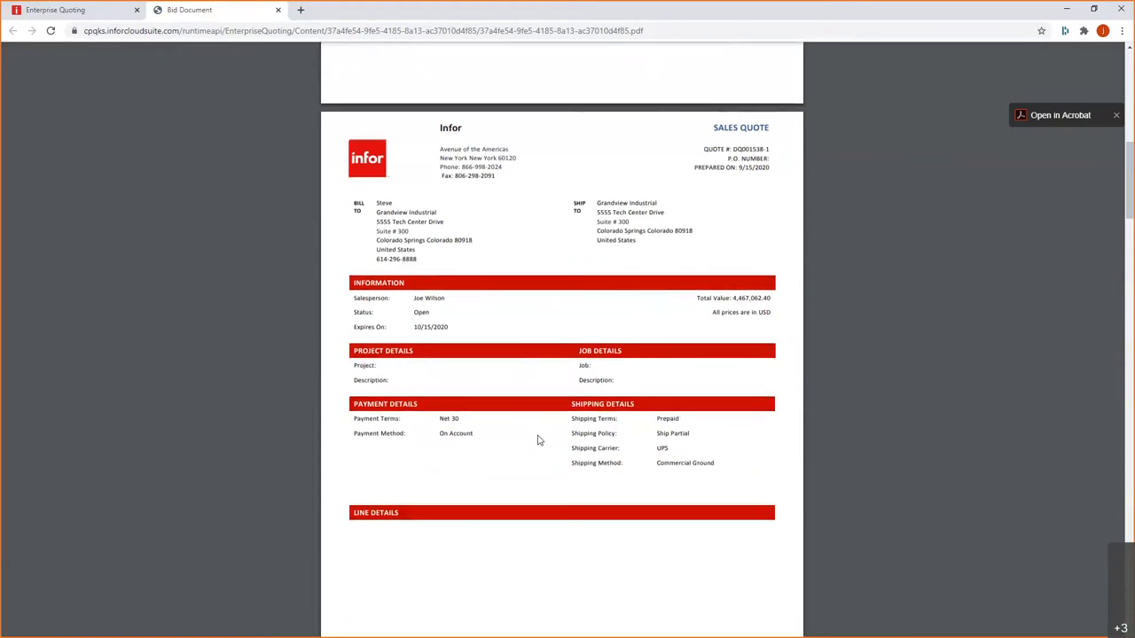
Scroll through the PDF's line items and 4,467,062.40 total down to the Terms and Conditions page.
scroll("down", 3)
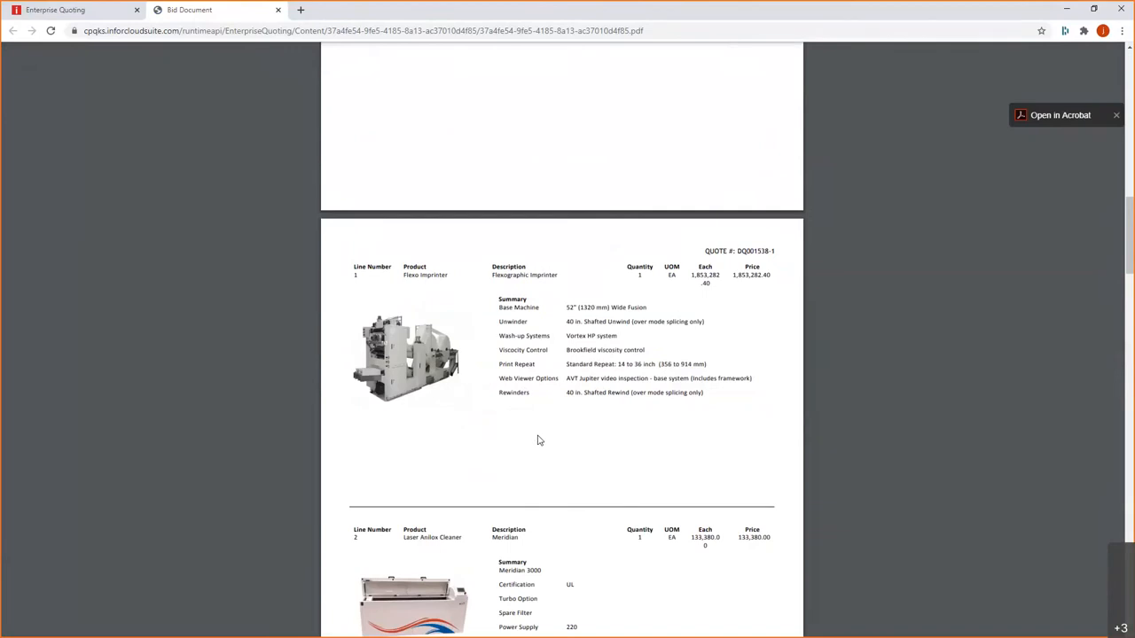
scroll("down", 3)
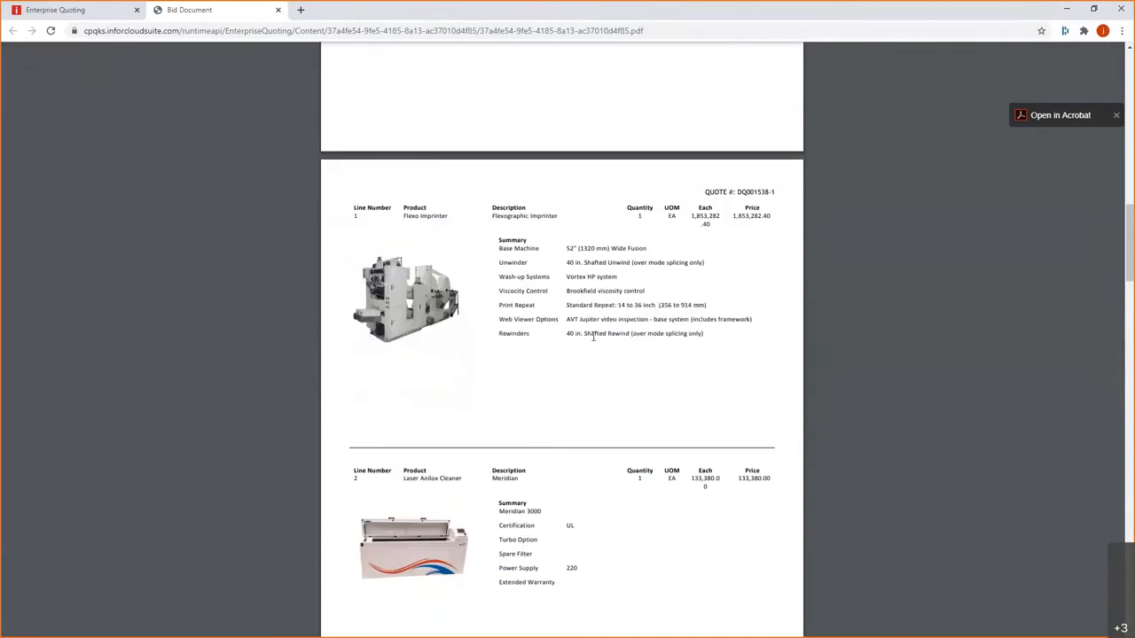
scroll("down", 3)
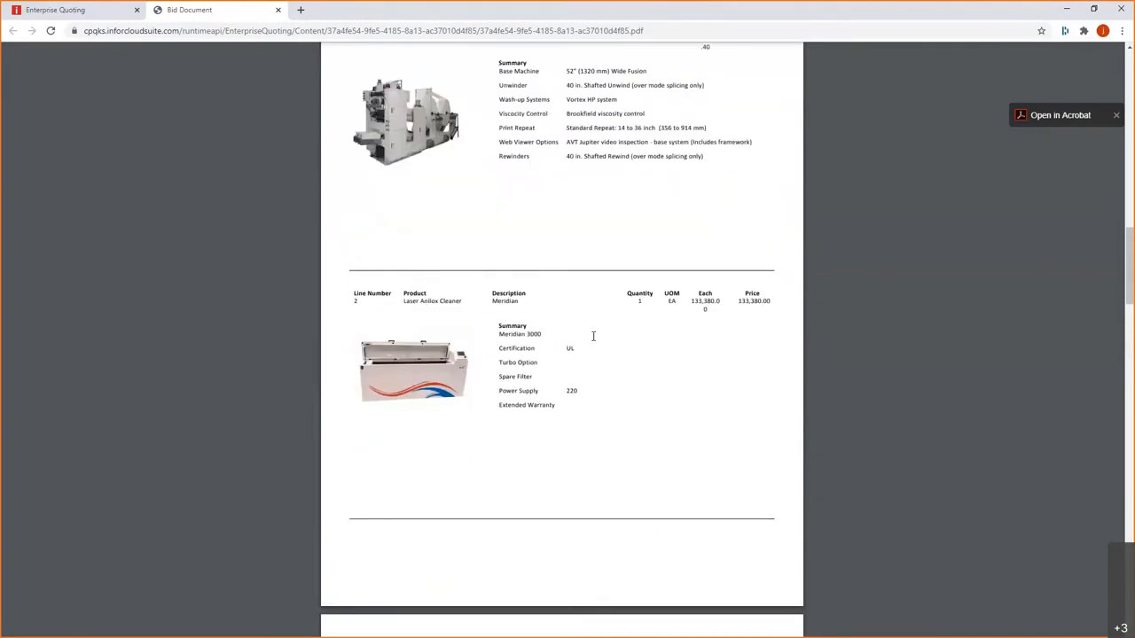
scroll("down", 3)
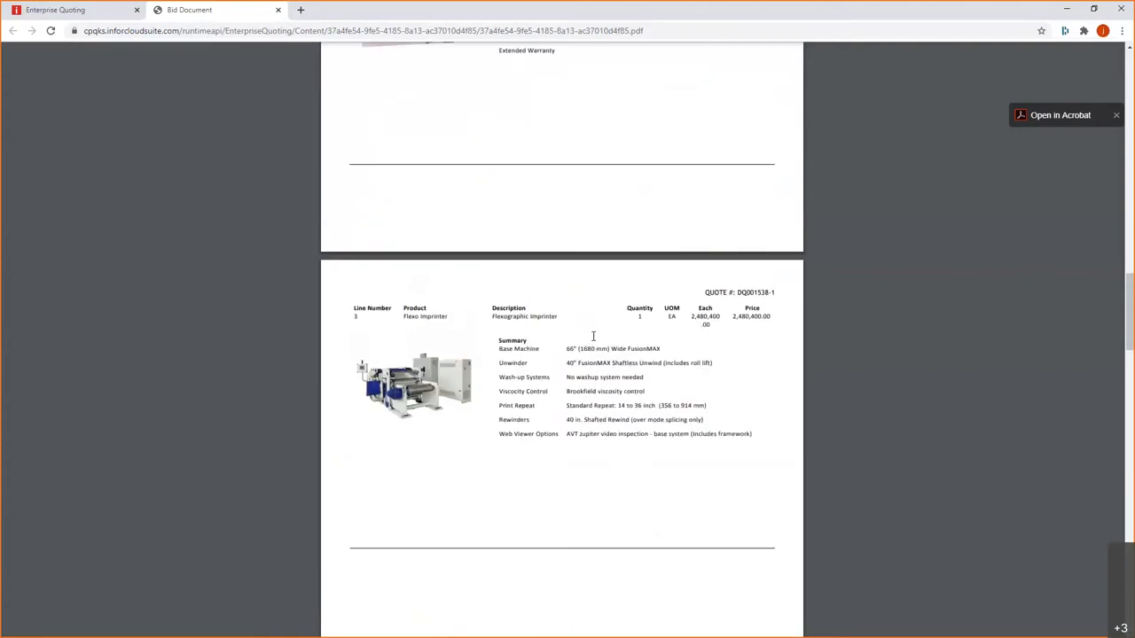
scroll("down", 3)
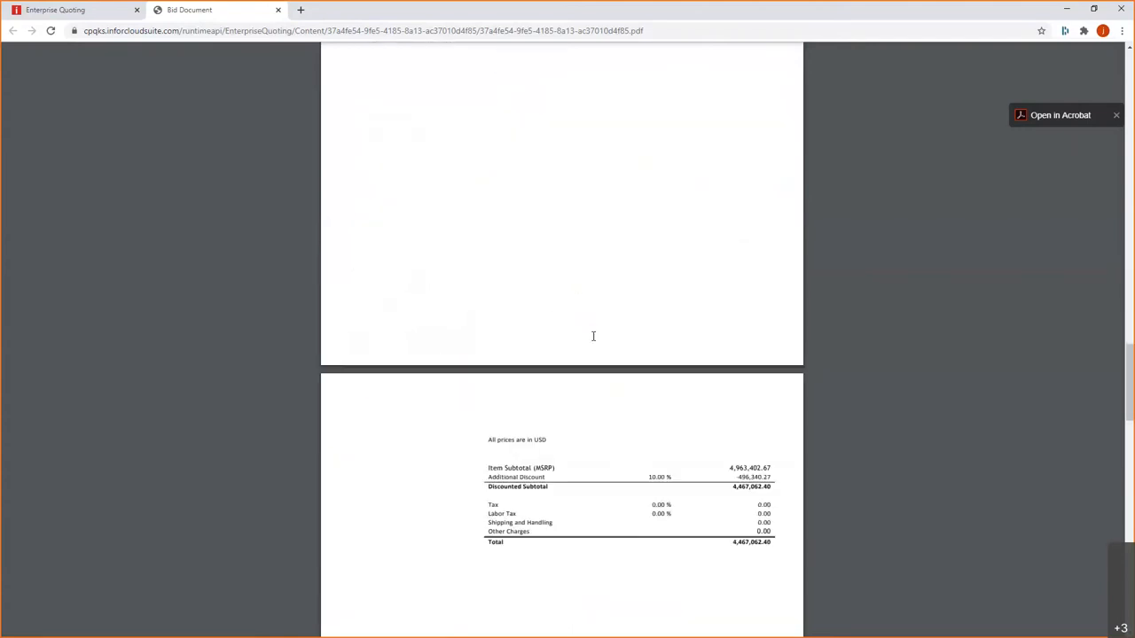
scroll("down", 3)
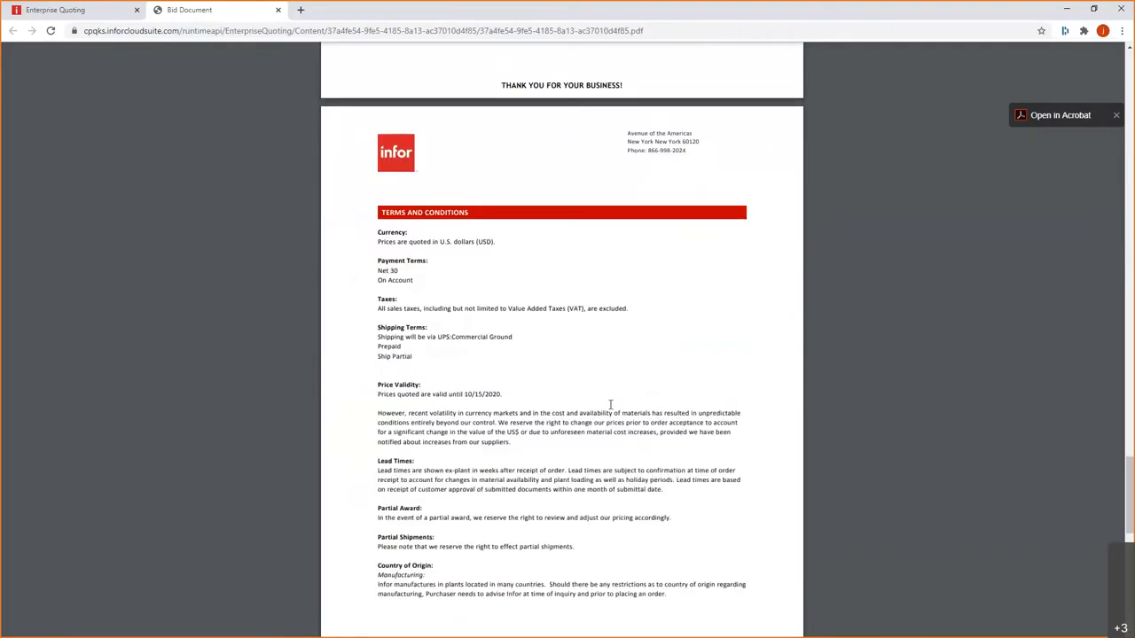
scroll("down", 3)
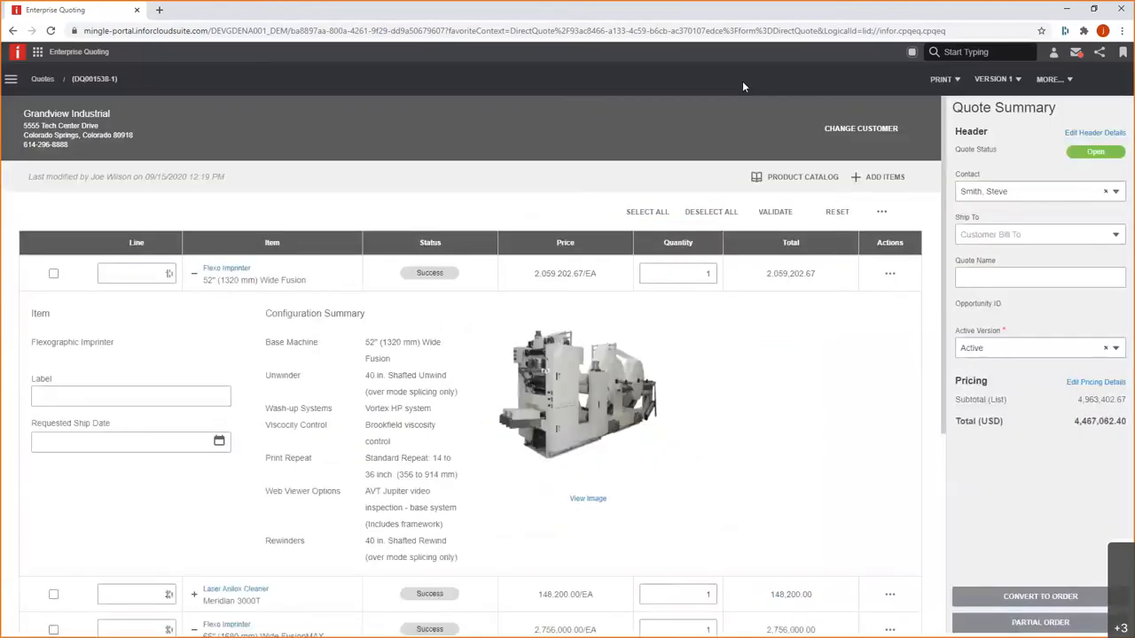
mouse_move(860, 99)
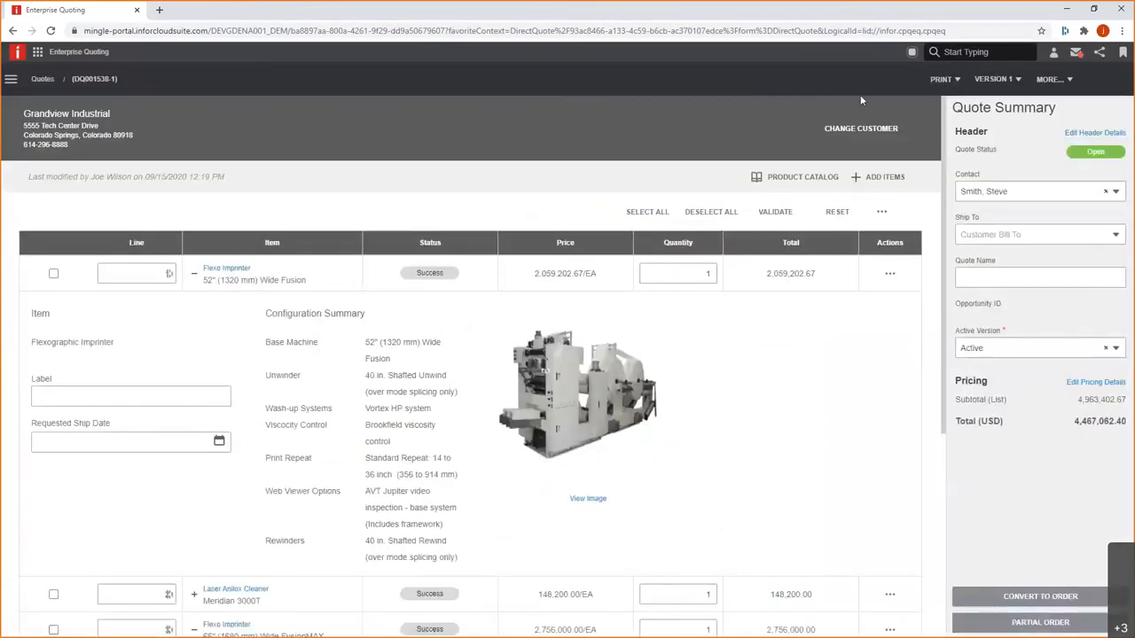
Start an email of quote DQ001538-1 to Grandview Industrial and review its recipient and message.
left_click(939, 78)
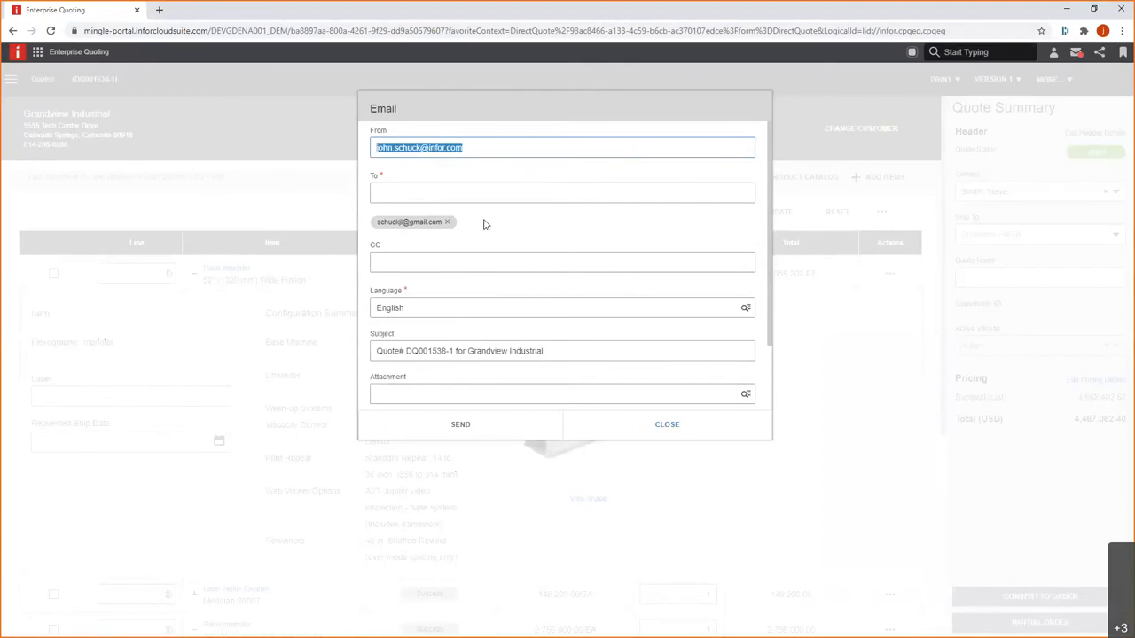
mouse_move(475, 230)
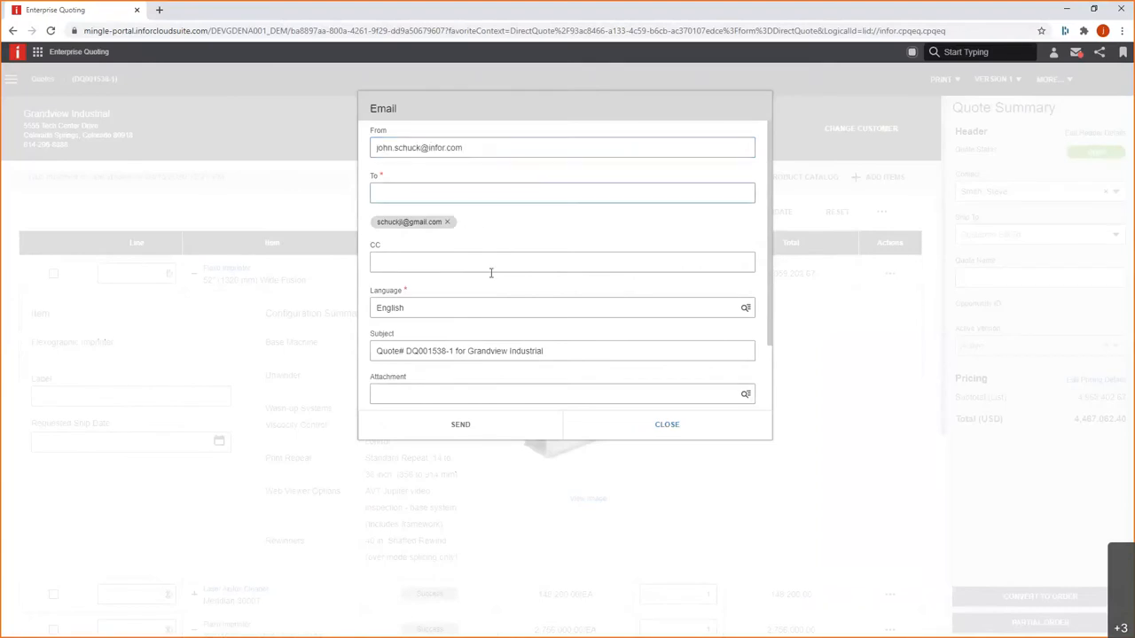
left_click(562, 191)
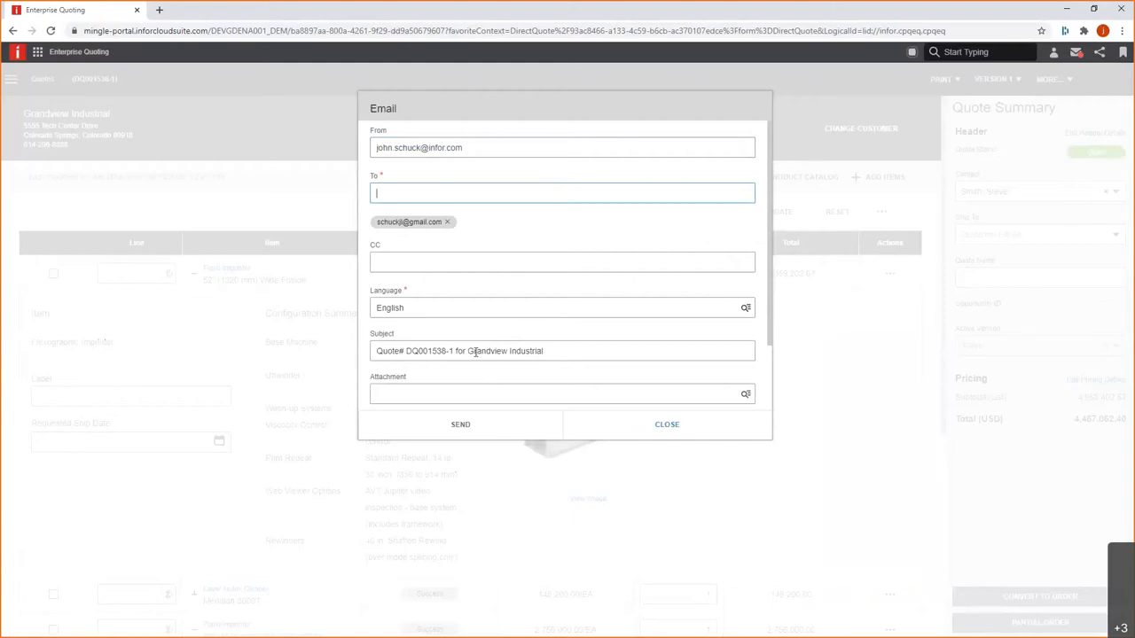
scroll("down", 3)
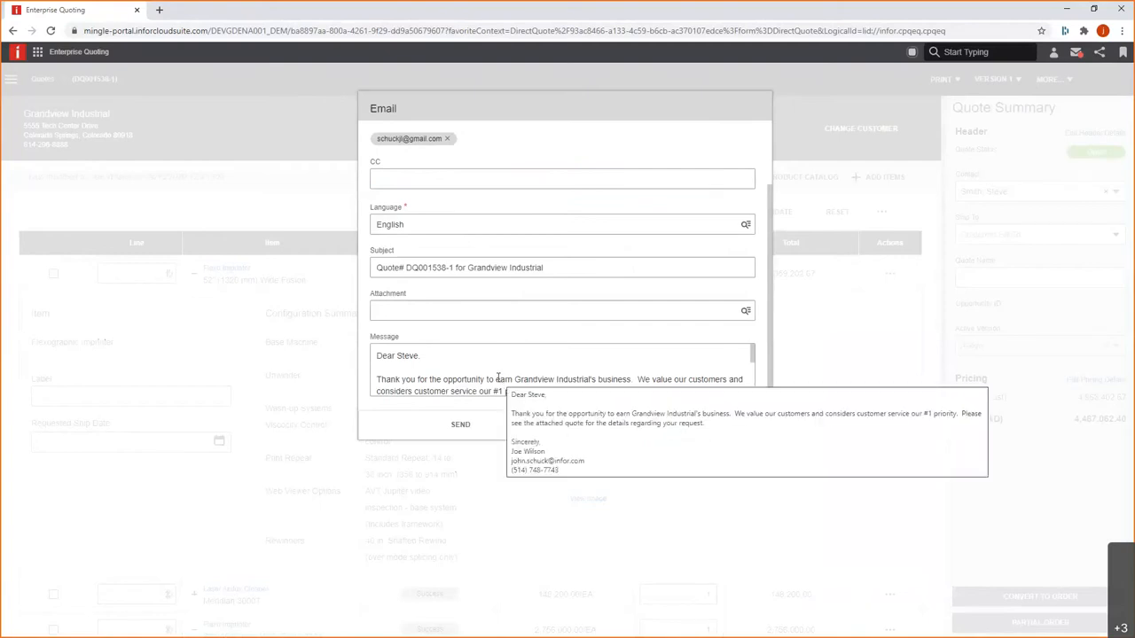
mouse_move(684, 371)
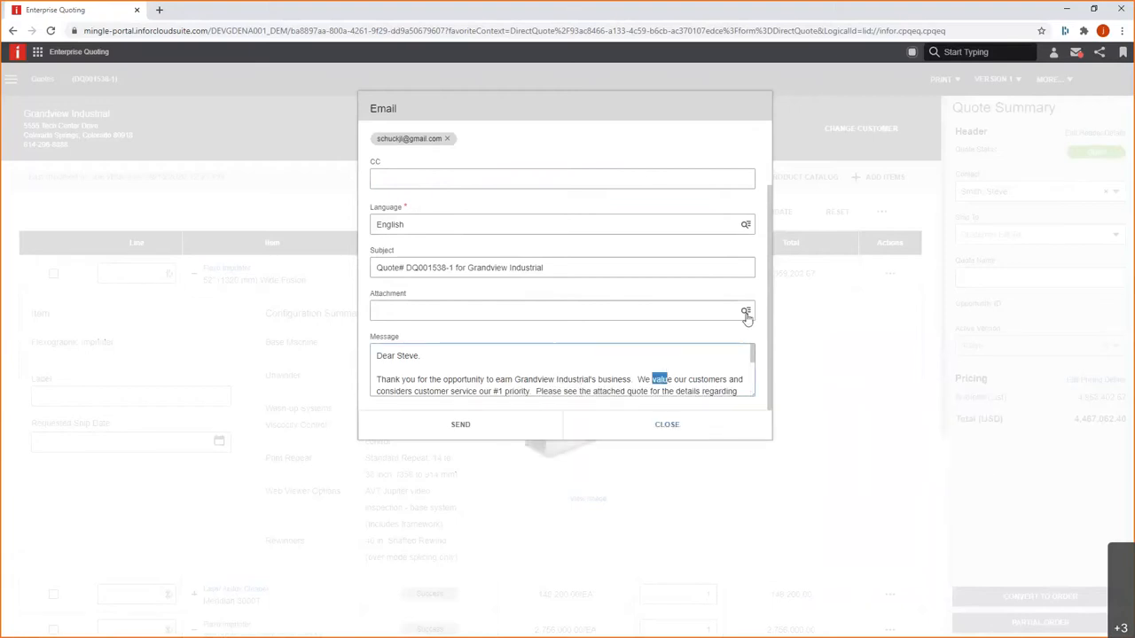
Attach the DQ001538-1 customer bid document PDF and send the quote email to Grandview Industrial.
left_click(745, 312)
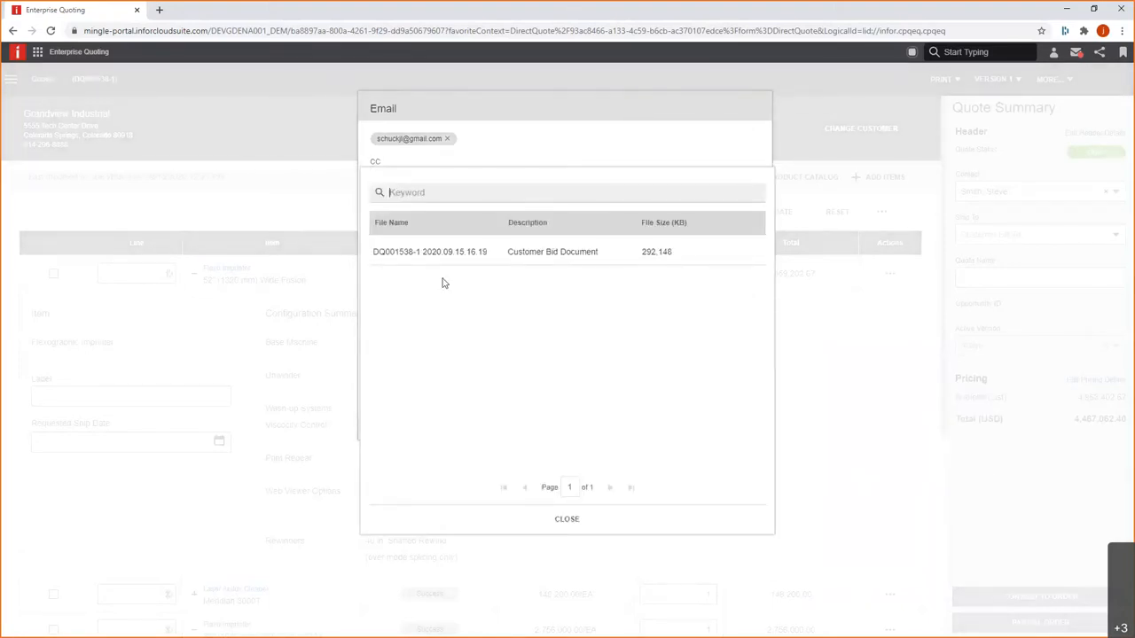
mouse_move(429, 252)
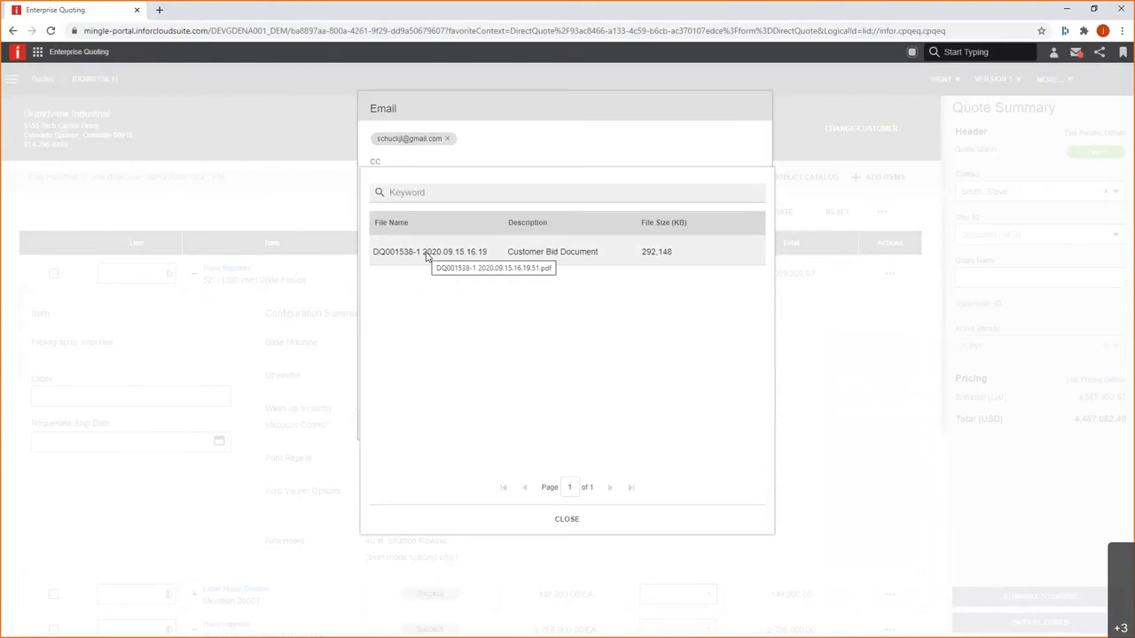
left_click(428, 251)
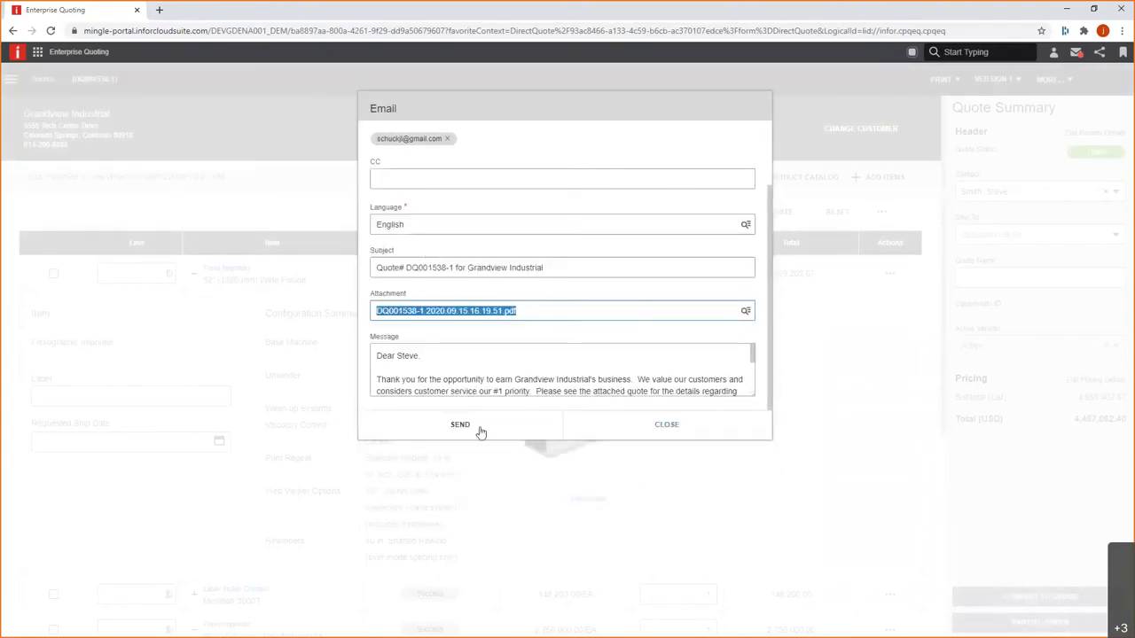
left_click(461, 423)
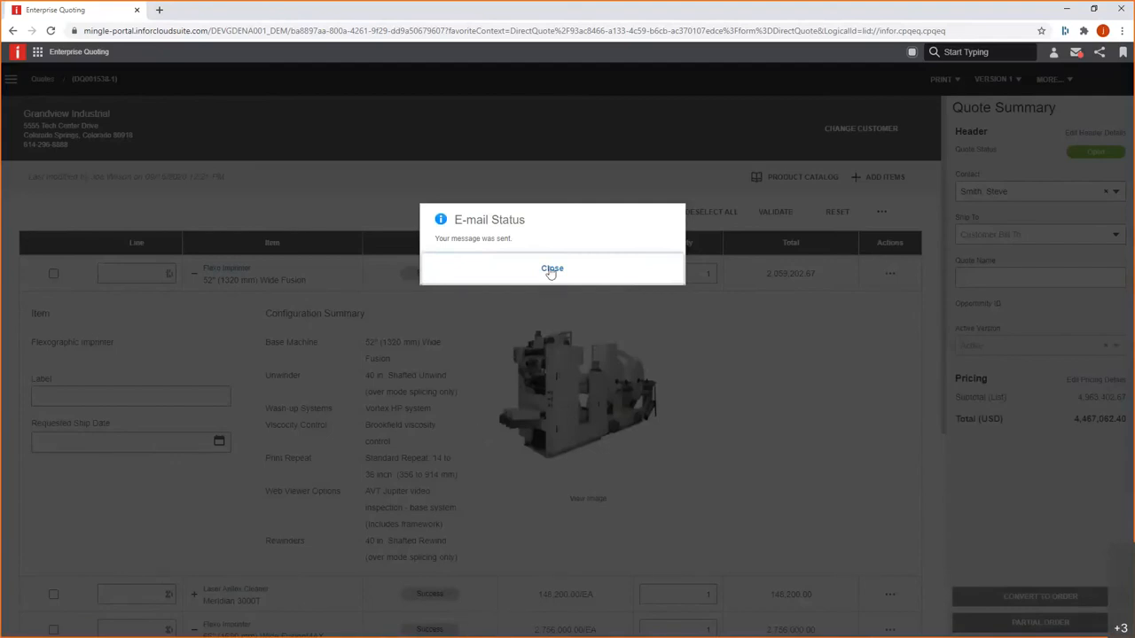
left_click(552, 269)
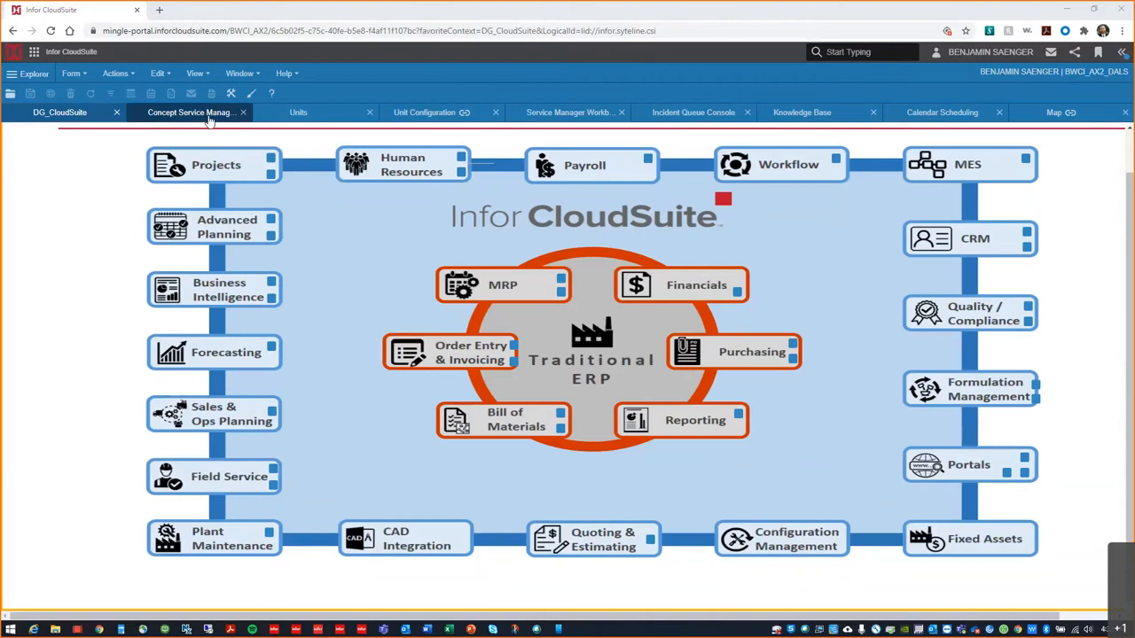
Switch to the Concept Service Management workspace listing unit maintenance, contracts and service orders.
left_click(187, 112)
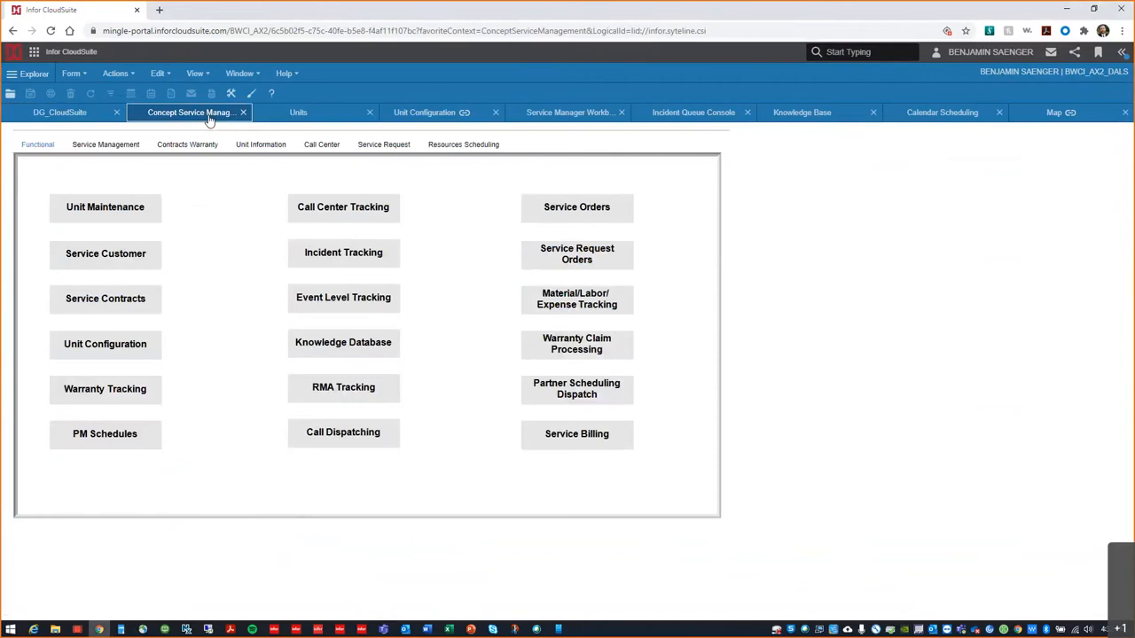
mouse_move(184, 163)
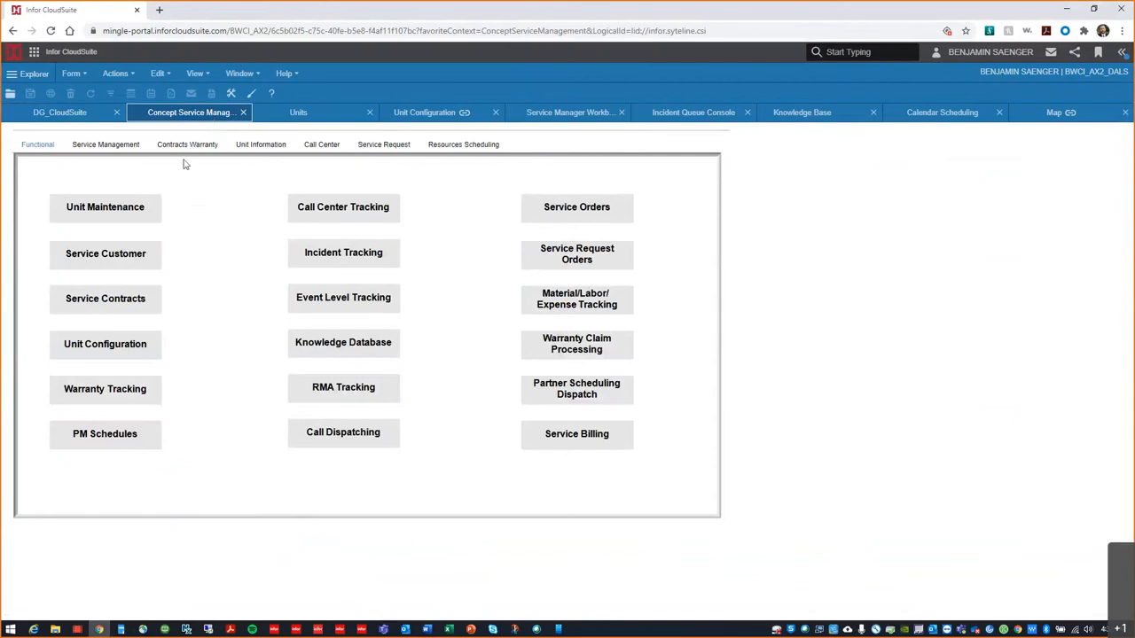
mouse_move(110, 195)
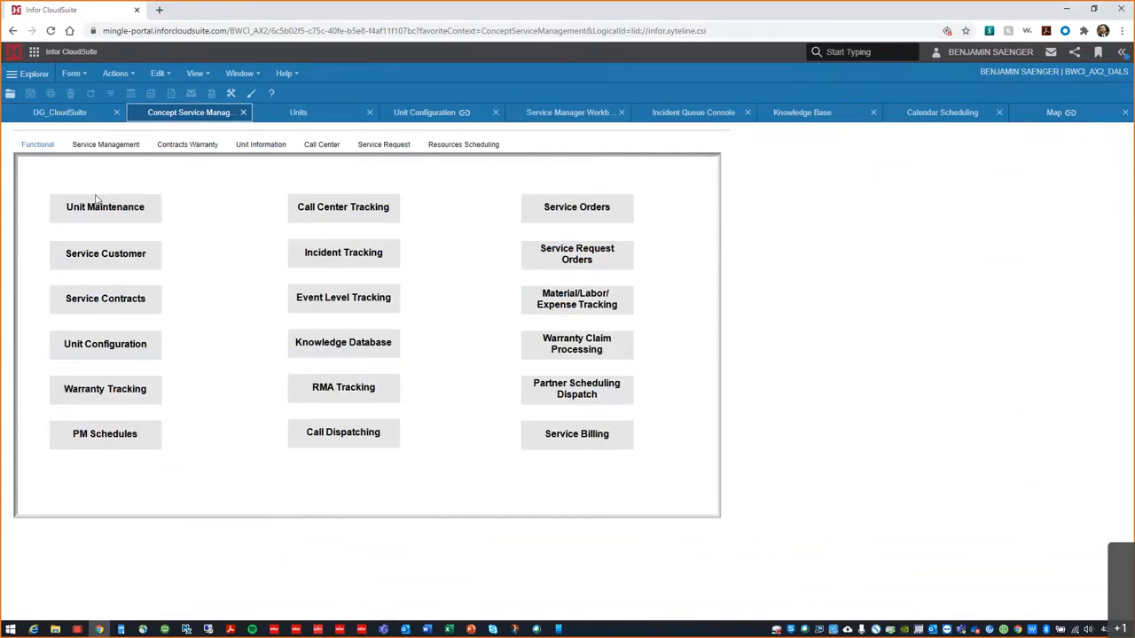
mouse_move(128, 296)
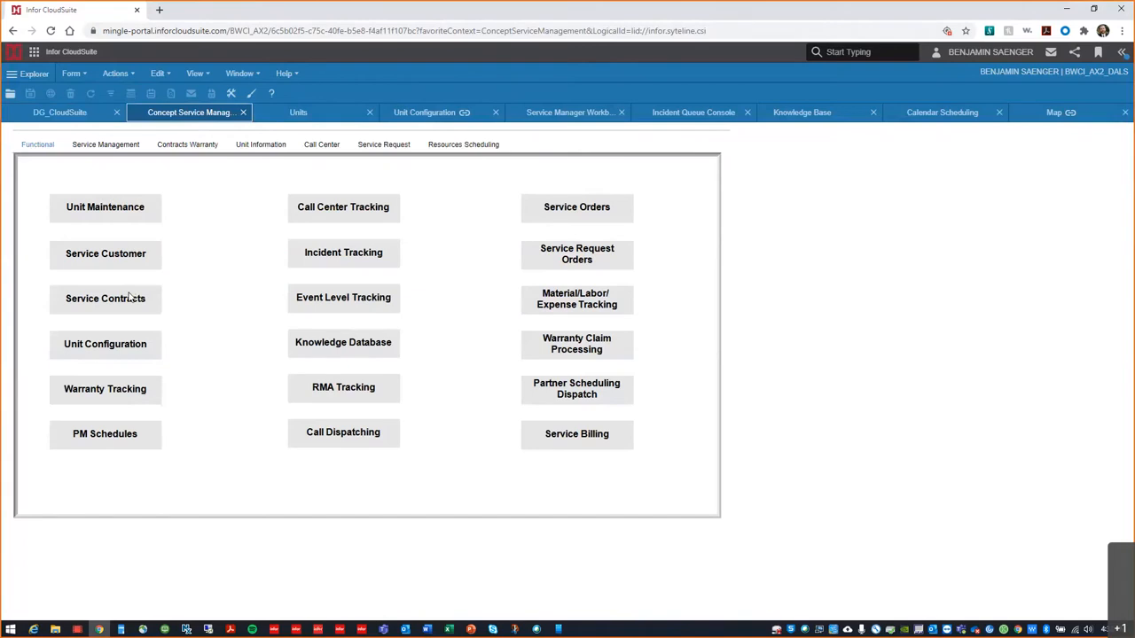
mouse_move(358, 256)
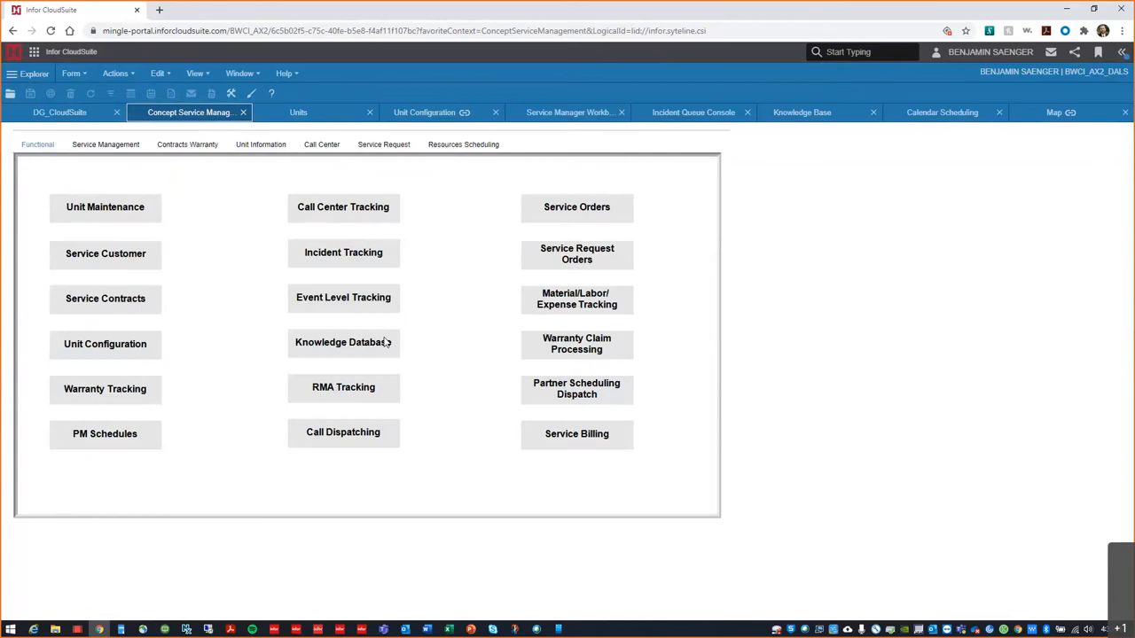
mouse_move(443, 424)
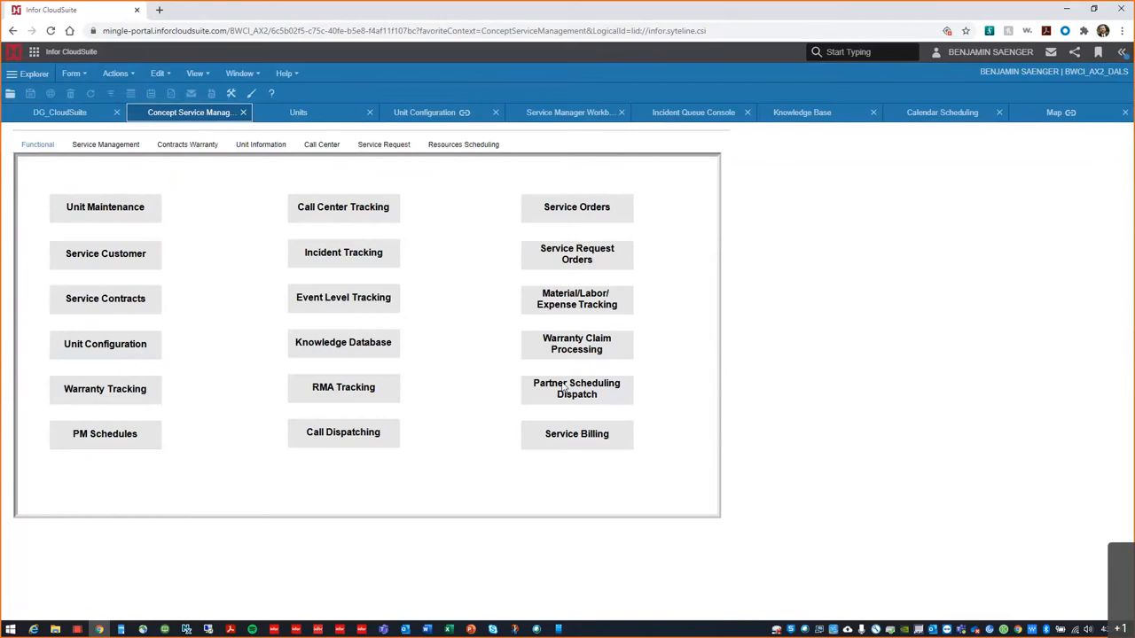
mouse_move(188, 379)
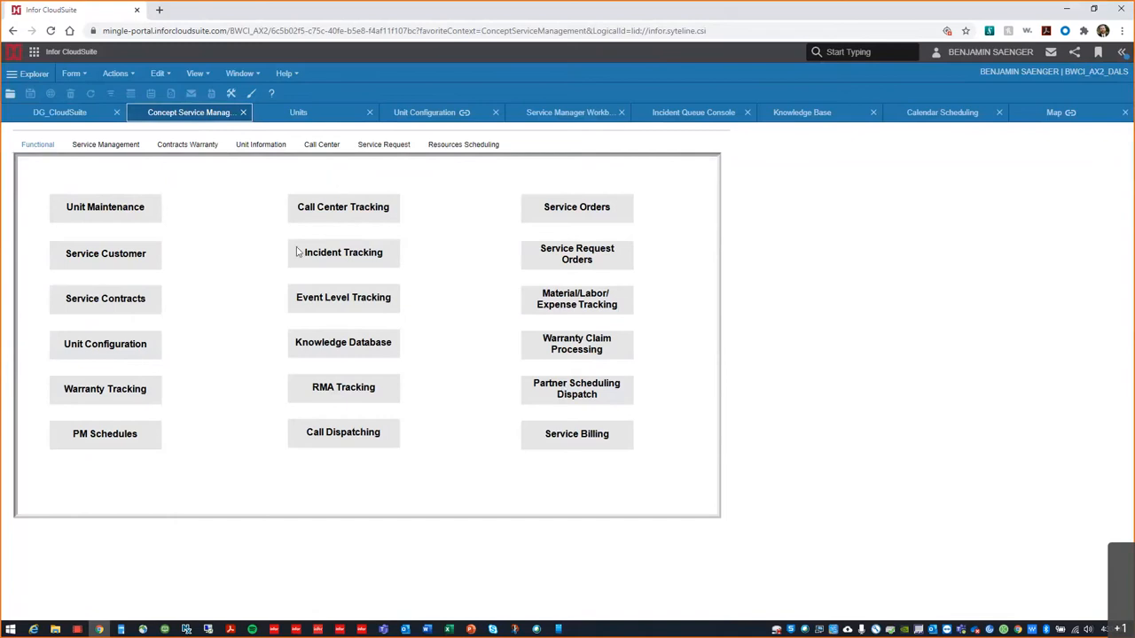
Bring up the Units form showing the Coordinated Bicycles forklift's general and Toyota manufacturer details.
left_click(298, 112)
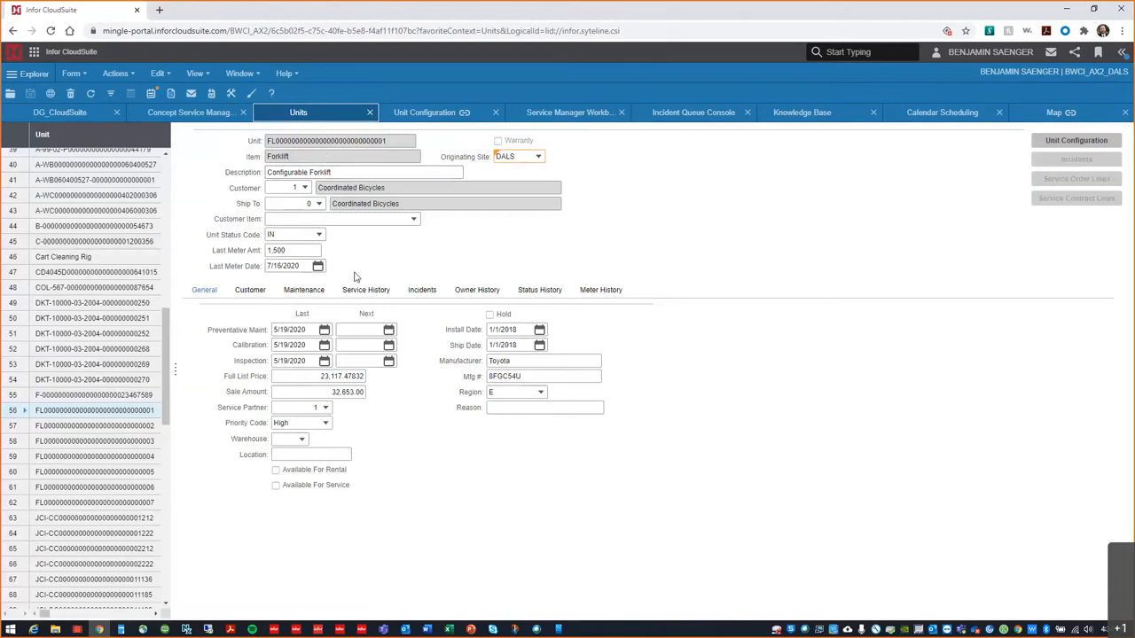
Review the forklift's preventive maintenance schedule, service history and two high-priority incidents.
left_click(303, 291)
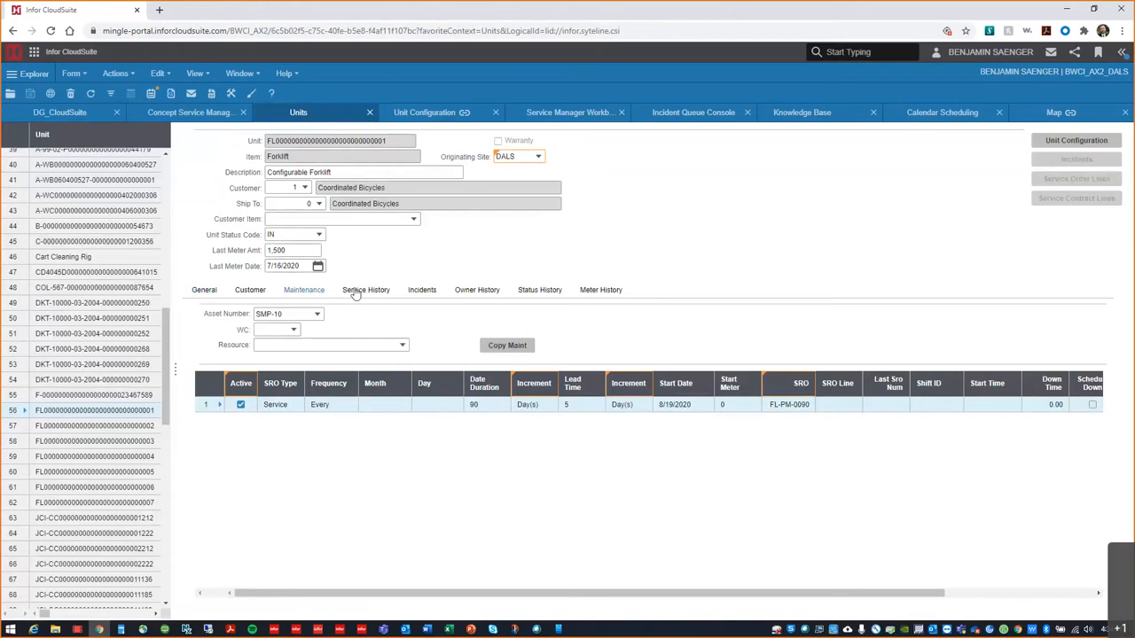
left_click(365, 291)
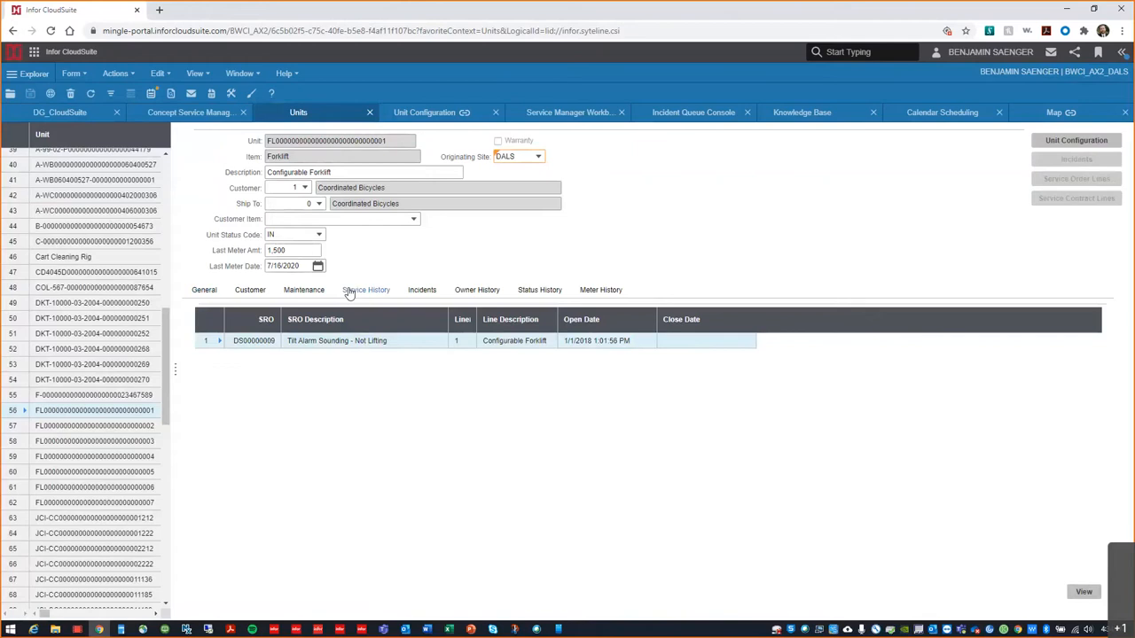
mouse_move(422, 290)
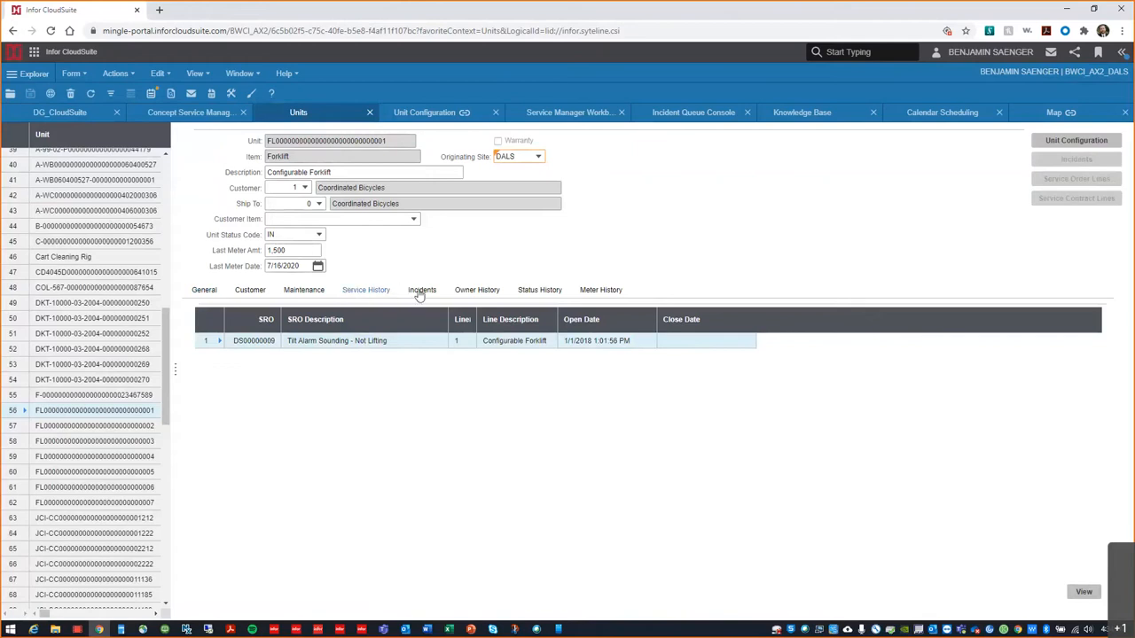
left_click(422, 291)
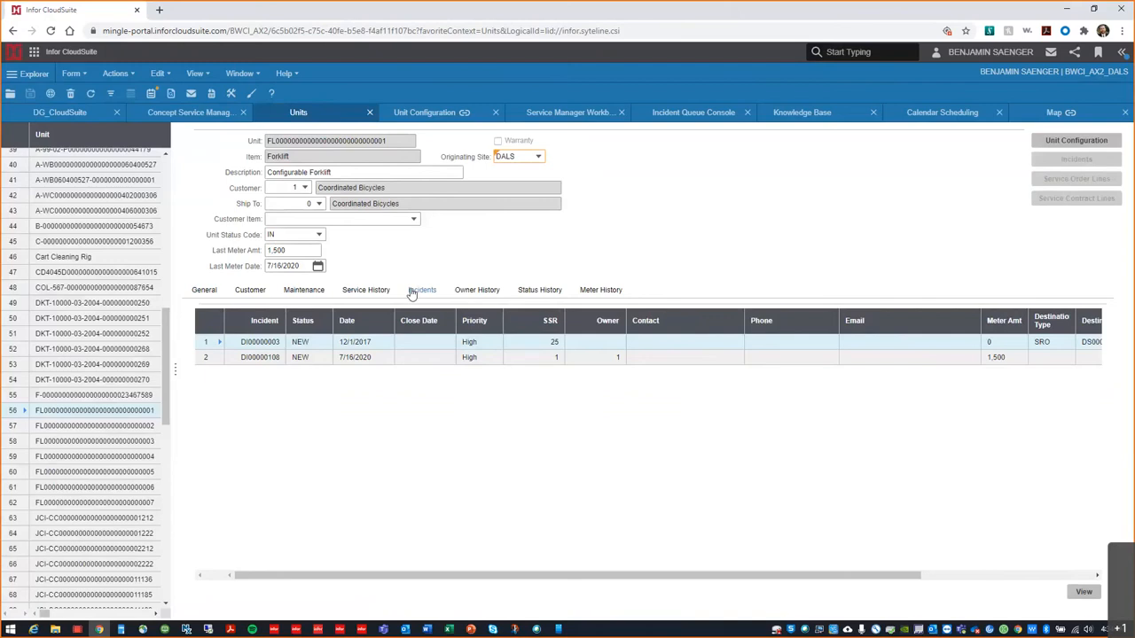
left_click(425, 114)
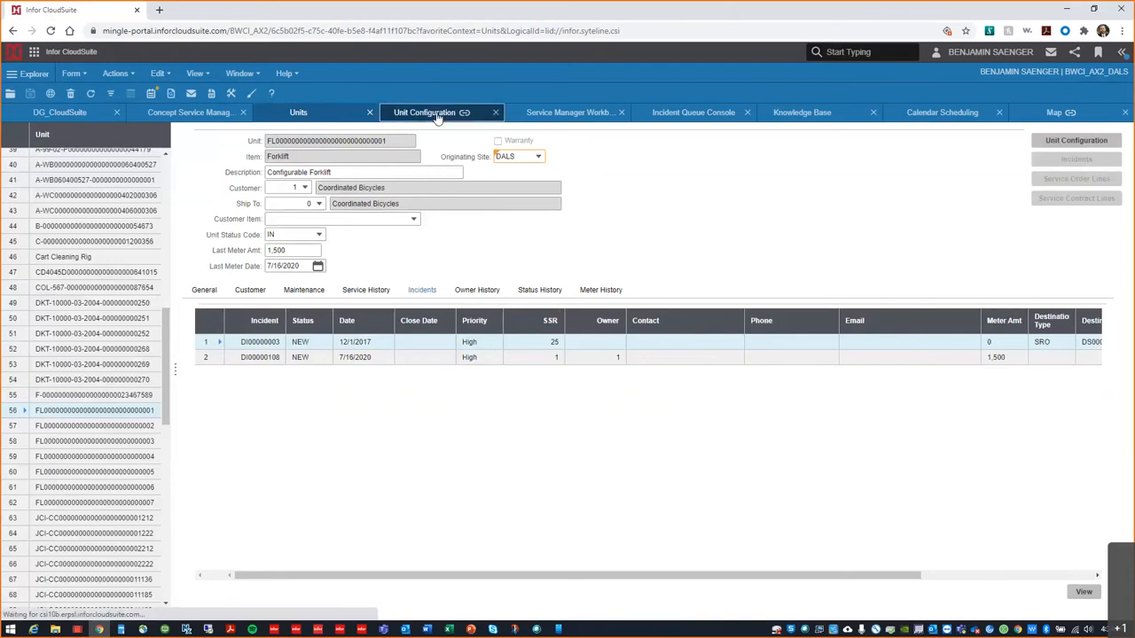
Show the Configurable Forklift's component tree including removed components, with its warranty details.
left_click(1074, 140)
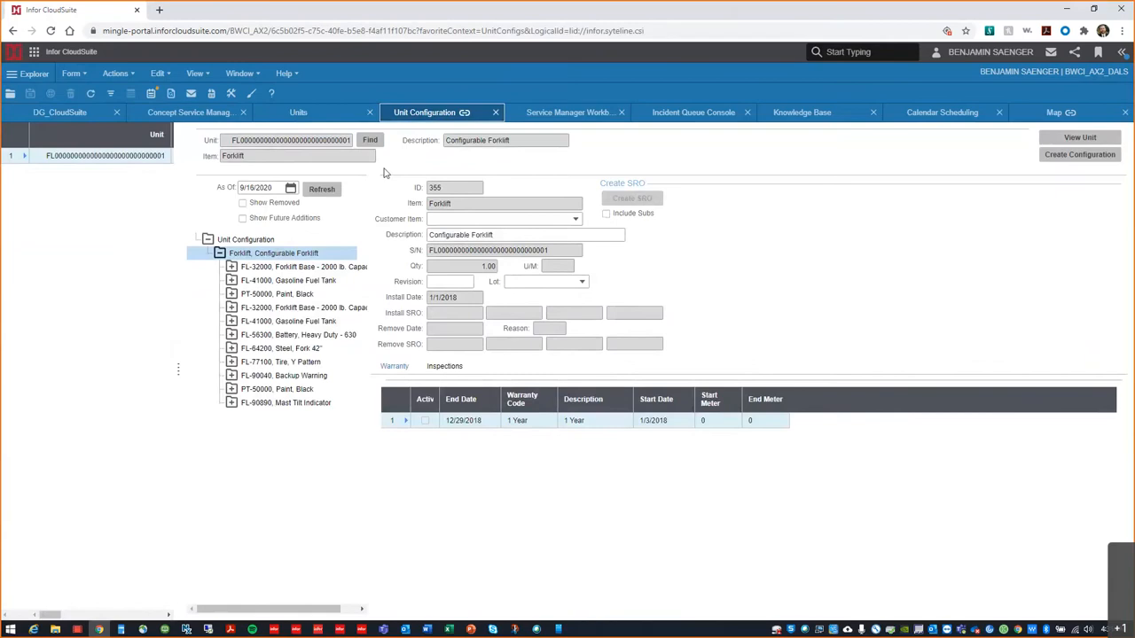
mouse_move(265, 158)
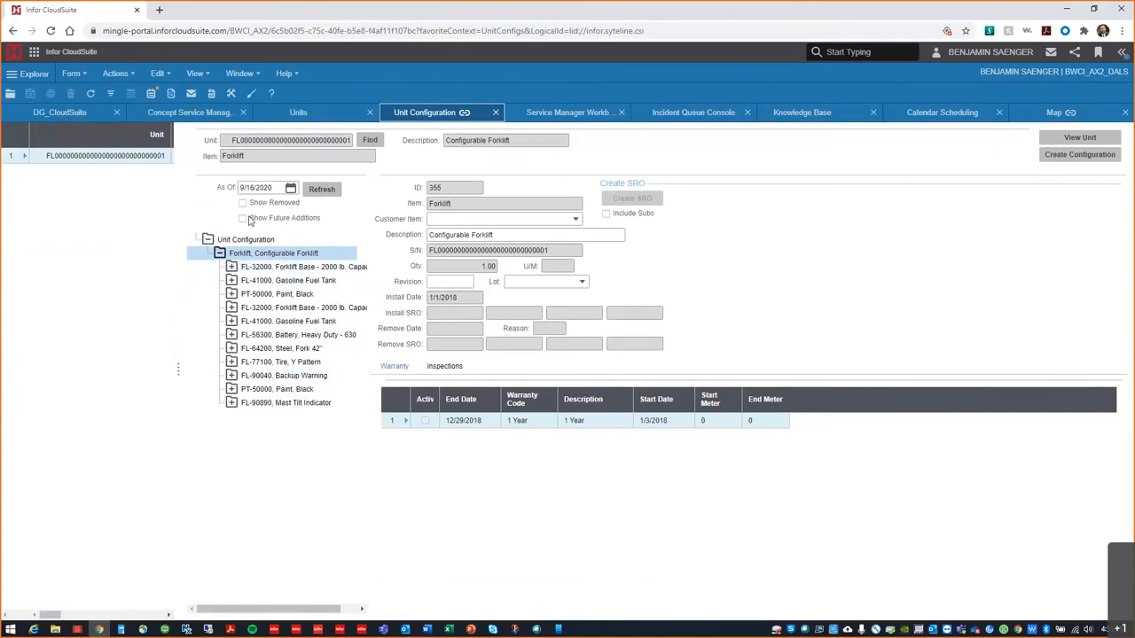
left_click(243, 202)
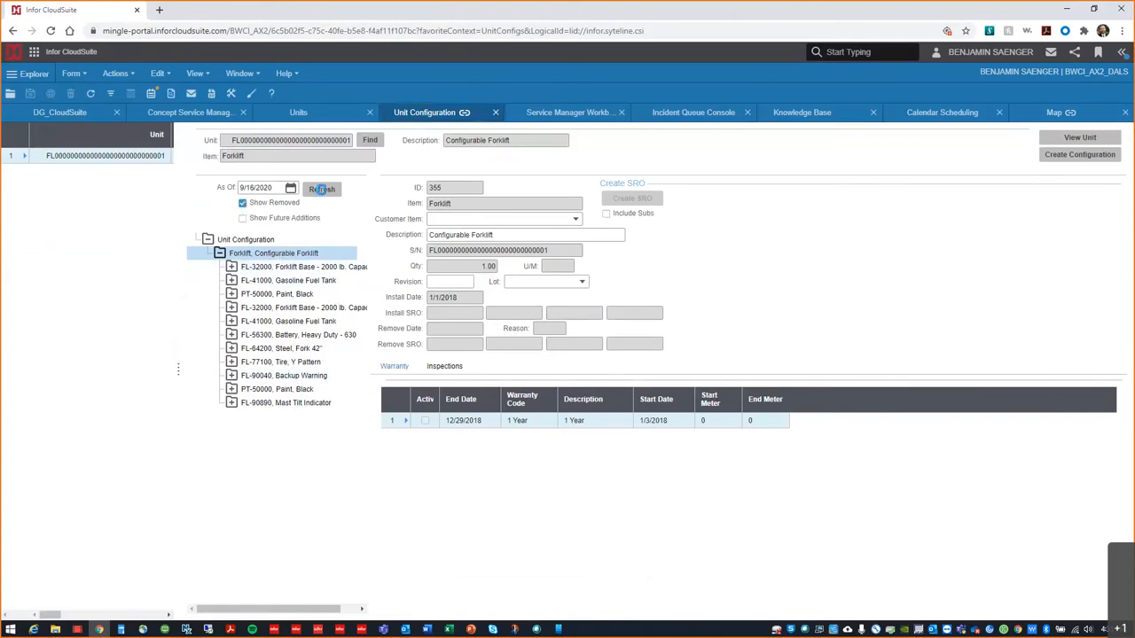
left_click(208, 240)
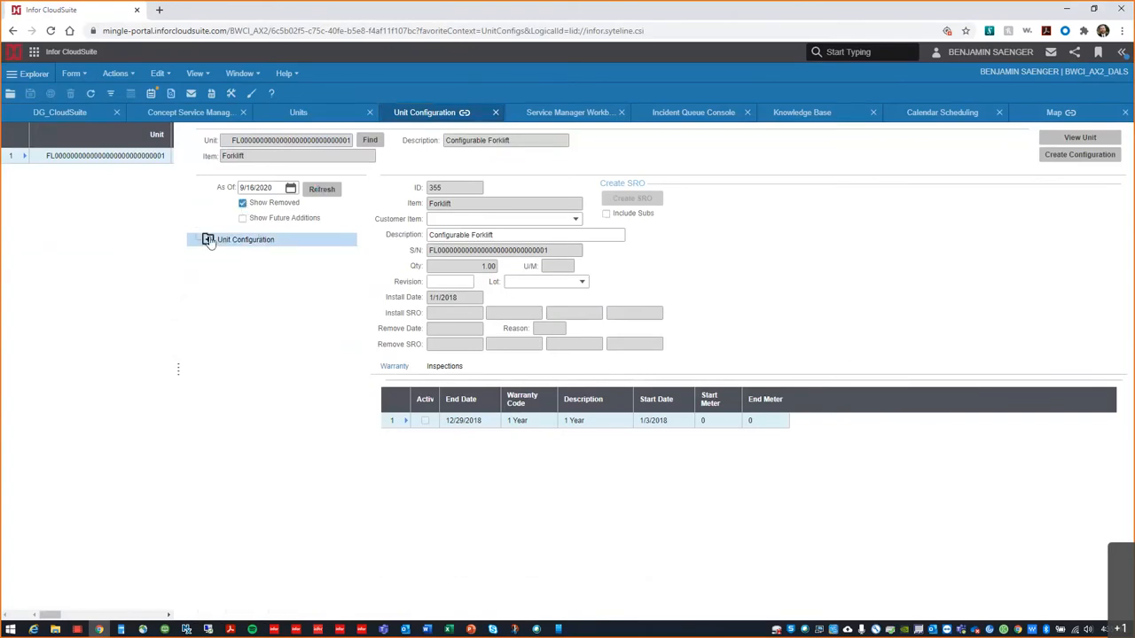
left_click(207, 239)
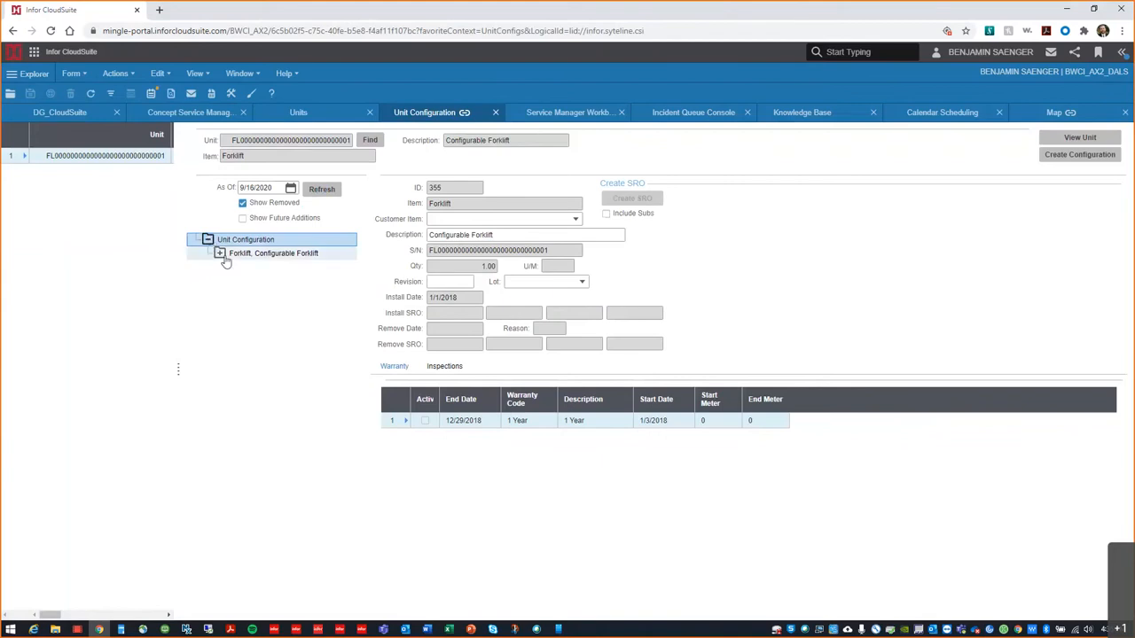
left_click(220, 253)
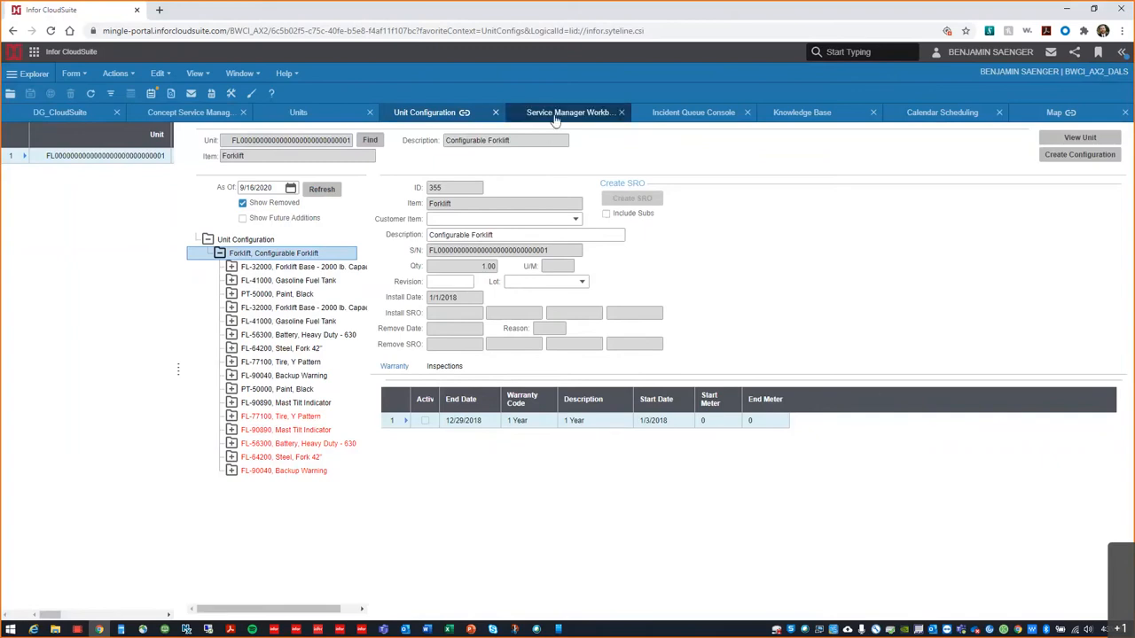
Display the Service Manager Workbench with most active items, service orders and utilization charts.
left_click(571, 111)
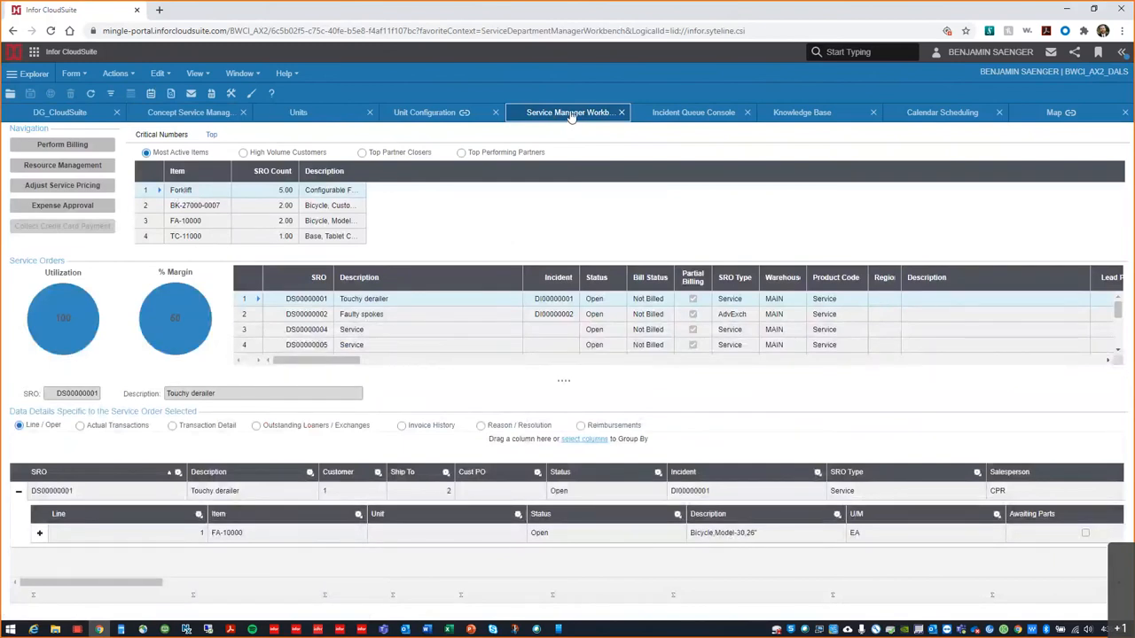
mouse_move(553, 181)
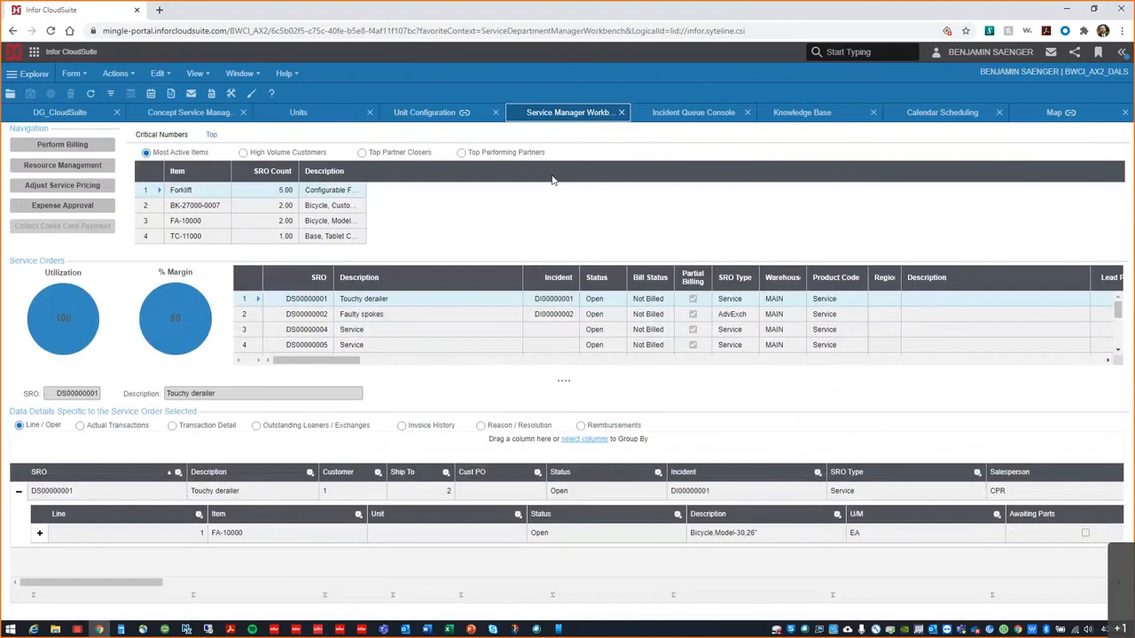
mouse_move(549, 187)
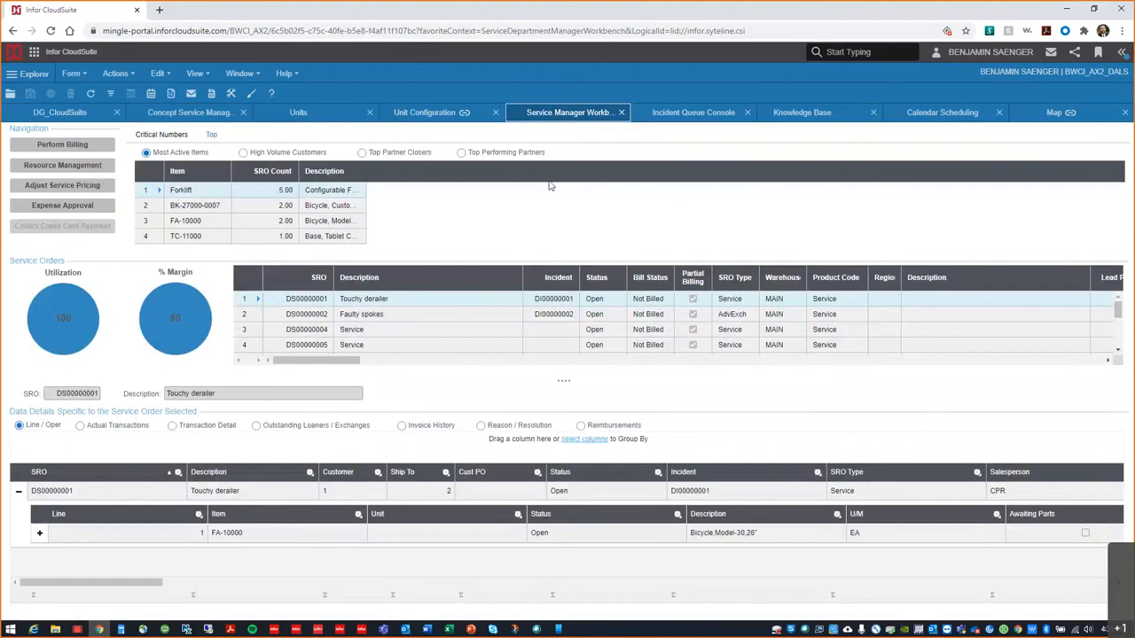
mouse_move(544, 190)
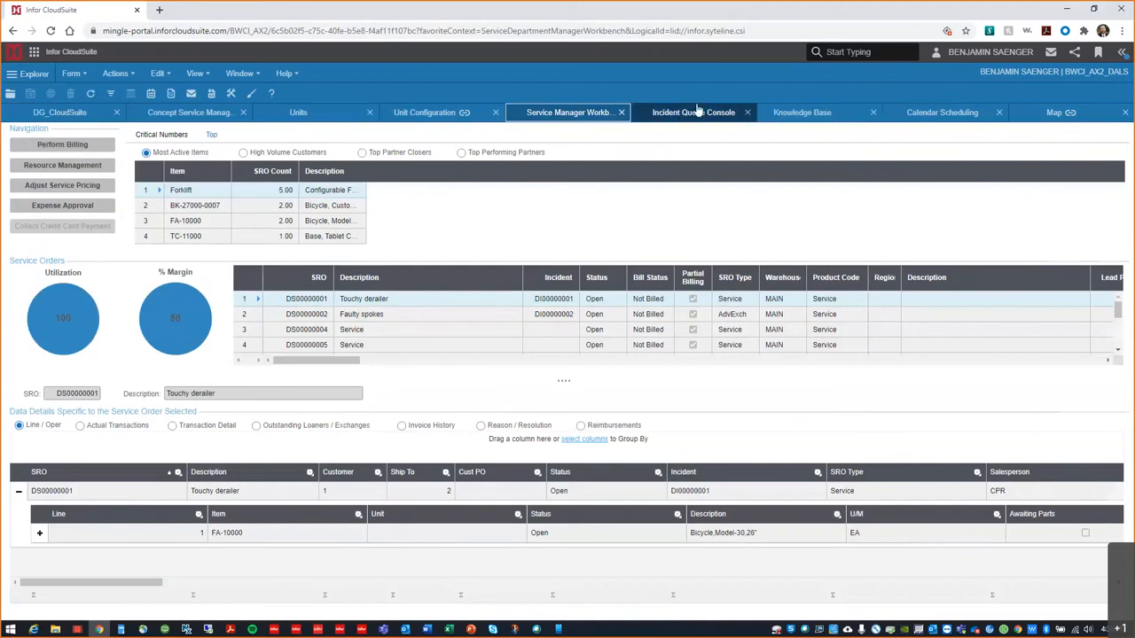
Switch to the Incident Queue Console listing late incidents with tilt sensor resolution notes.
left_click(693, 111)
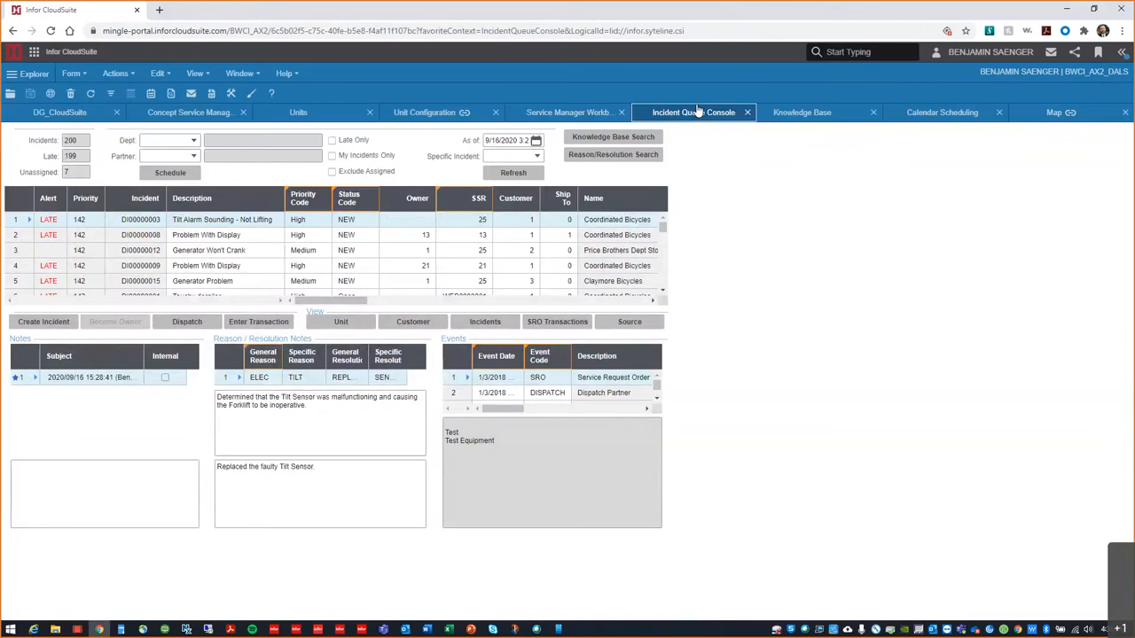
mouse_move(654, 131)
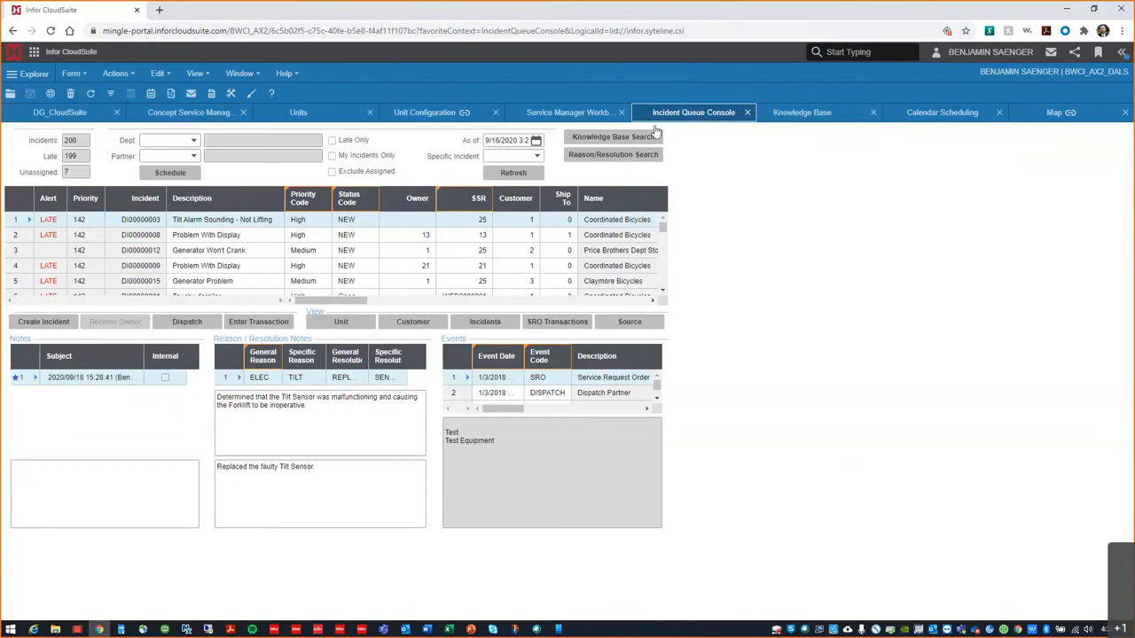
mouse_move(248, 264)
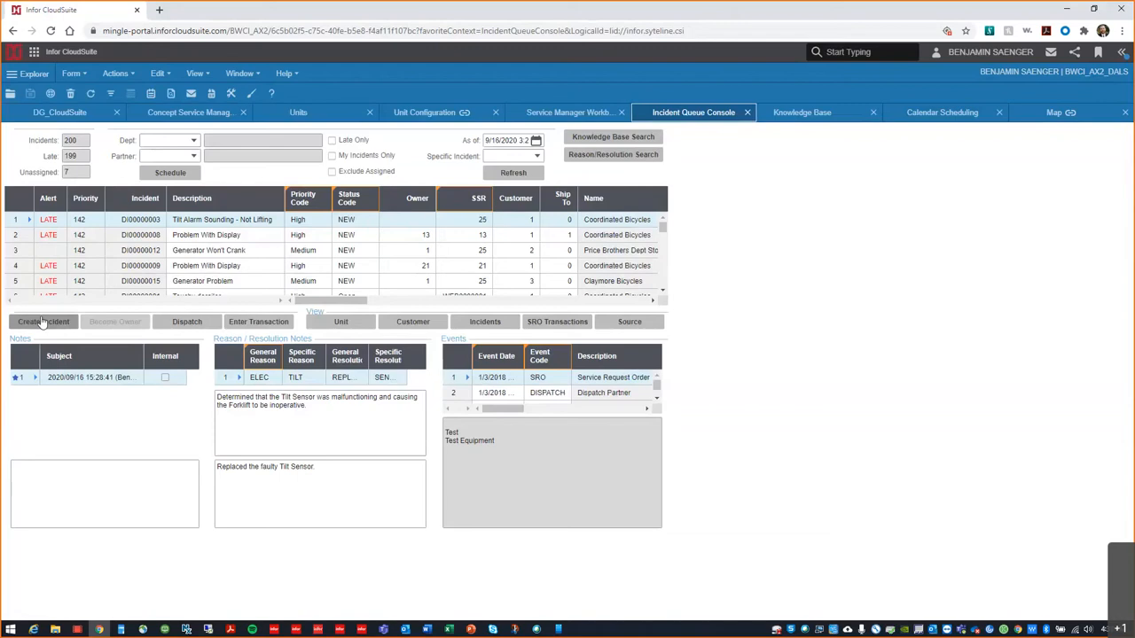
mouse_move(721, 85)
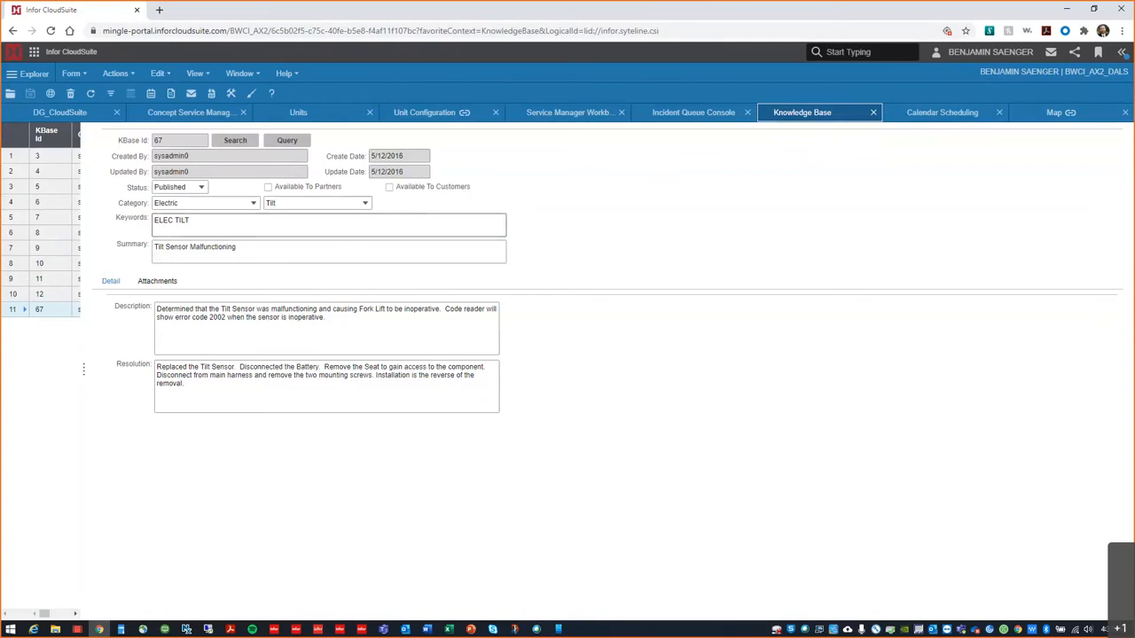
Return to the Incident Queue Console after reviewing the tilt sensor knowledge base entry.
left_click(691, 112)
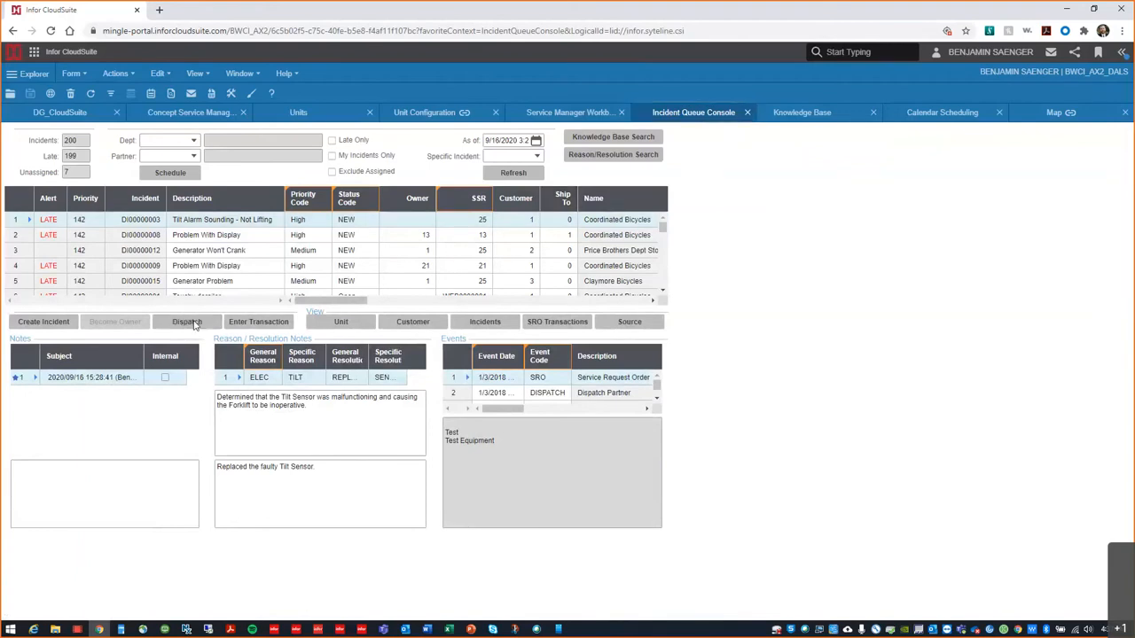
left_click(187, 321)
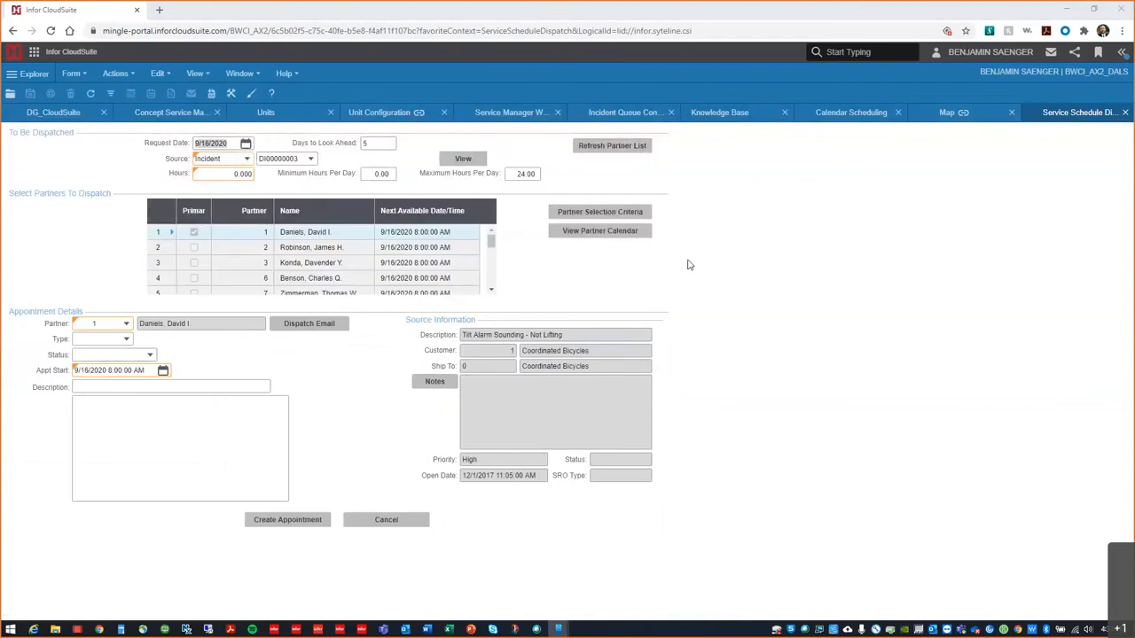
mouse_move(612, 266)
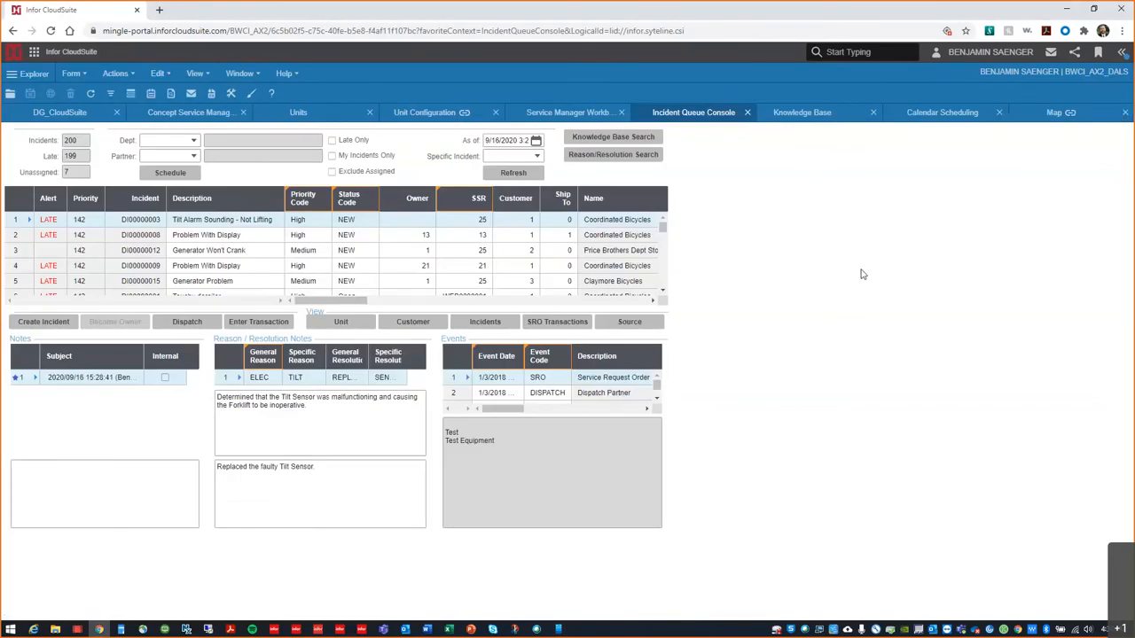
mouse_move(853, 293)
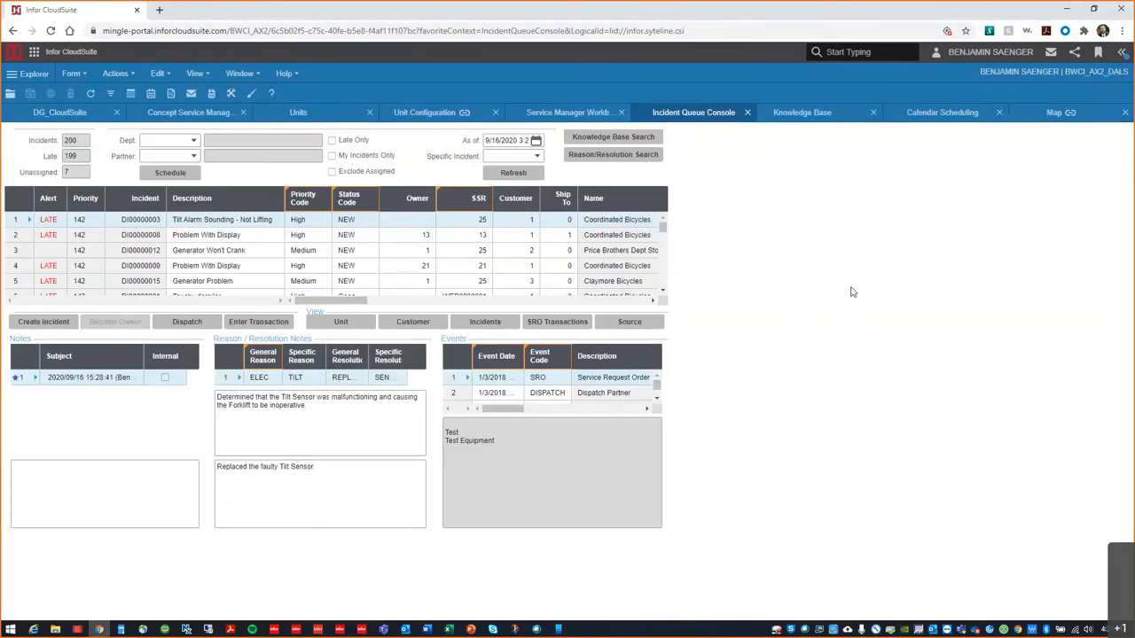
mouse_move(788, 285)
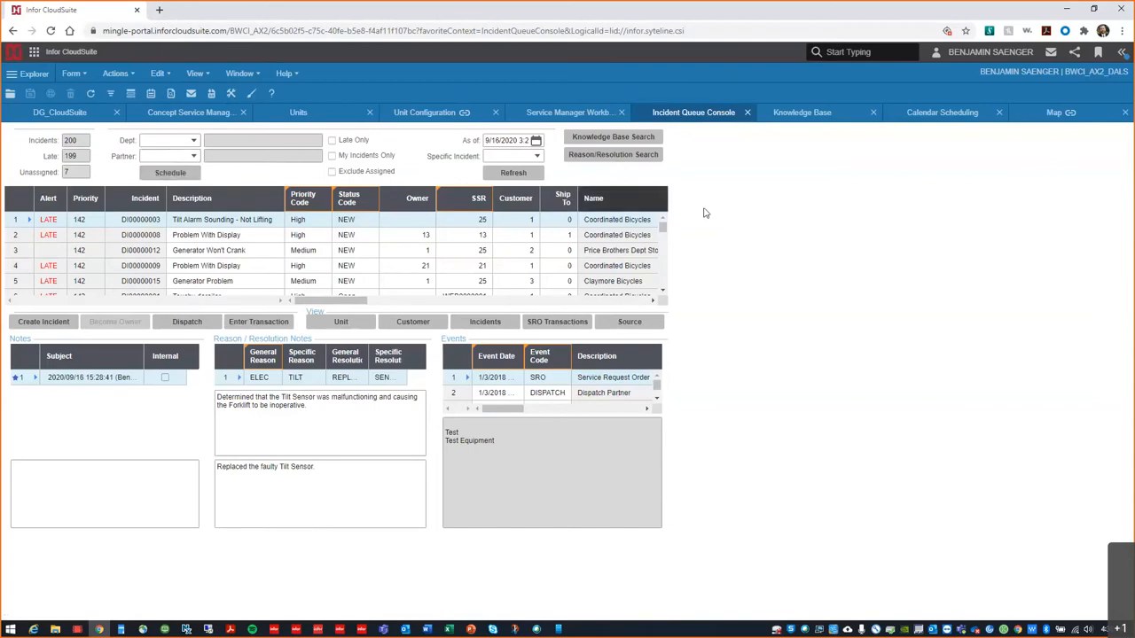
Show July 2020 Calendar Scheduling with appointments and to-be-scheduled orders, closing Partner Selection.
left_click(941, 112)
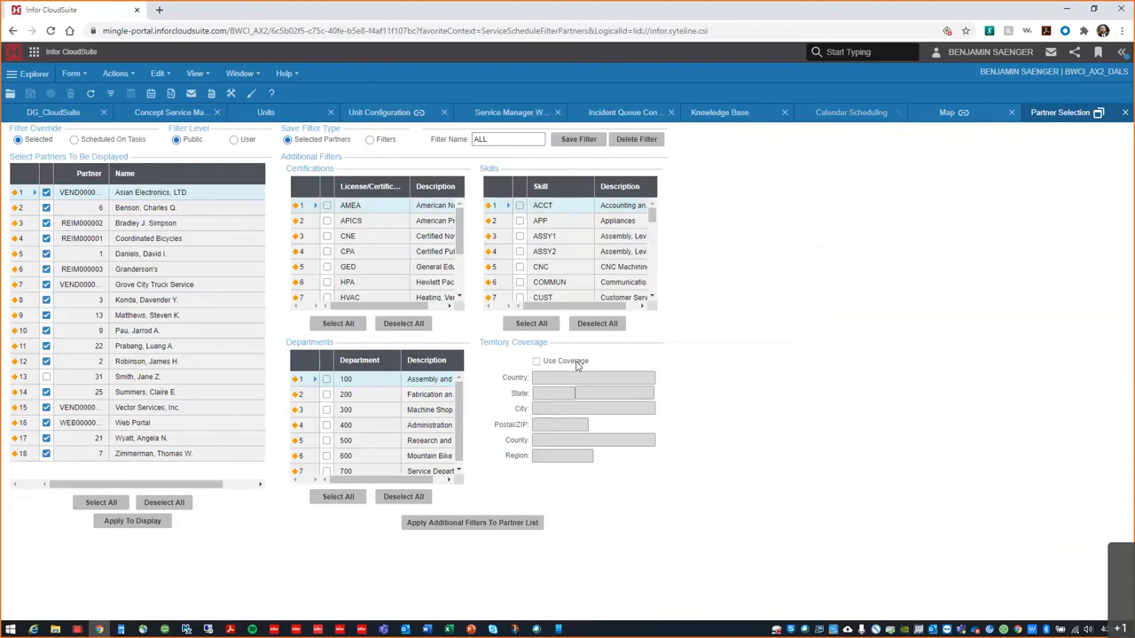
mouse_move(570, 367)
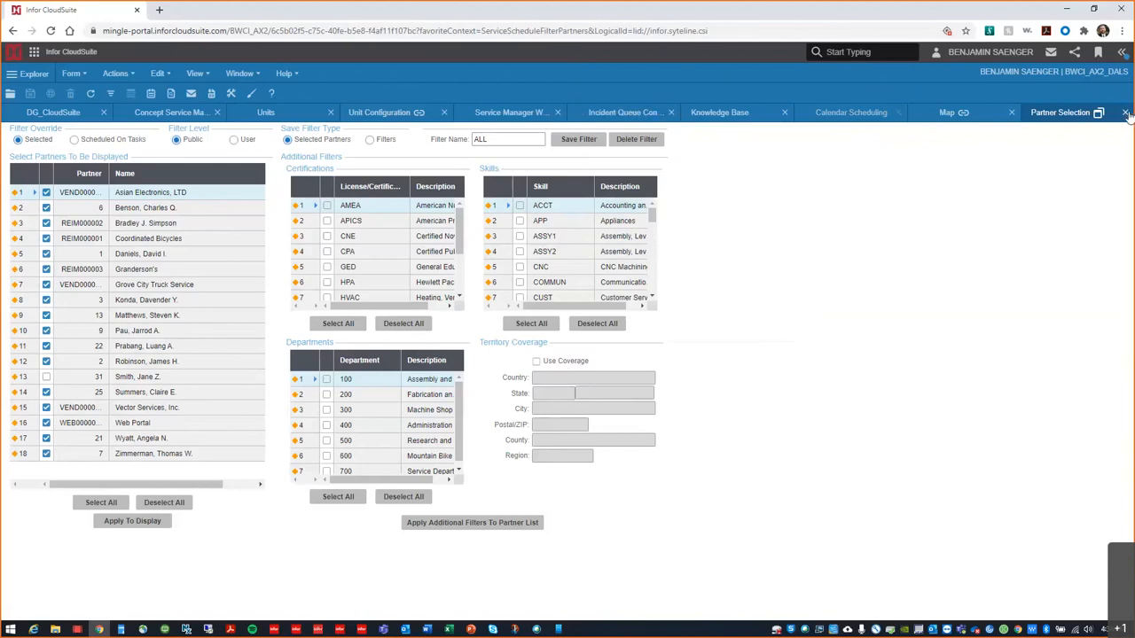
left_click(1126, 114)
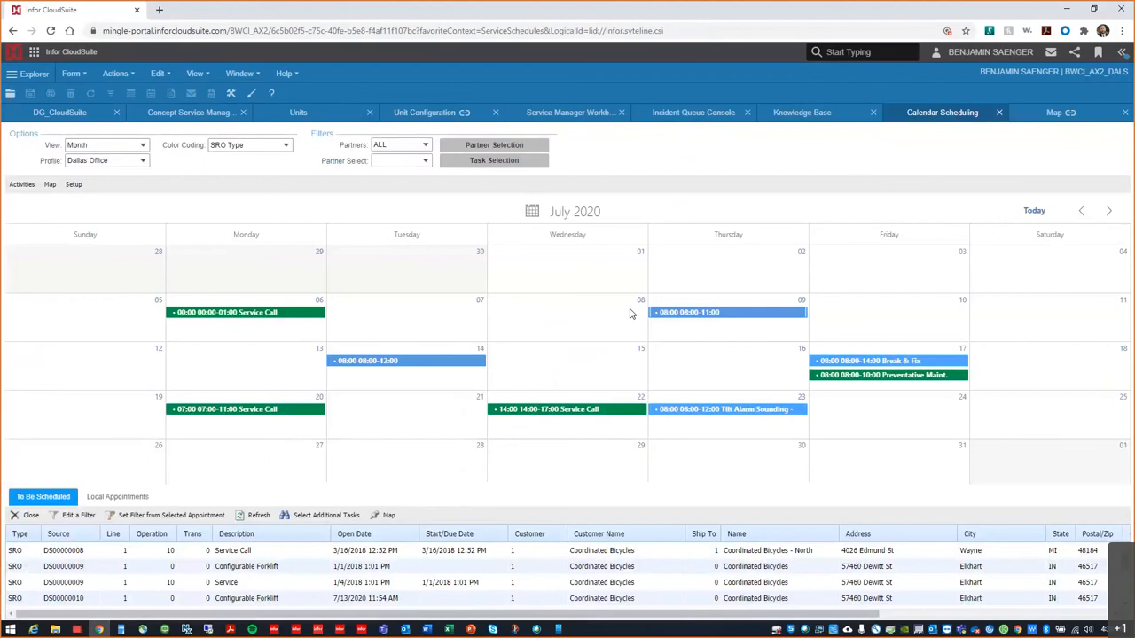
mouse_move(585, 340)
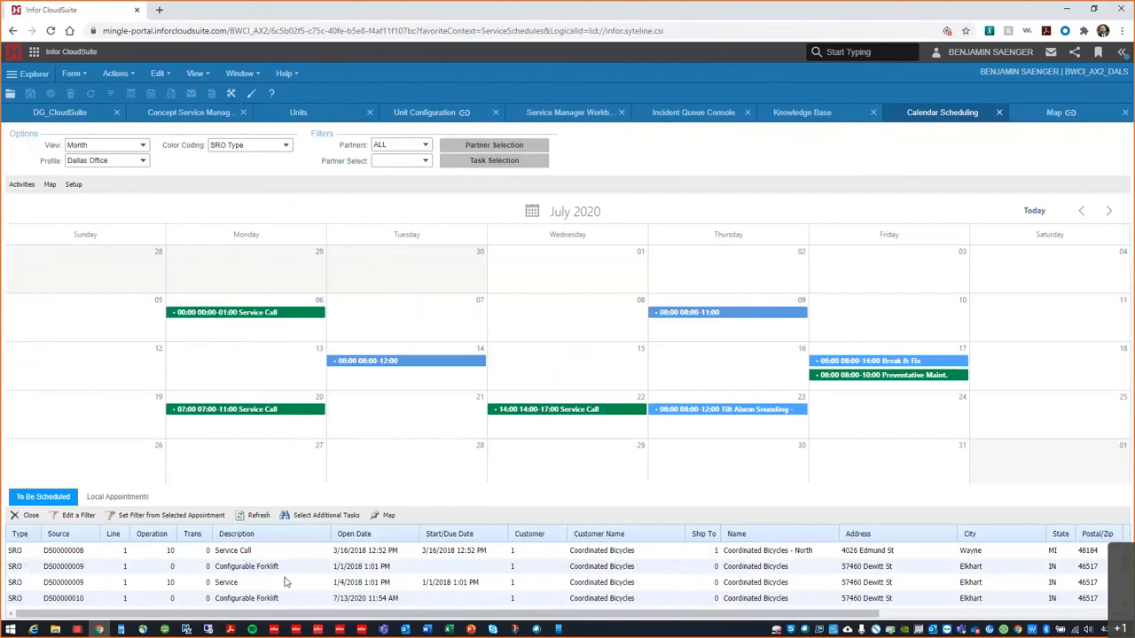
mouse_move(585, 341)
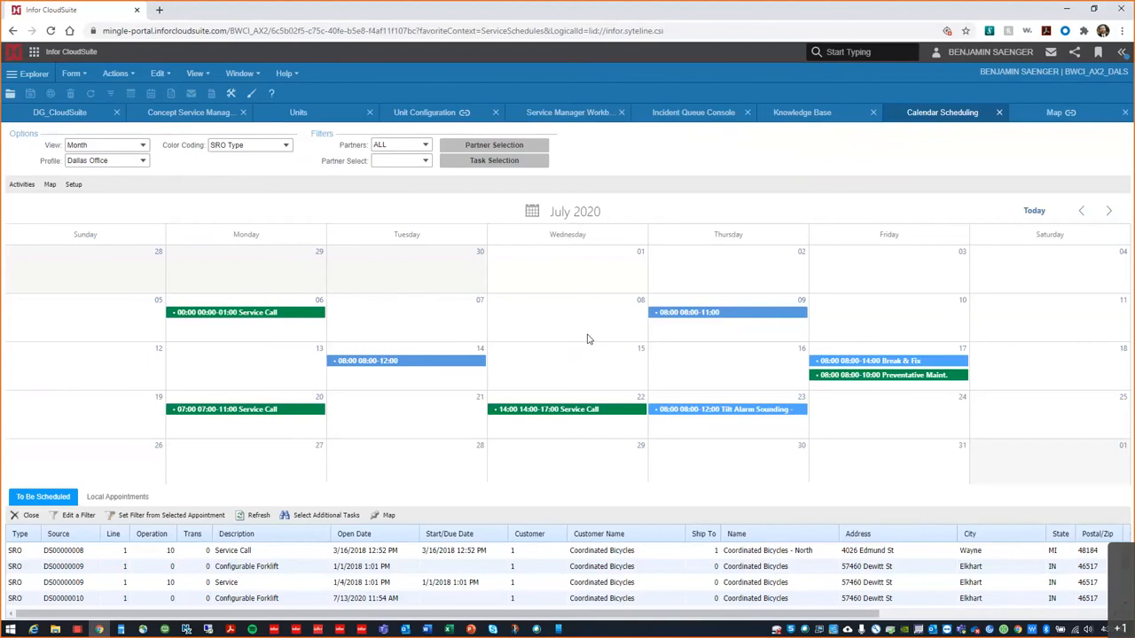
mouse_move(322, 482)
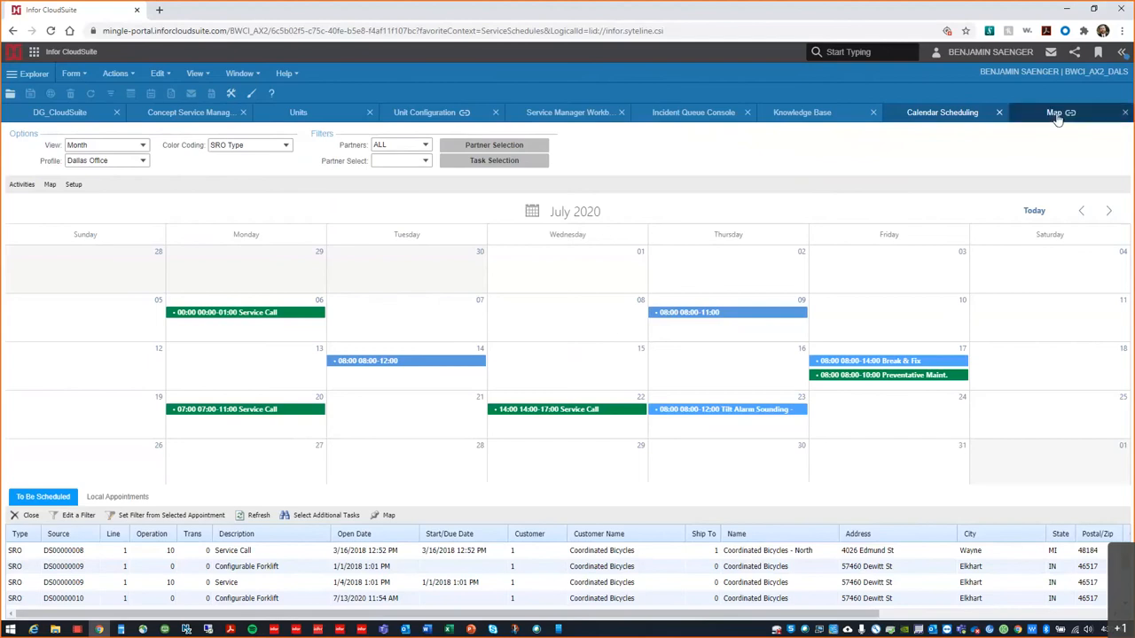
Show the route map and directions between the Wayne, Elkhart and Wheat Ridge addresses.
left_click(1053, 114)
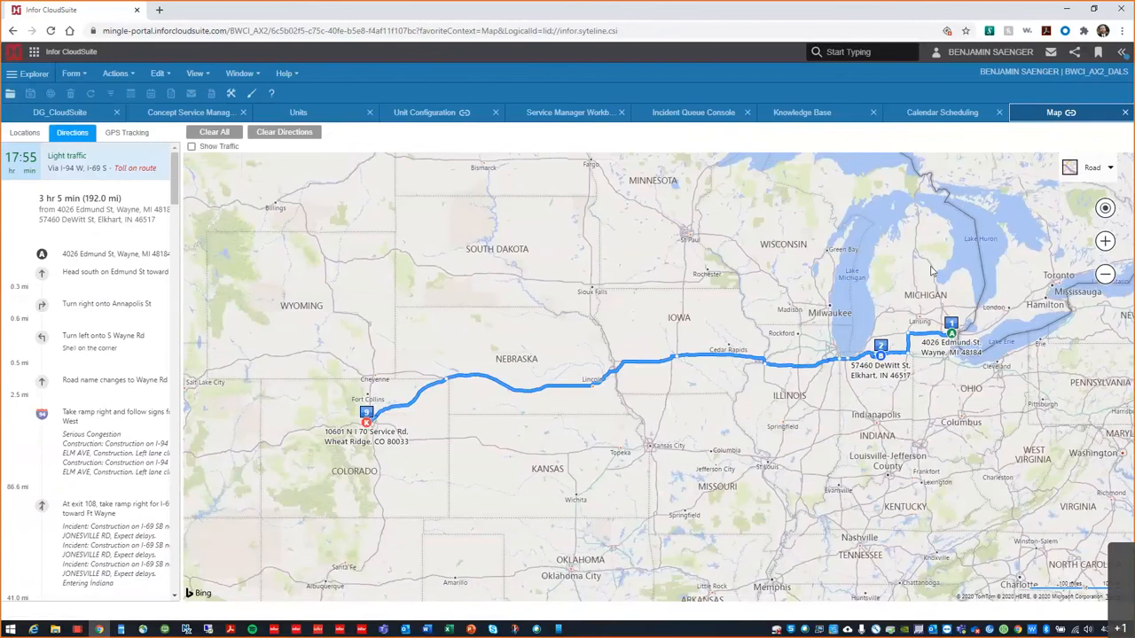
mouse_move(180, 97)
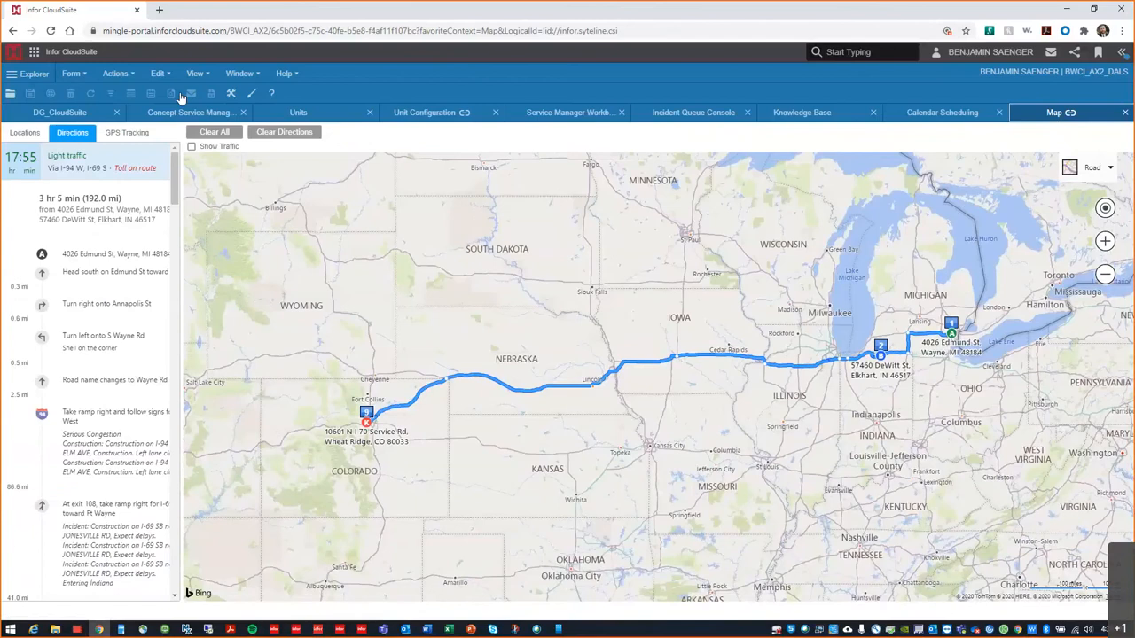
left_click(188, 113)
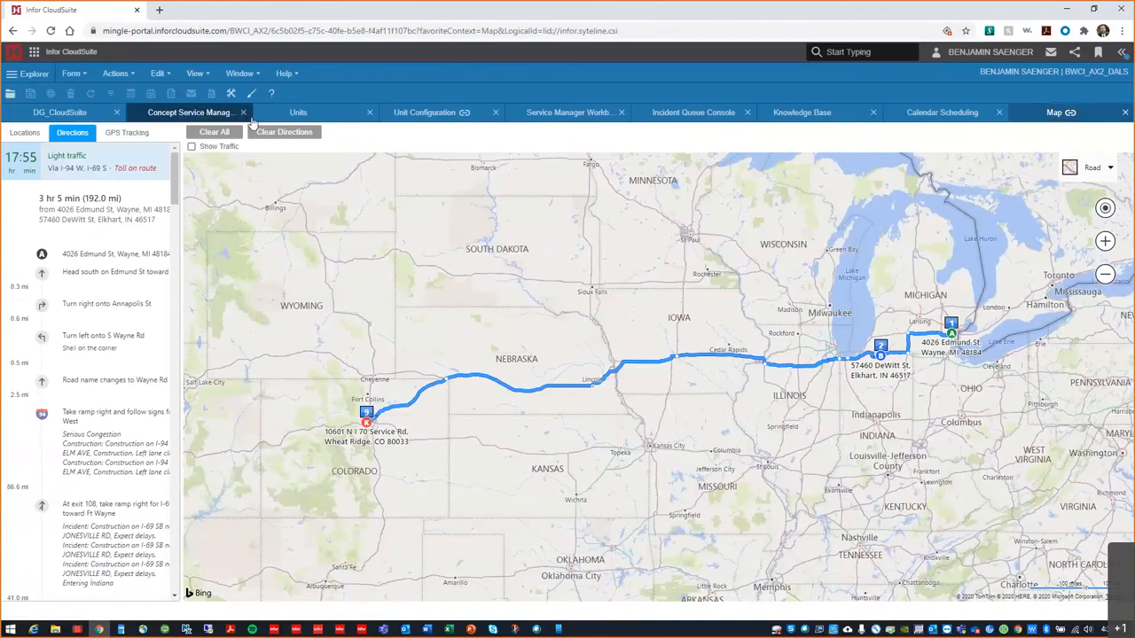
Open the Tilt Alarm Sounding - Not Lifting work order DS00000009 from the service orders list.
left_click(187, 112)
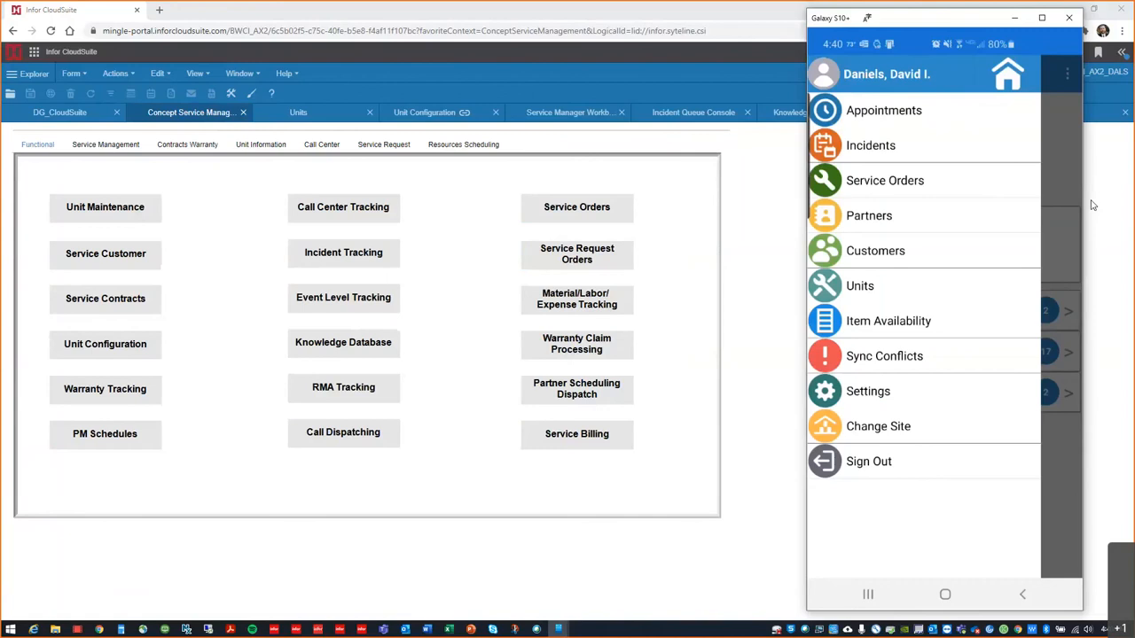
mouse_move(1018, 186)
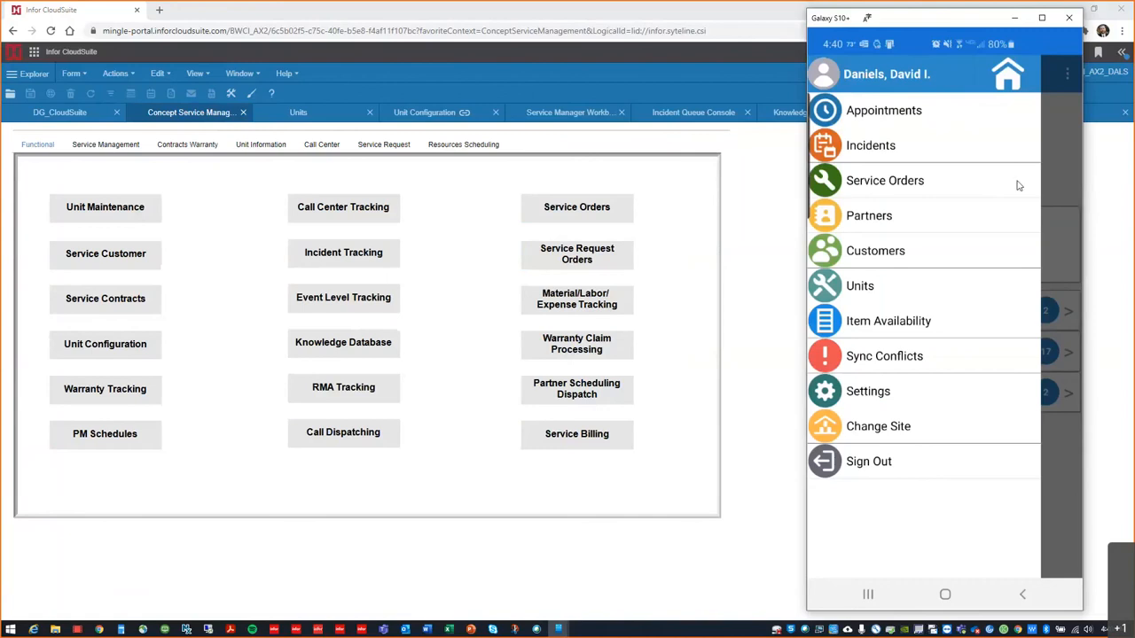
mouse_move(883, 479)
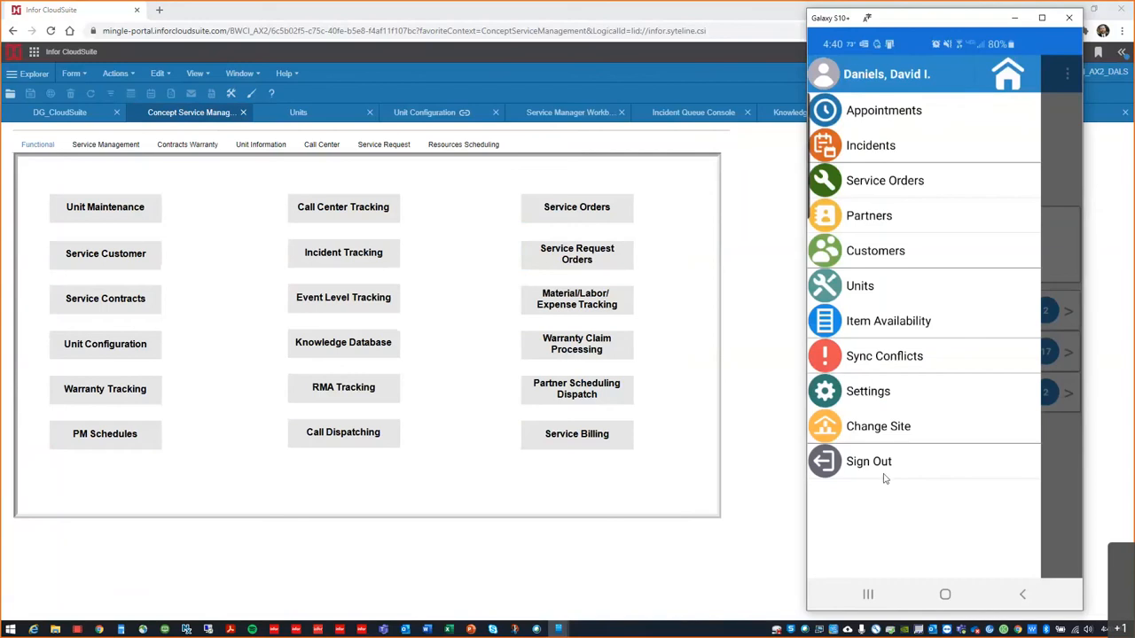
mouse_move(889, 145)
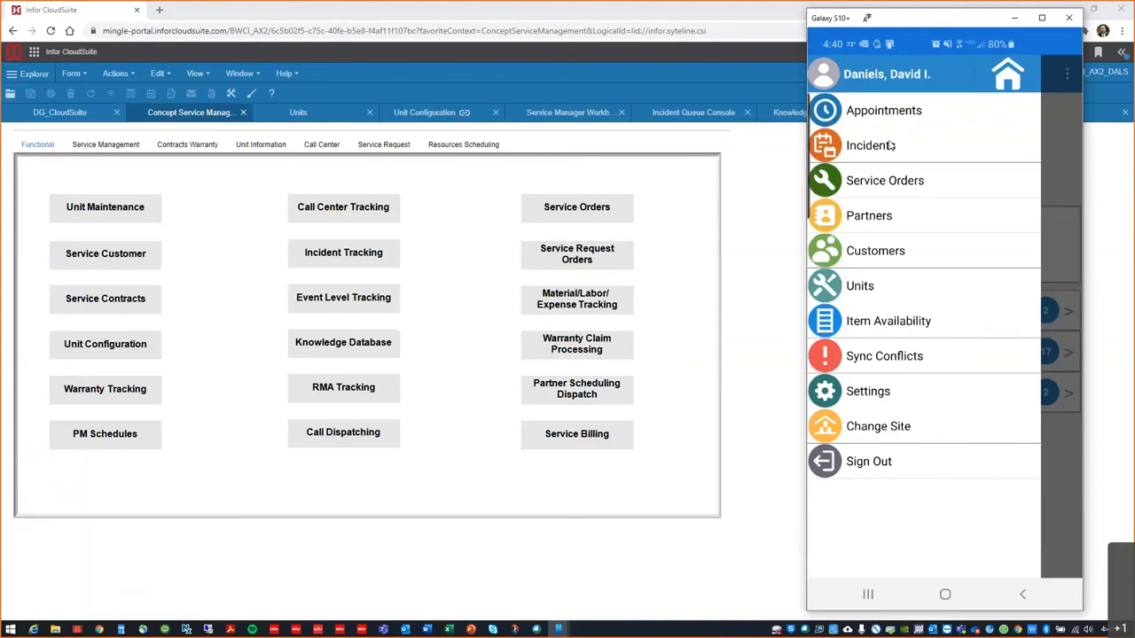
left_click(883, 181)
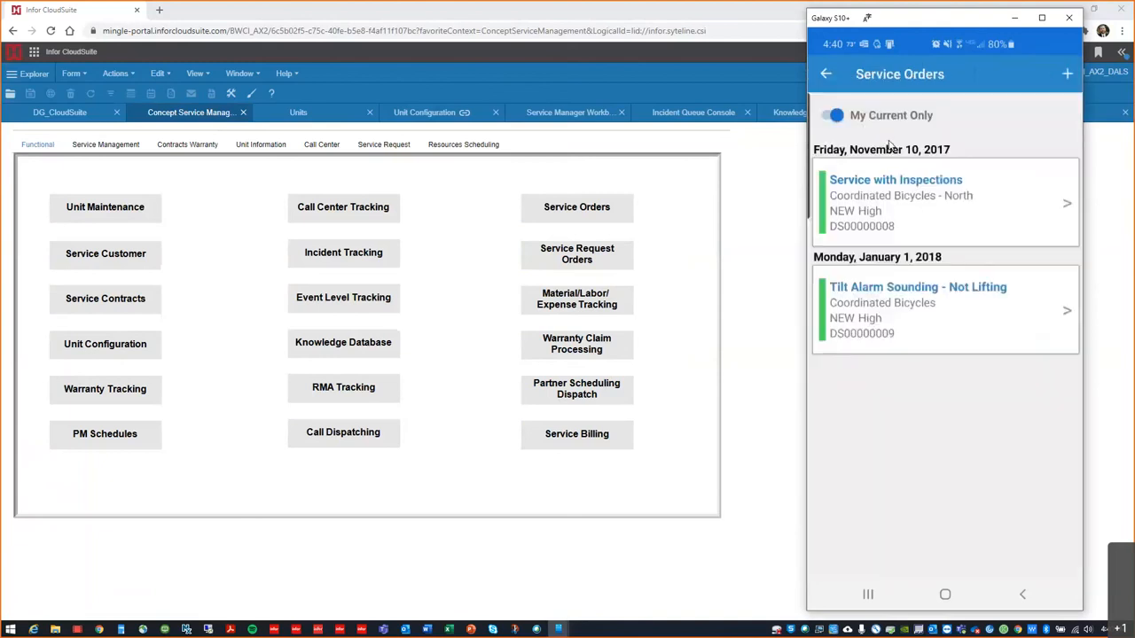
left_click(918, 308)
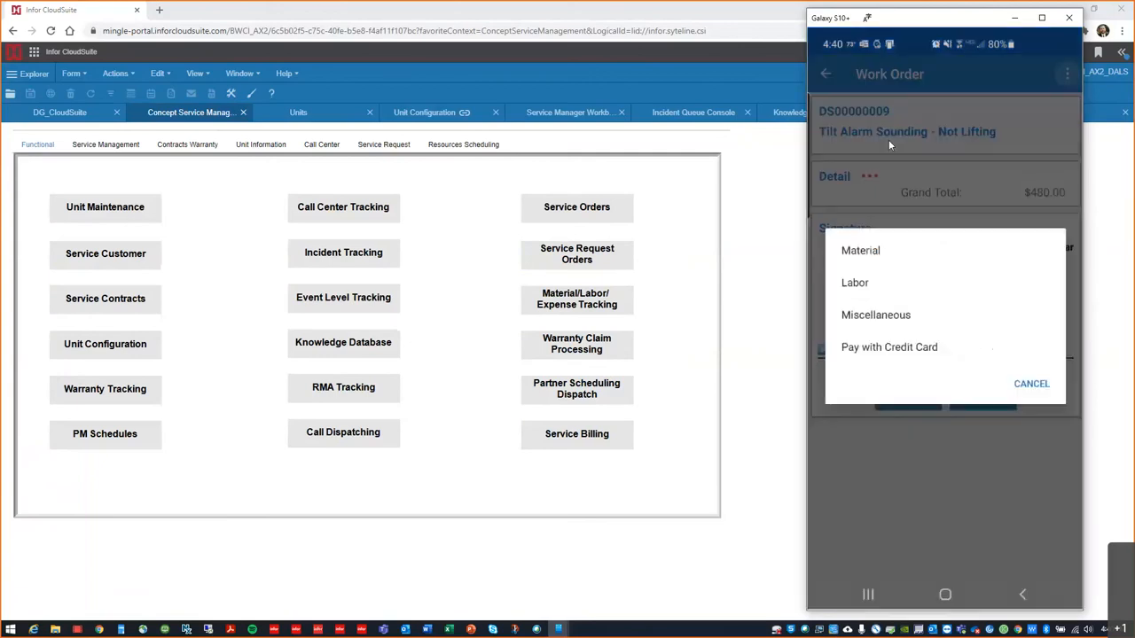
mouse_move(834, 364)
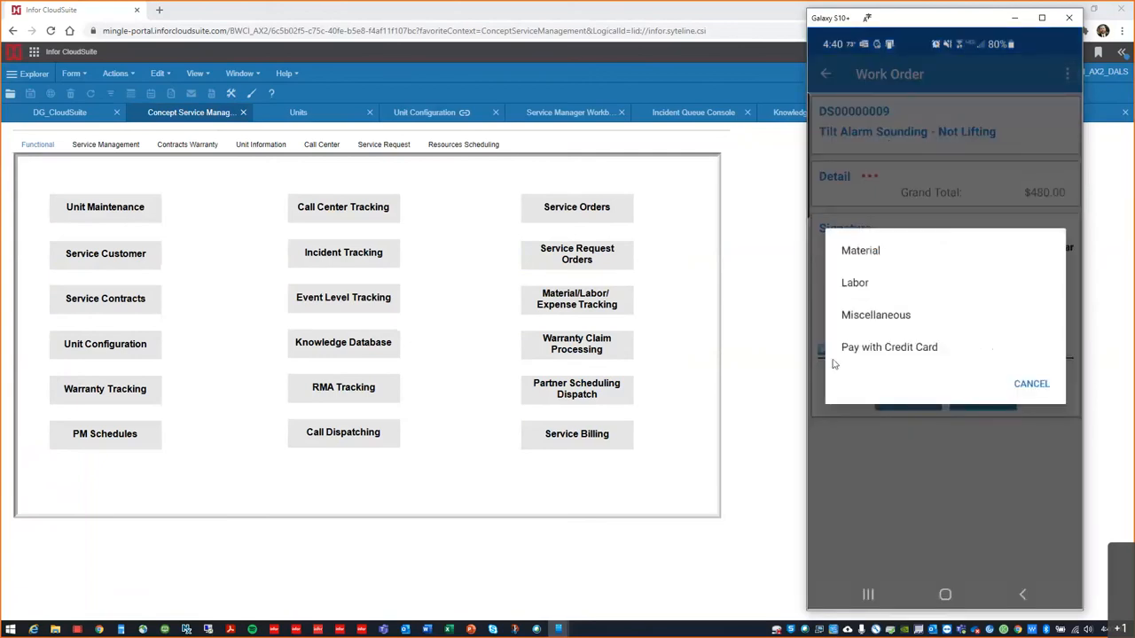